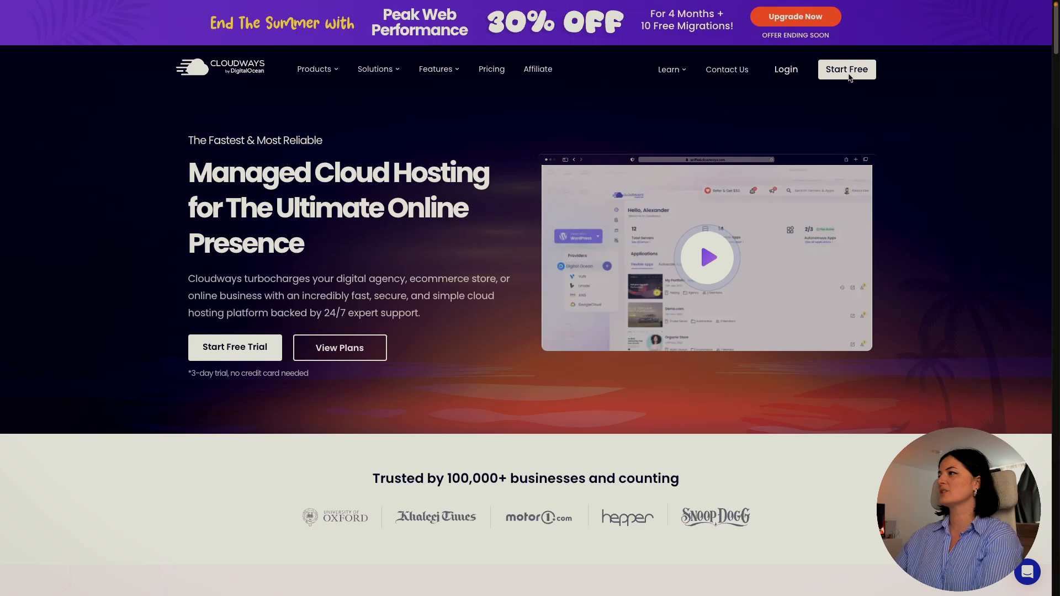
- Go from Cloudways' Start Free page to the login page and sign in with saved credentials
click(846, 69)
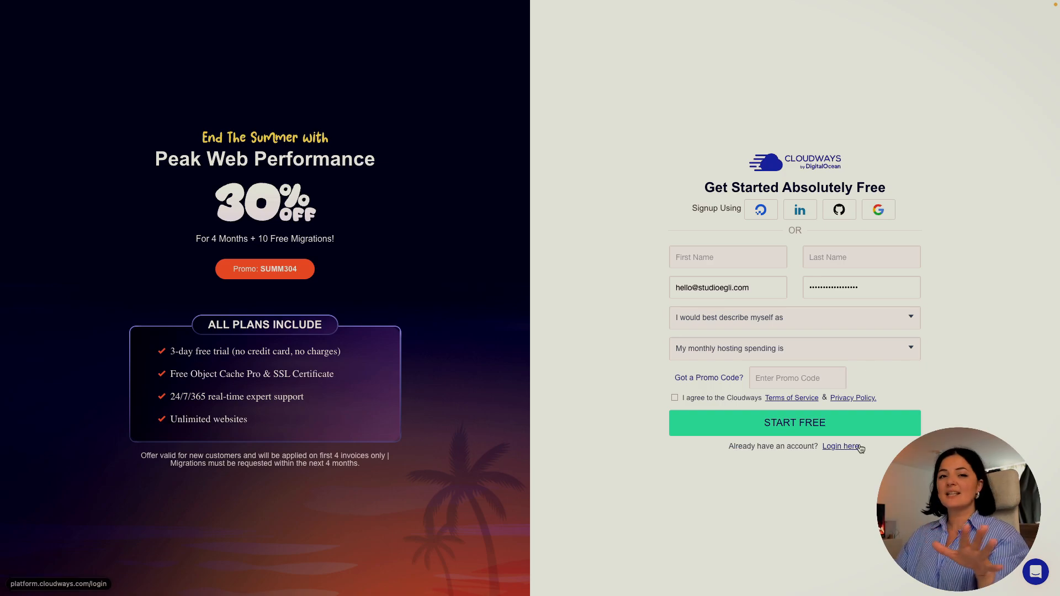
click(842, 446)
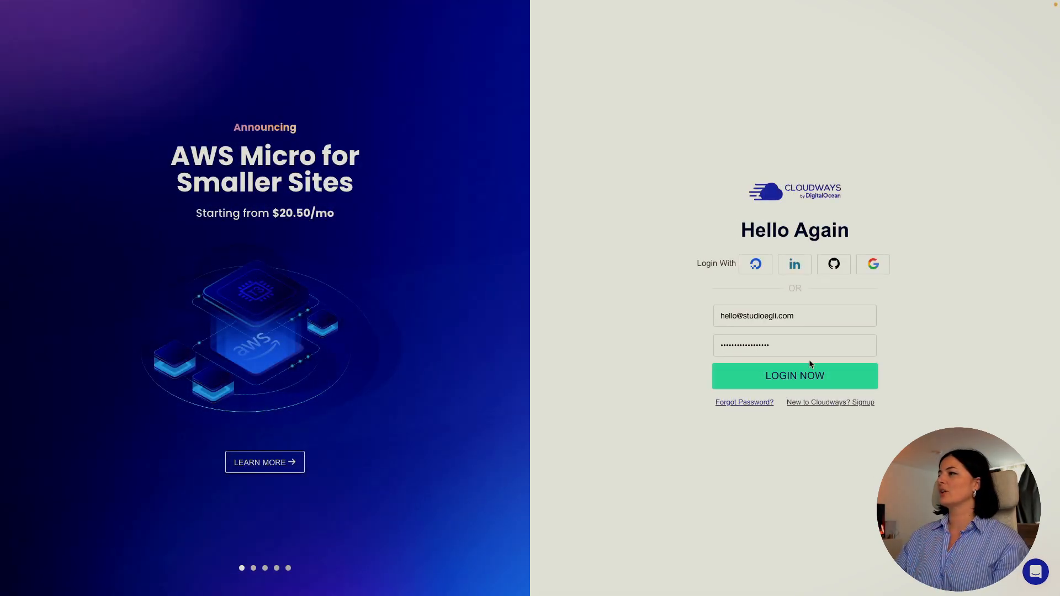
click(795, 376)
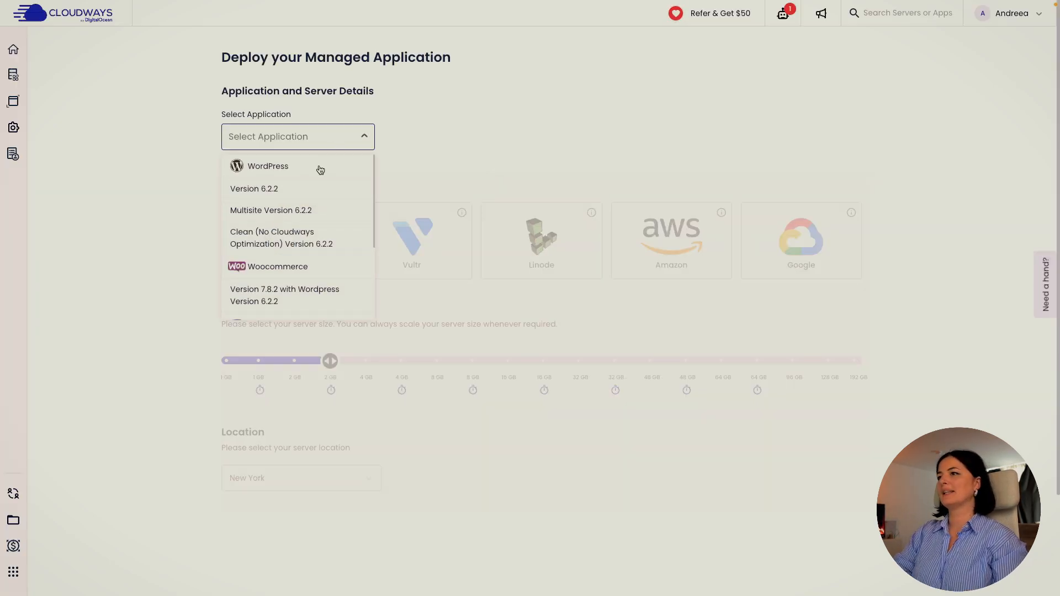
- Select WordPress 6.2.2 and name both the application and the server ecomm
click(268, 167)
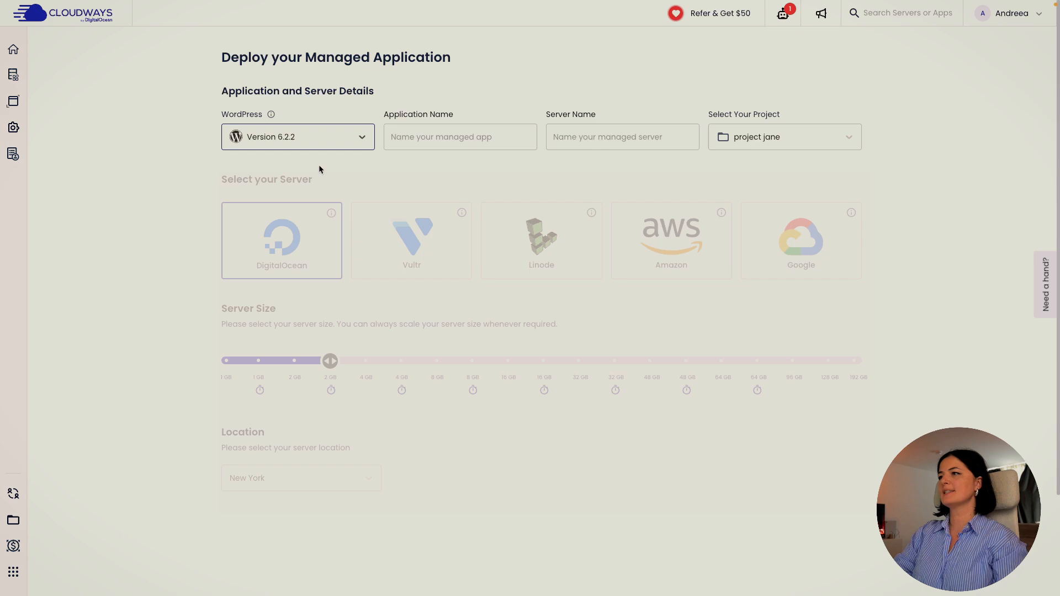
click(460, 136)
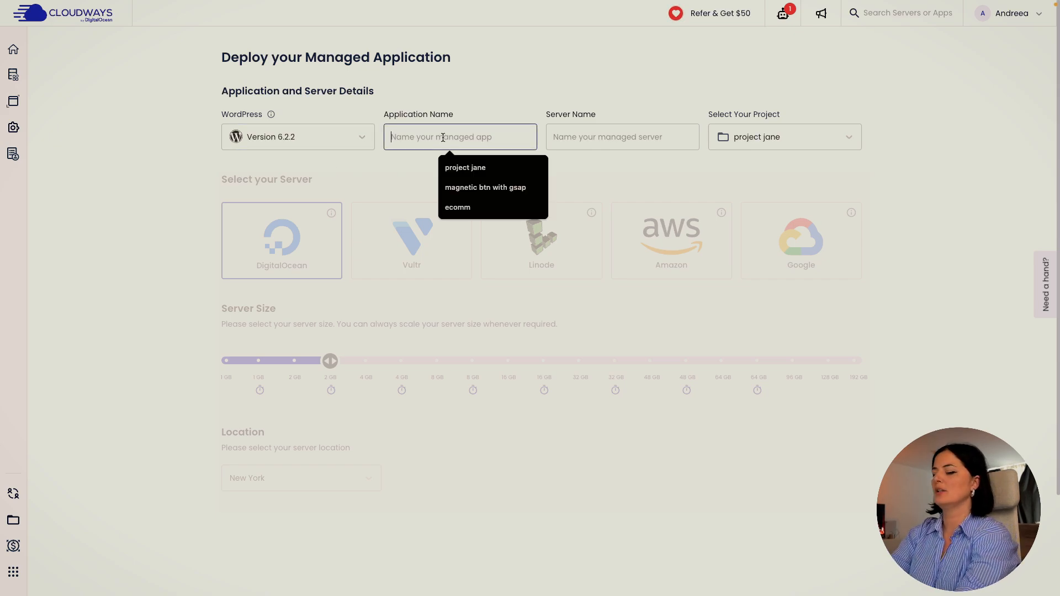
click(458, 207)
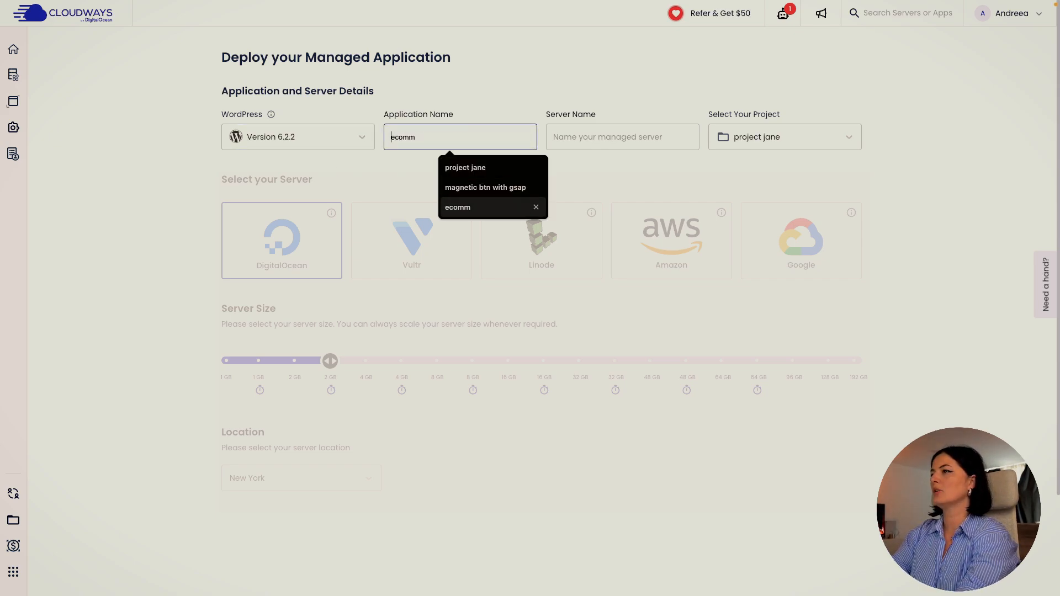
click(621, 137)
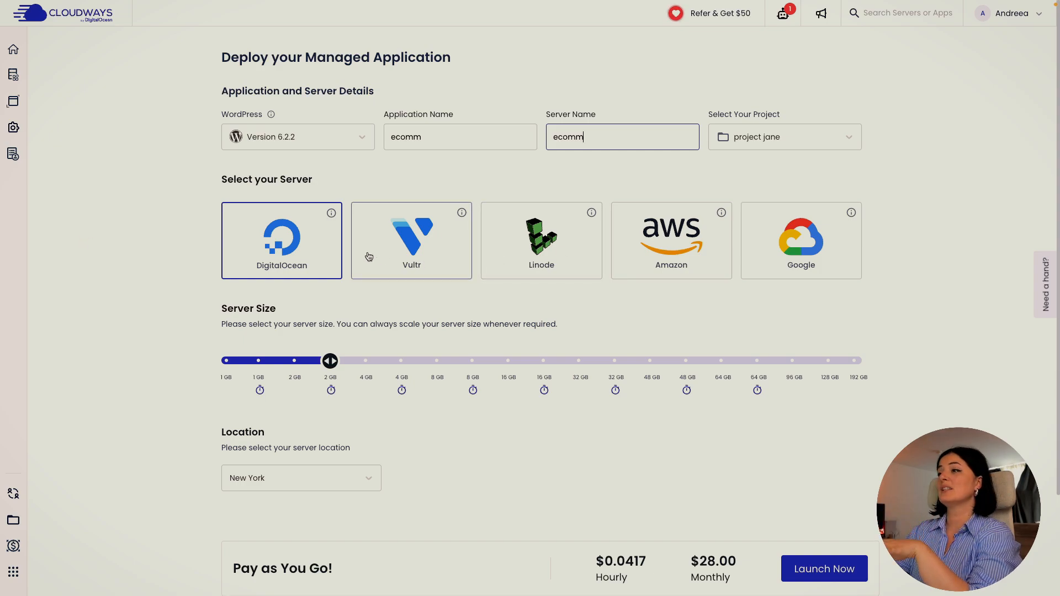
mouse_move(266, 242)
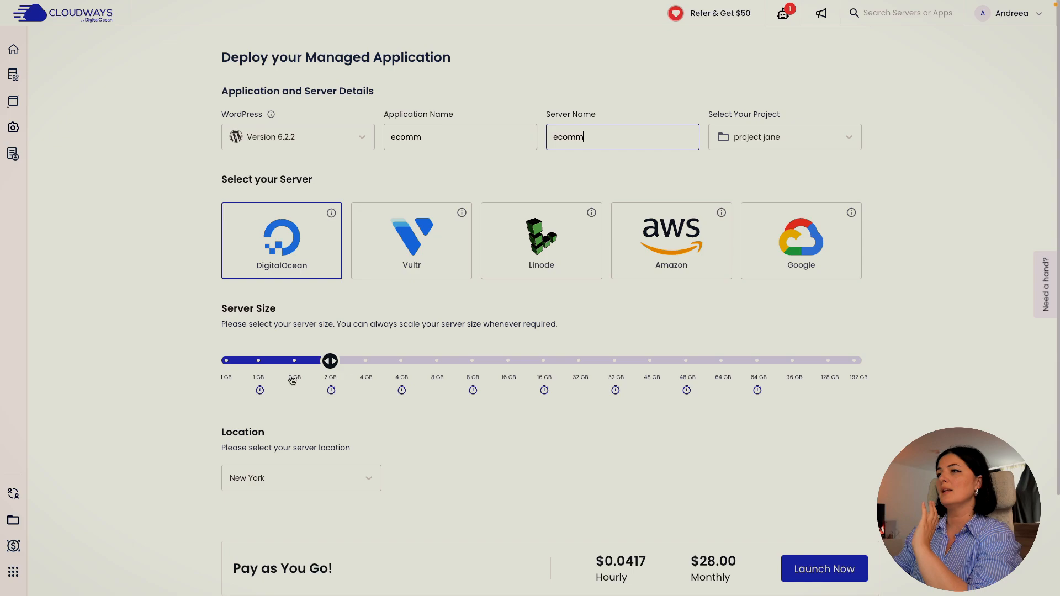
mouse_move(347, 404)
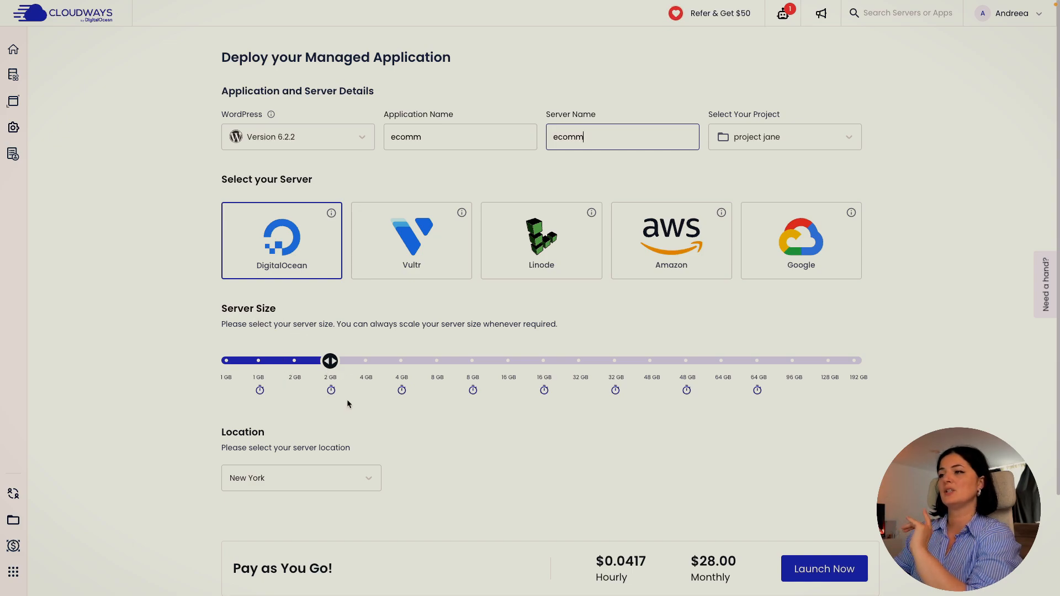
- Set the location to Frankfurt and keep the 2 GB, $28/month size after comparing smaller sizes
click(300, 477)
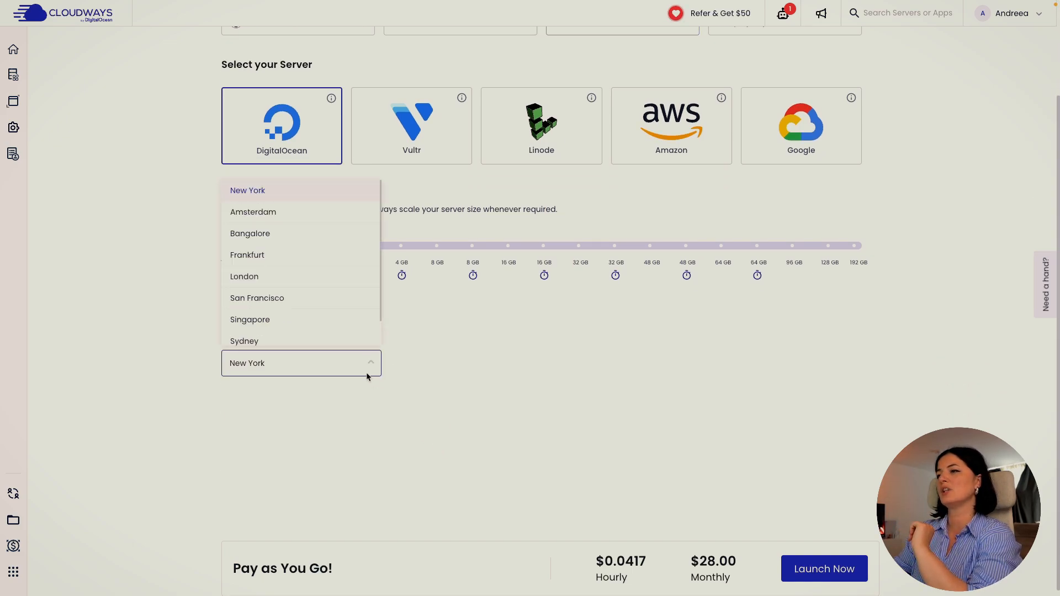
mouse_move(341, 338)
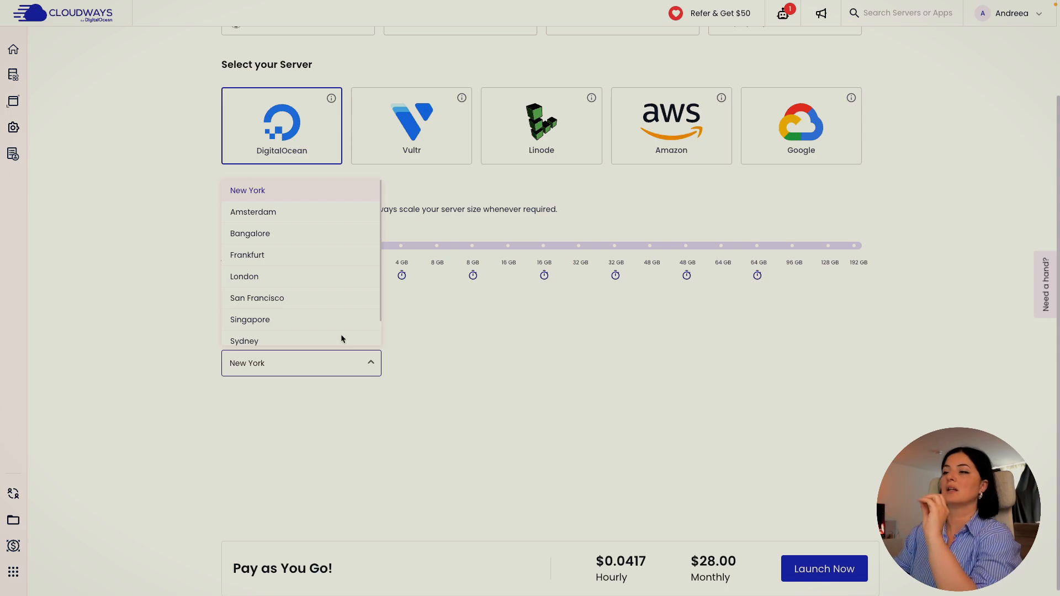
mouse_move(289, 255)
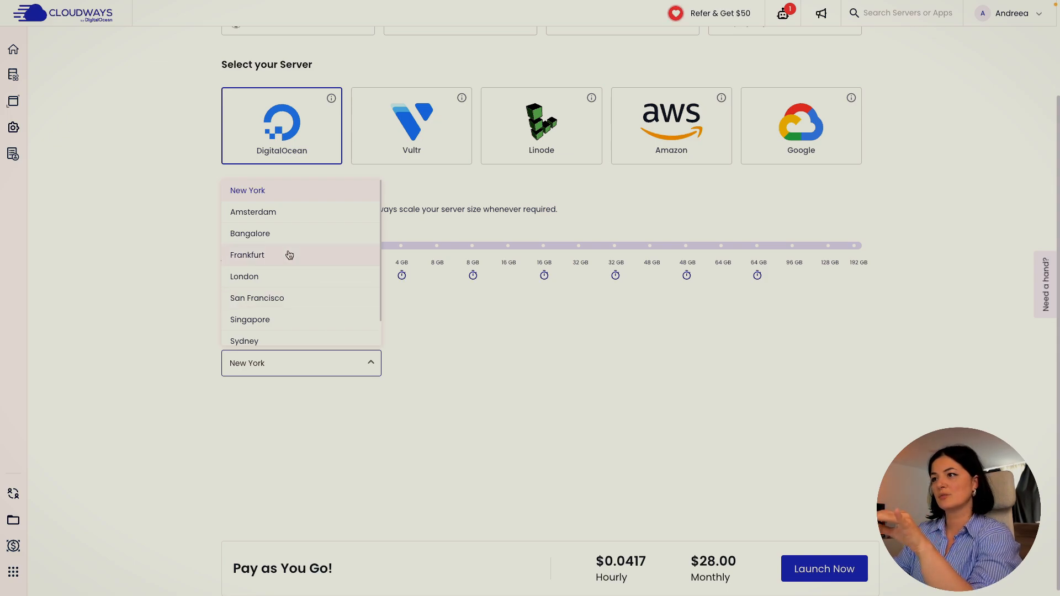
click(246, 255)
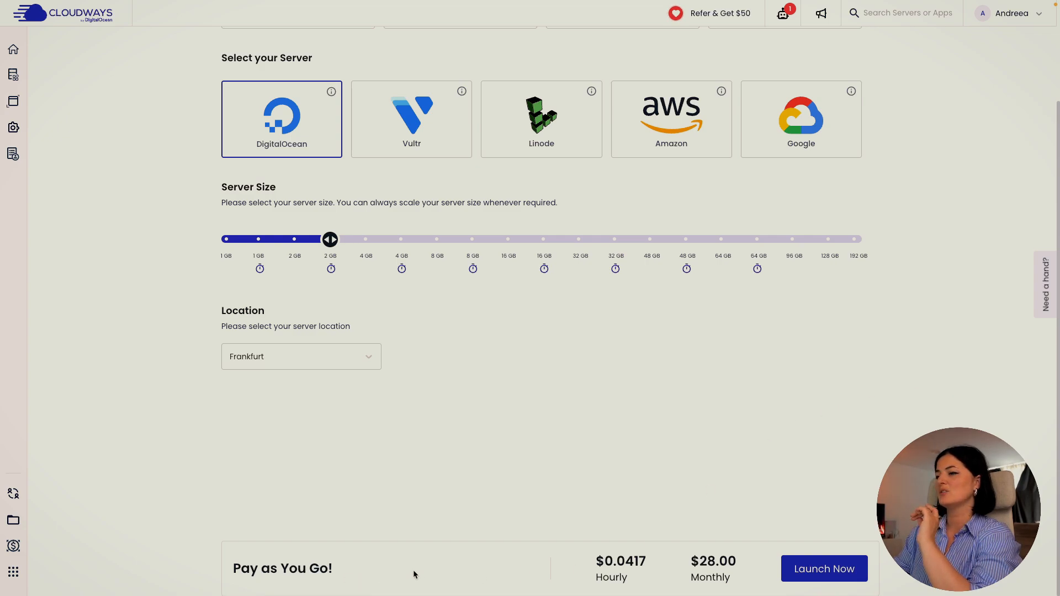
mouse_move(747, 584)
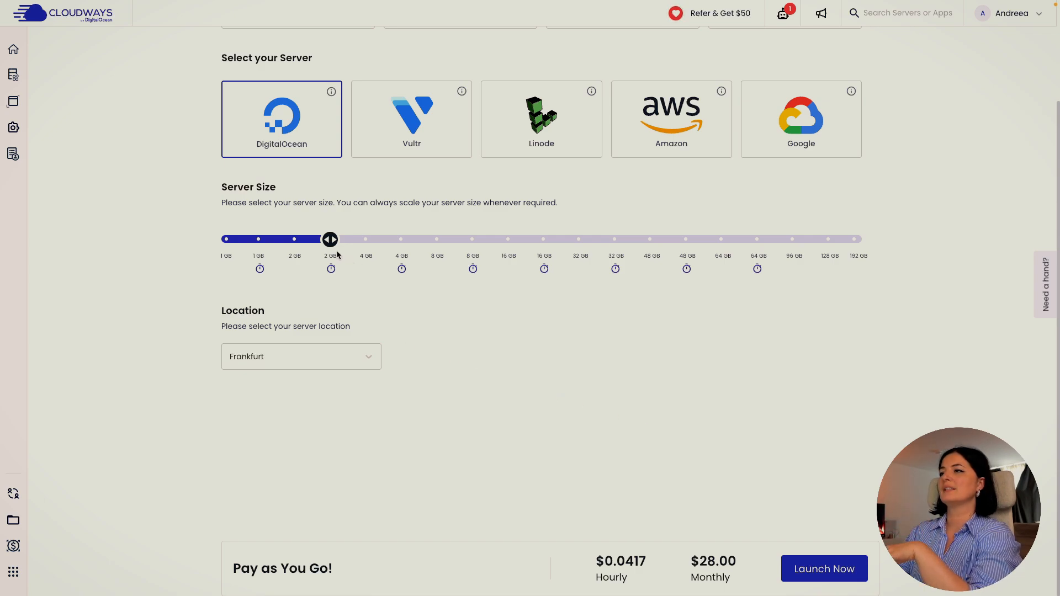
drag(331, 239, 294, 239)
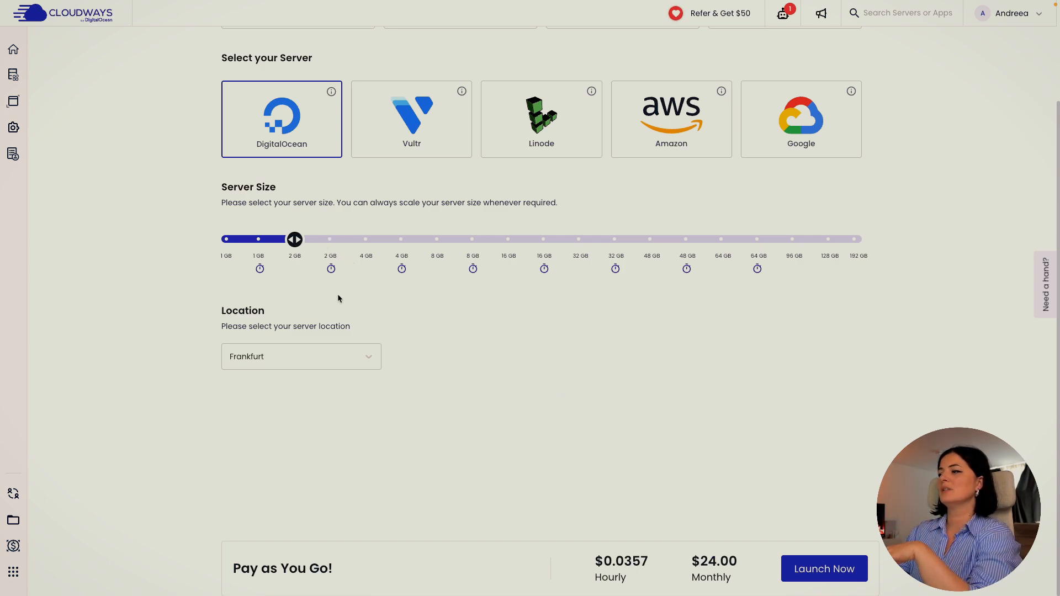
drag(294, 239, 259, 239)
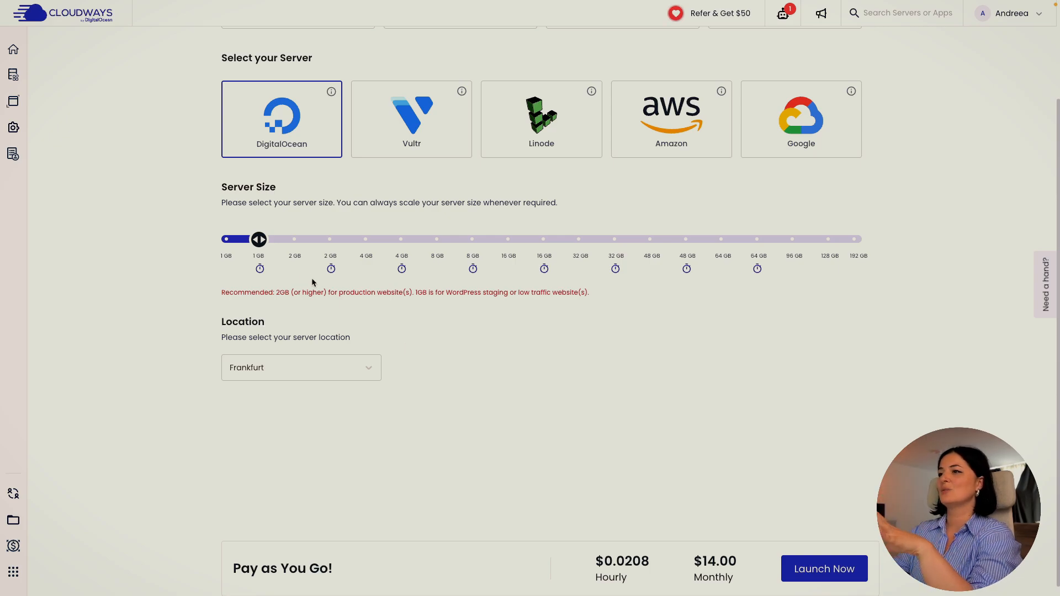
drag(259, 239, 294, 238)
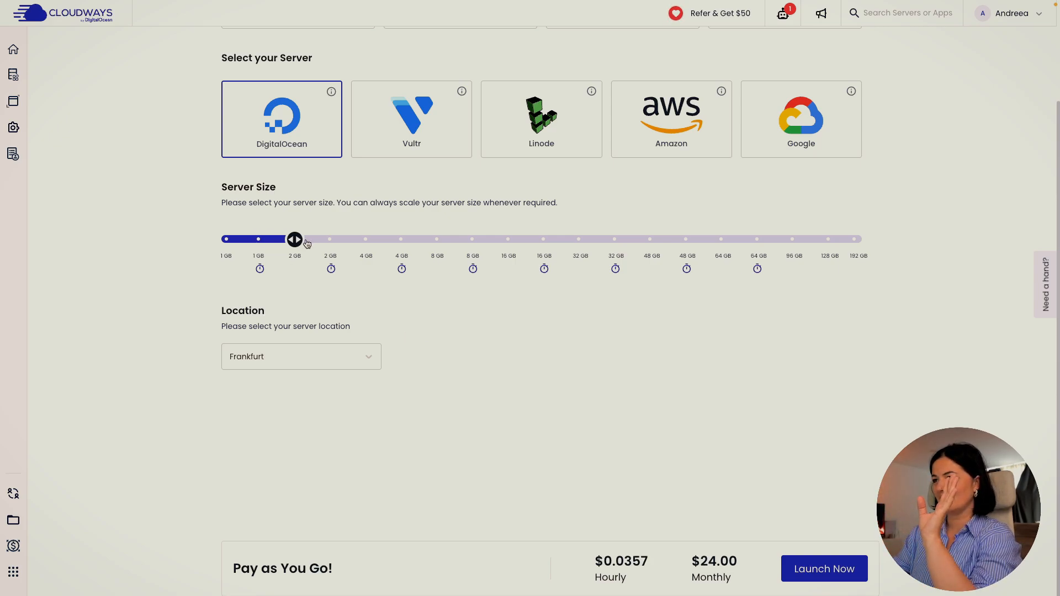
drag(294, 238, 330, 238)
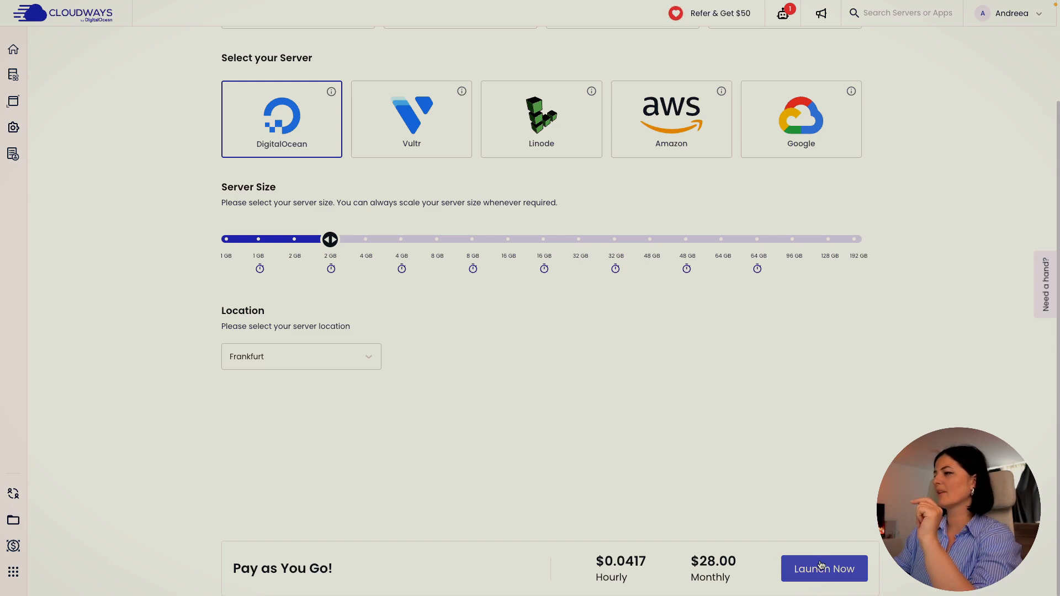
- Launch the ecomm server and confirm it is listed as Adding Server in Frankfurt
click(824, 569)
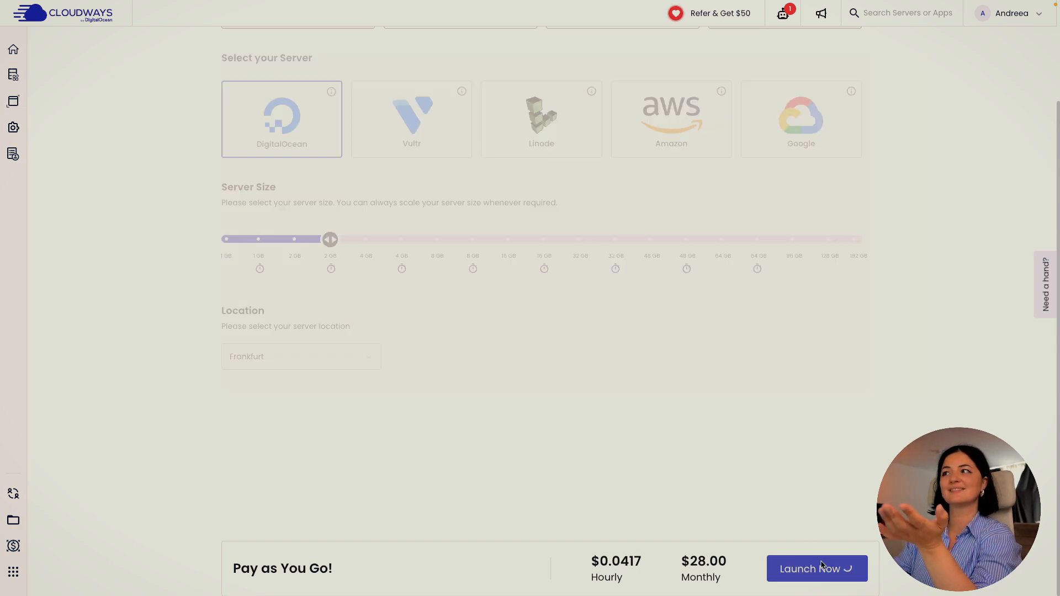
click(817, 569)
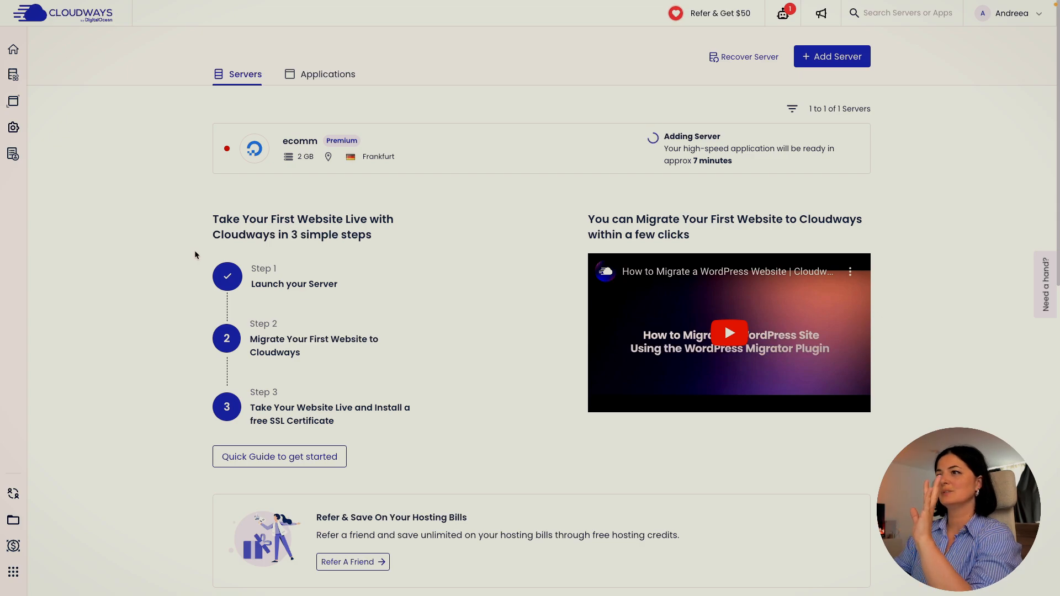
mouse_move(958, 305)
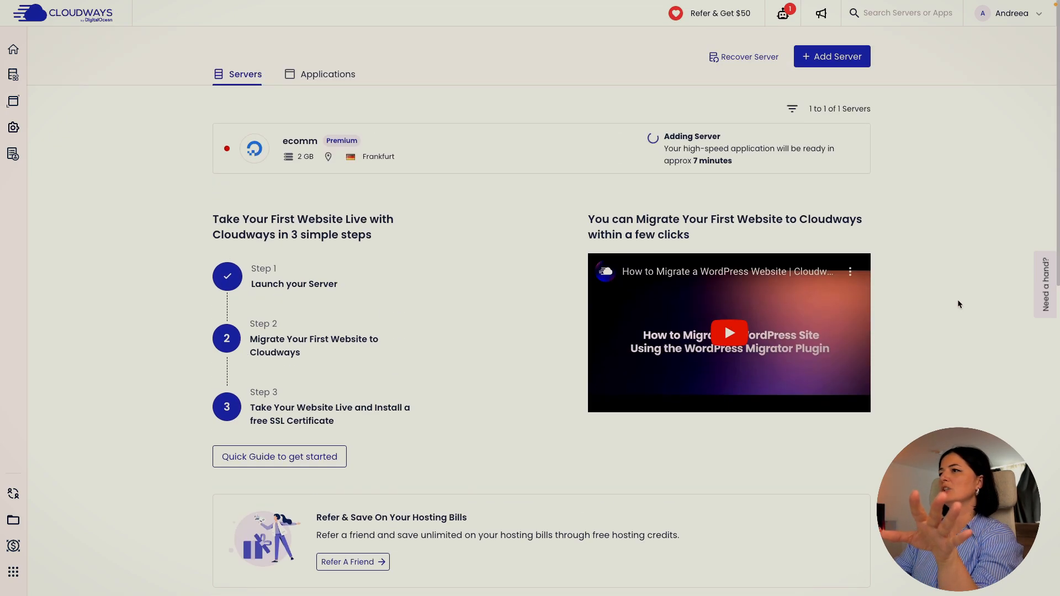
scroll(down, 3)
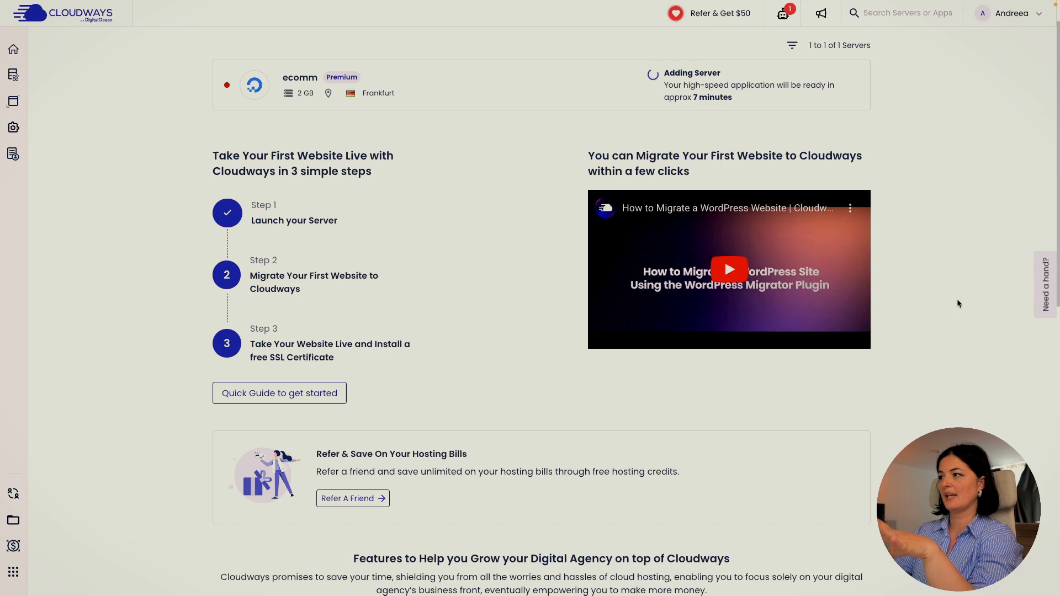
scroll(down, 3)
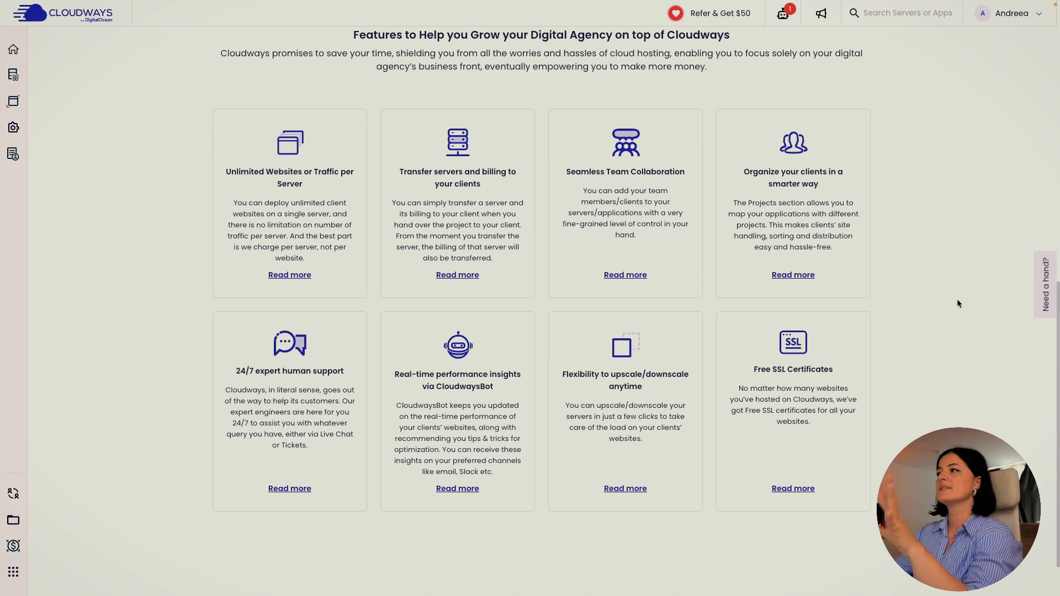
mouse_move(798, 407)
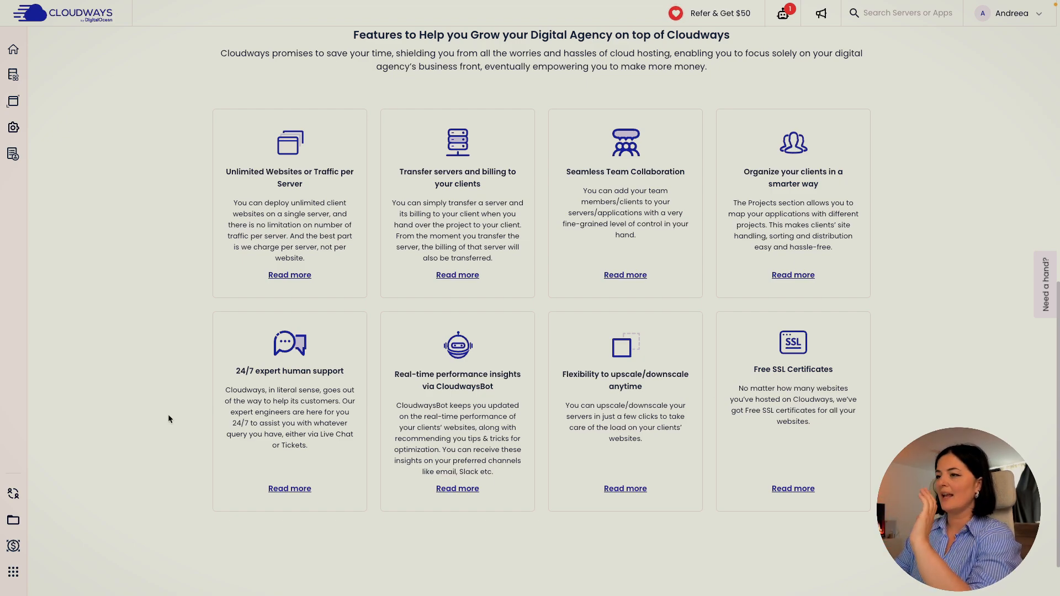
mouse_move(283, 385)
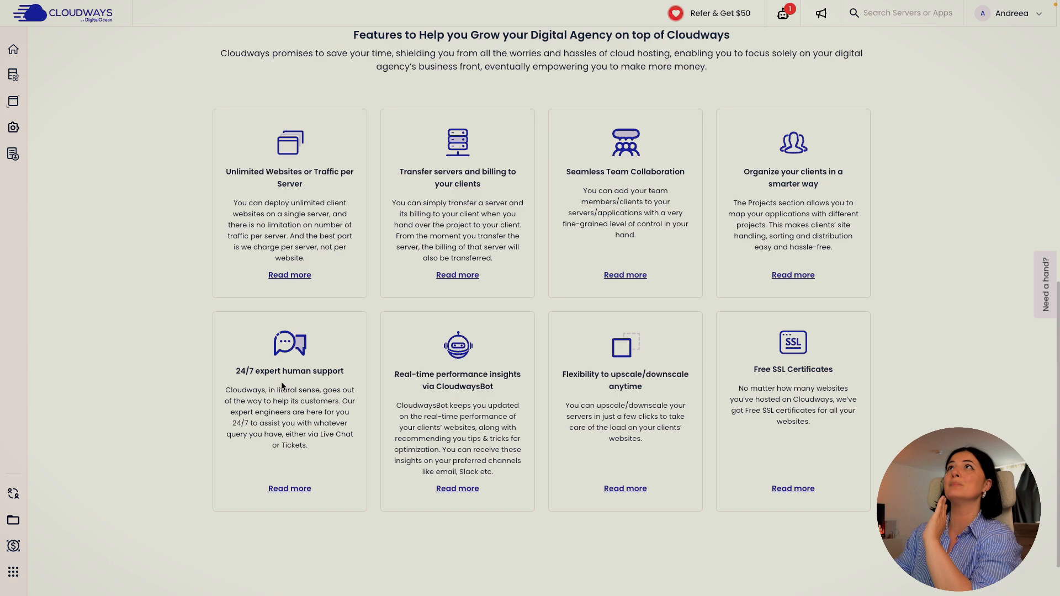
mouse_move(129, 329)
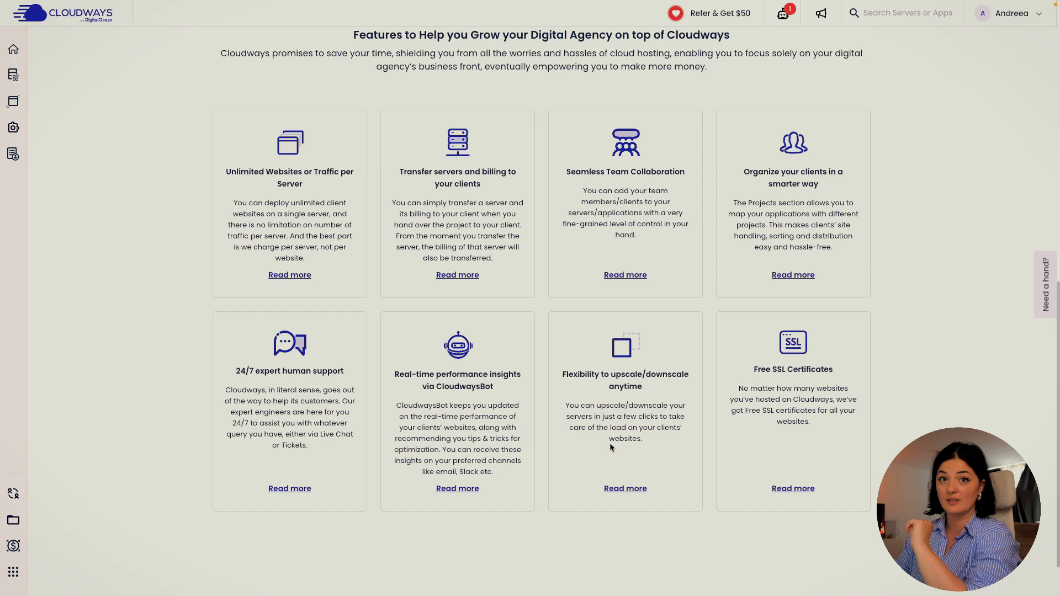
mouse_move(582, 445)
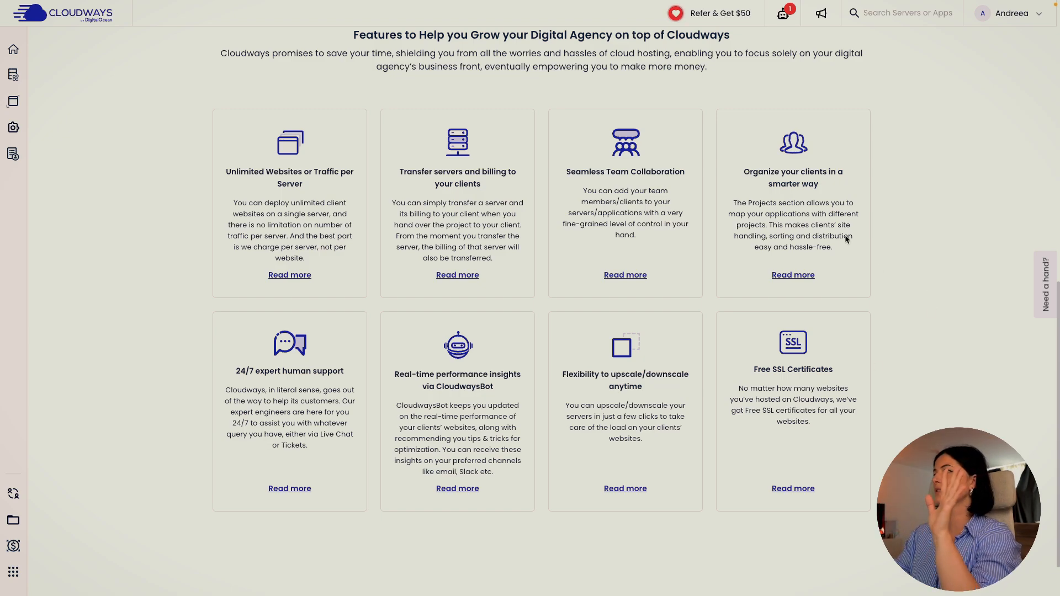
scroll(down, 3)
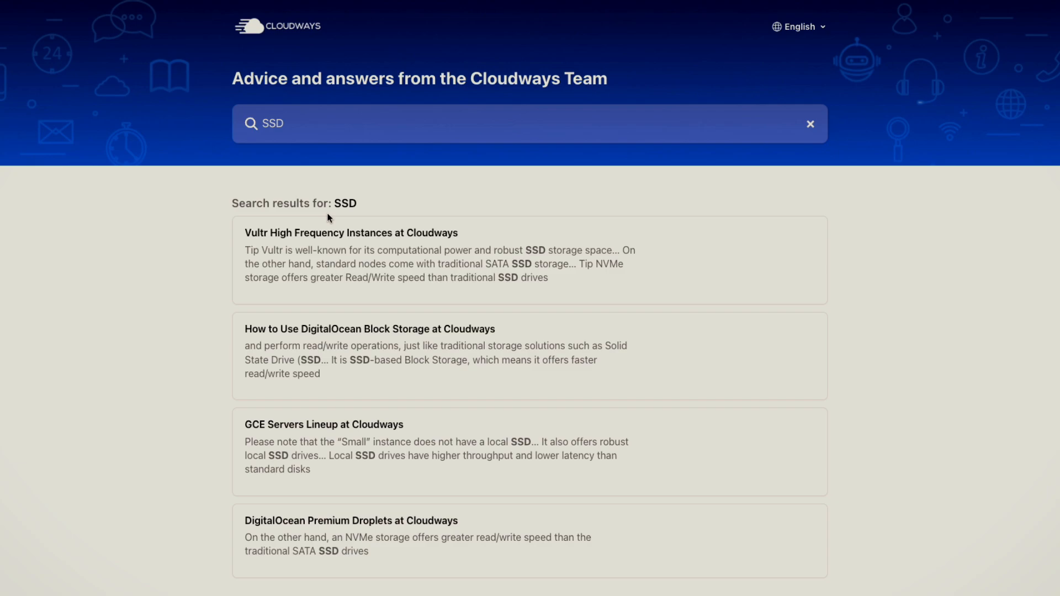
mouse_move(361, 536)
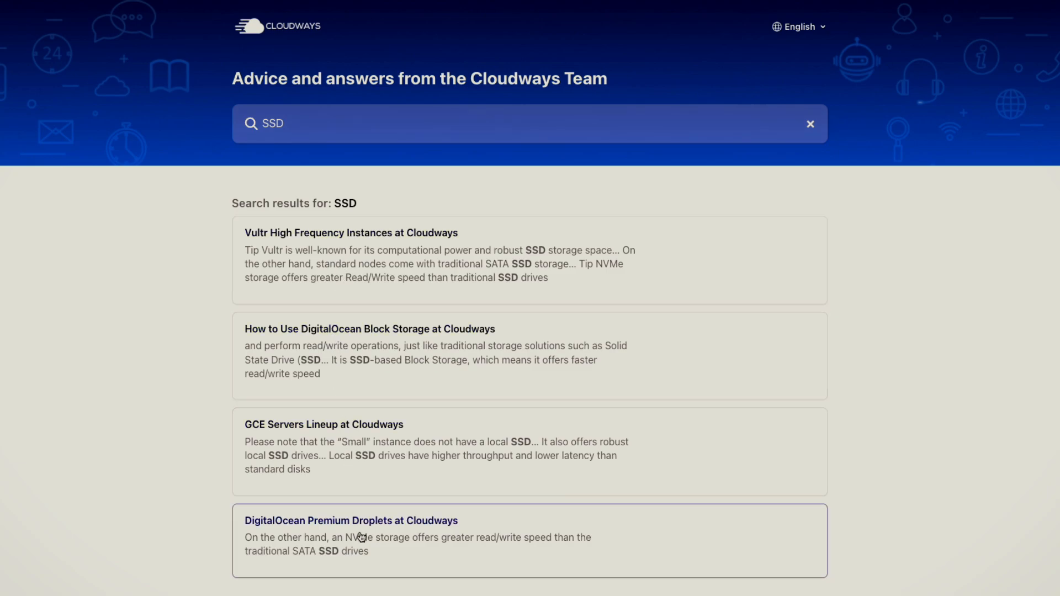
- Read the DigitalOcean Block Storage article, then open 'Guide to Scale Servers on the Cloudways Platform'
click(370, 329)
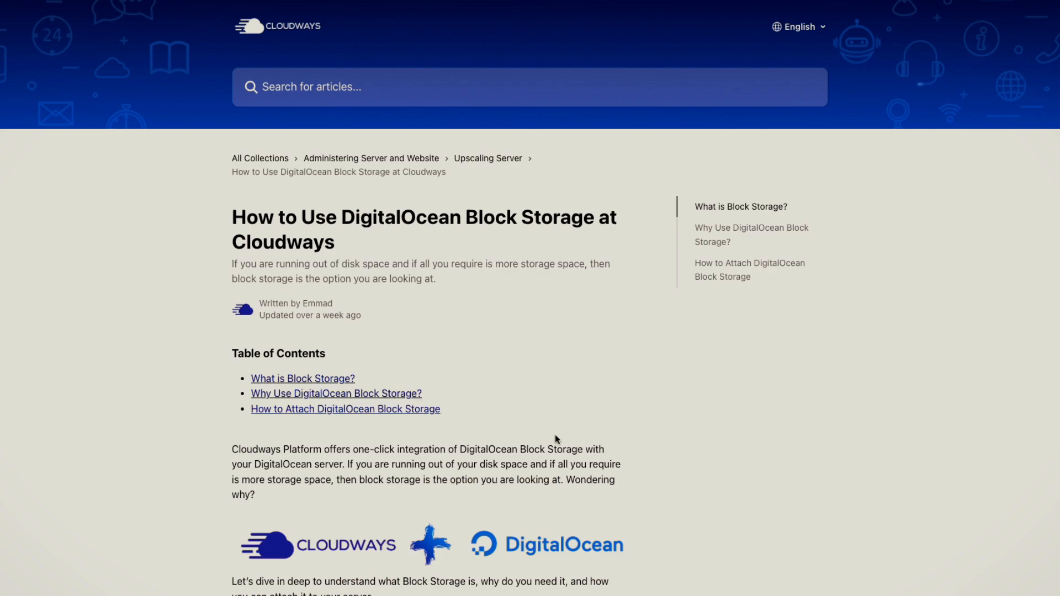
scroll(down, 3)
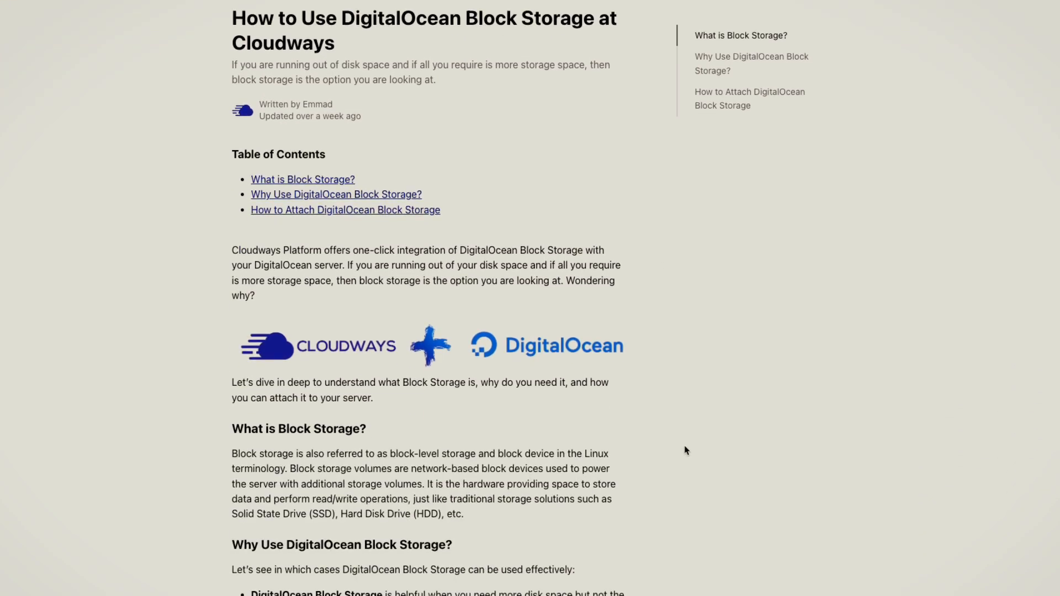
scroll(down, 3)
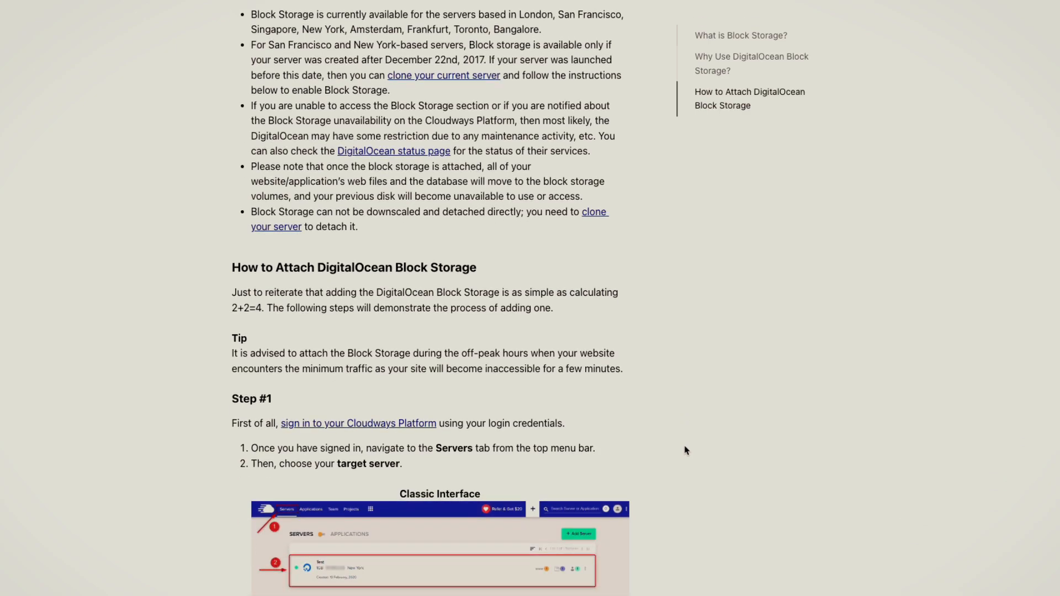
scroll(down, 3)
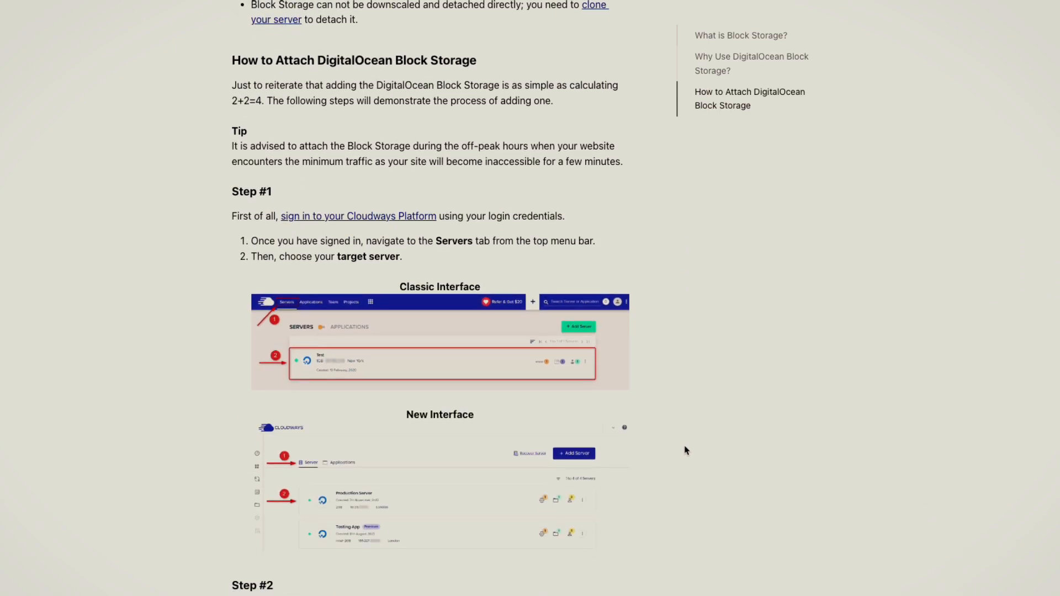
scroll(down, 3)
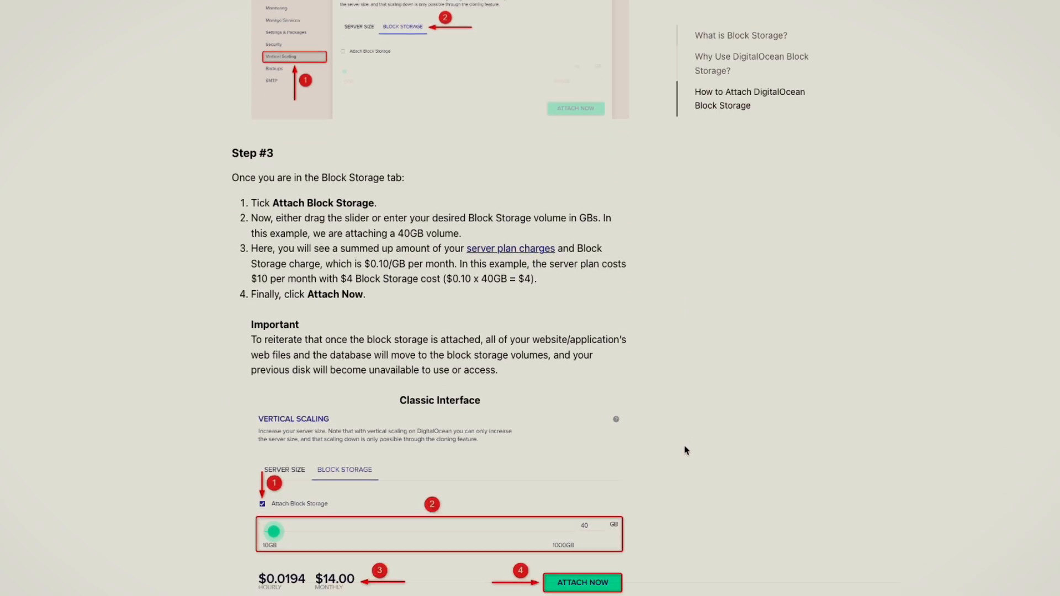
scroll(down, 3)
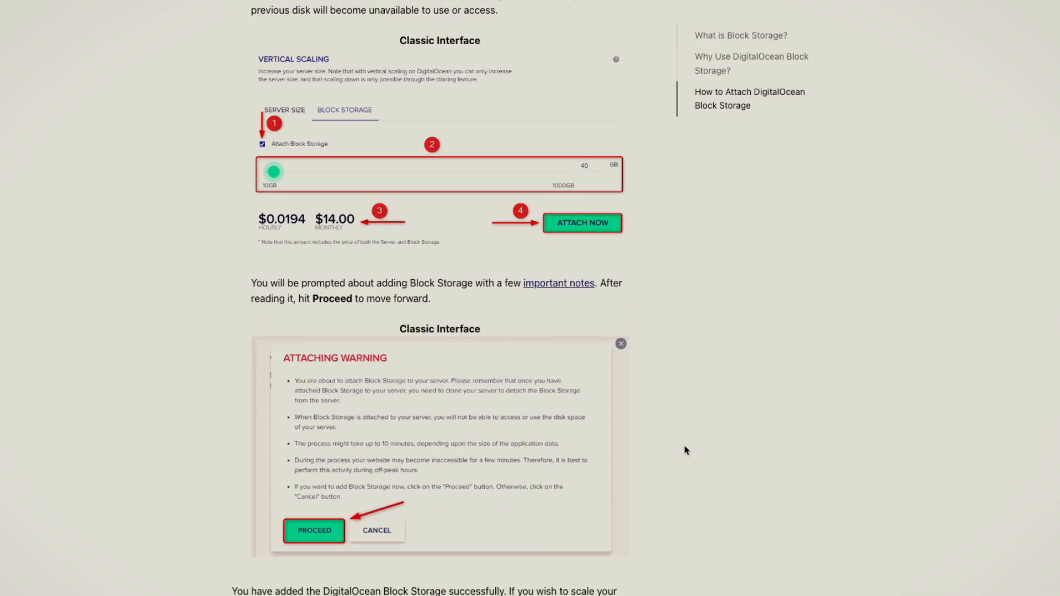
scroll(down, 3)
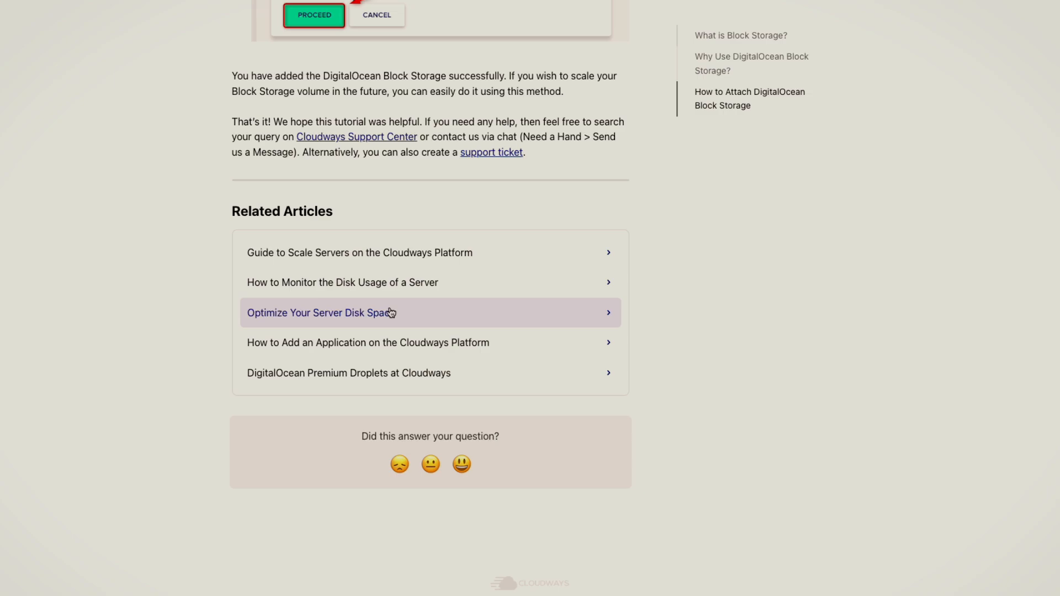
mouse_move(389, 269)
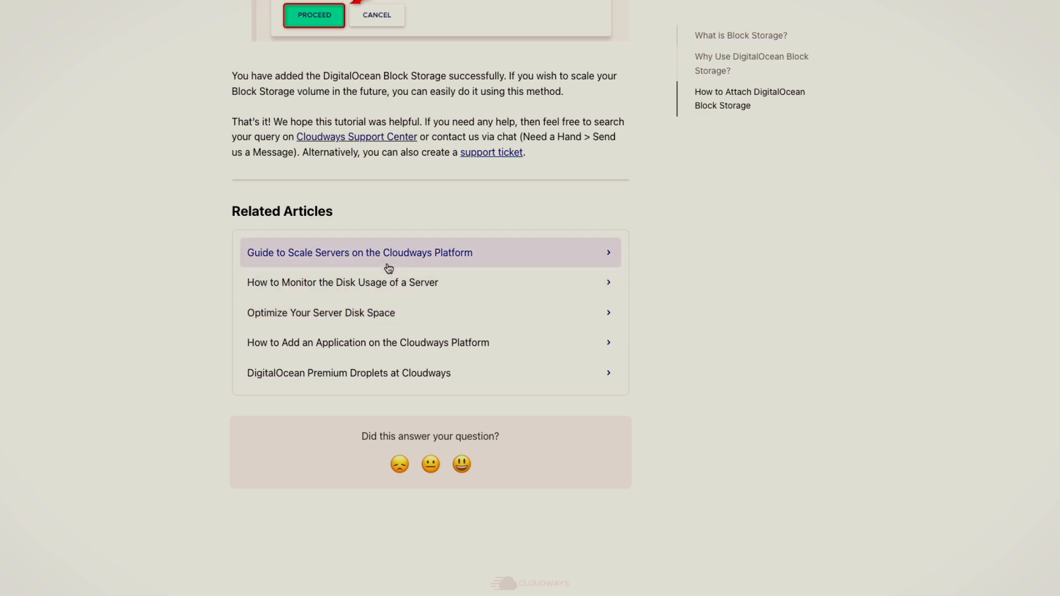
click(359, 252)
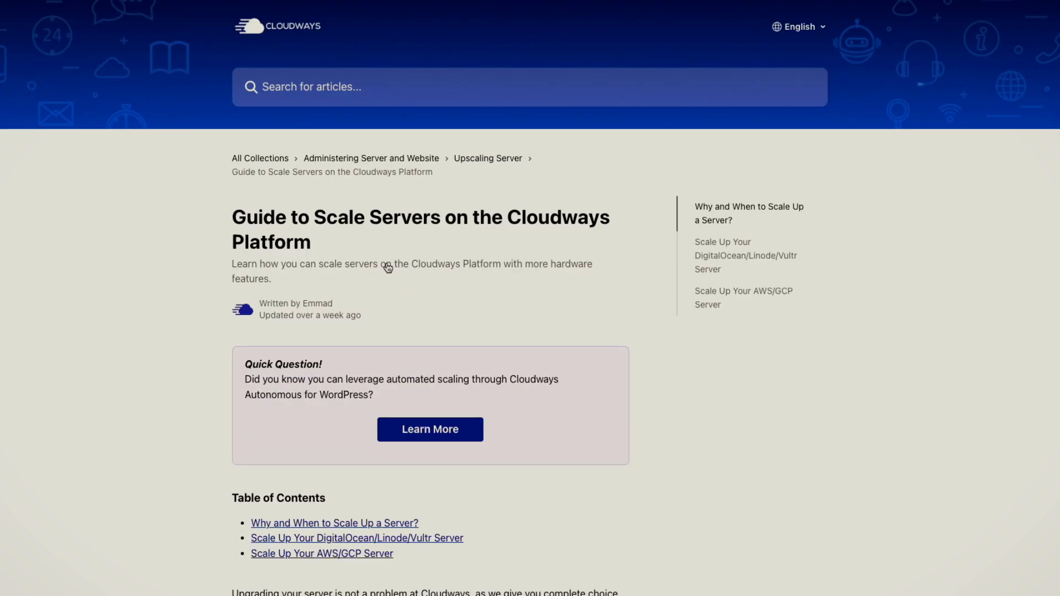
scroll(down, 3)
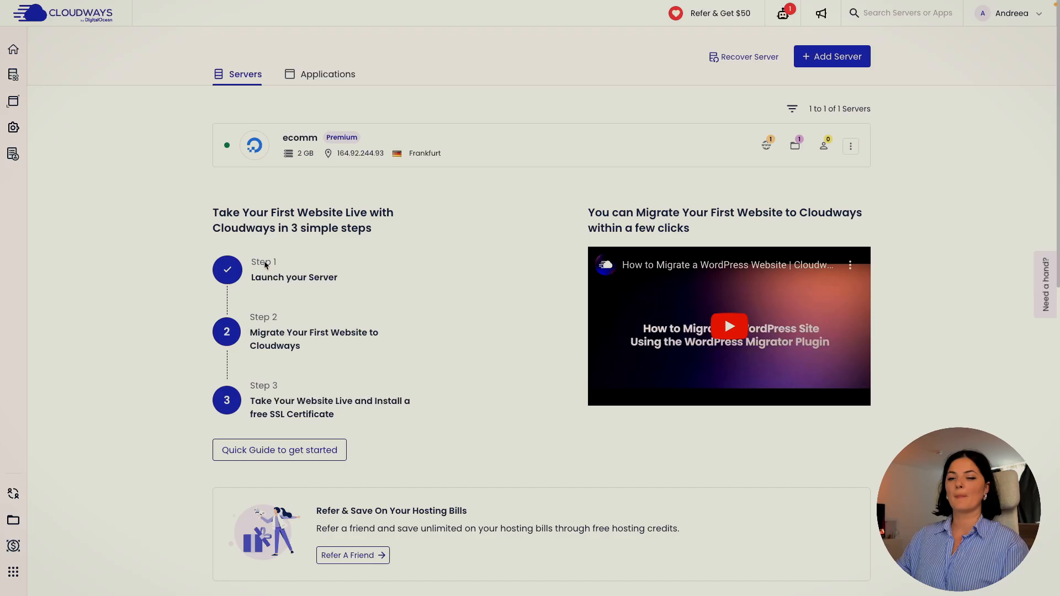
mouse_move(88, 247)
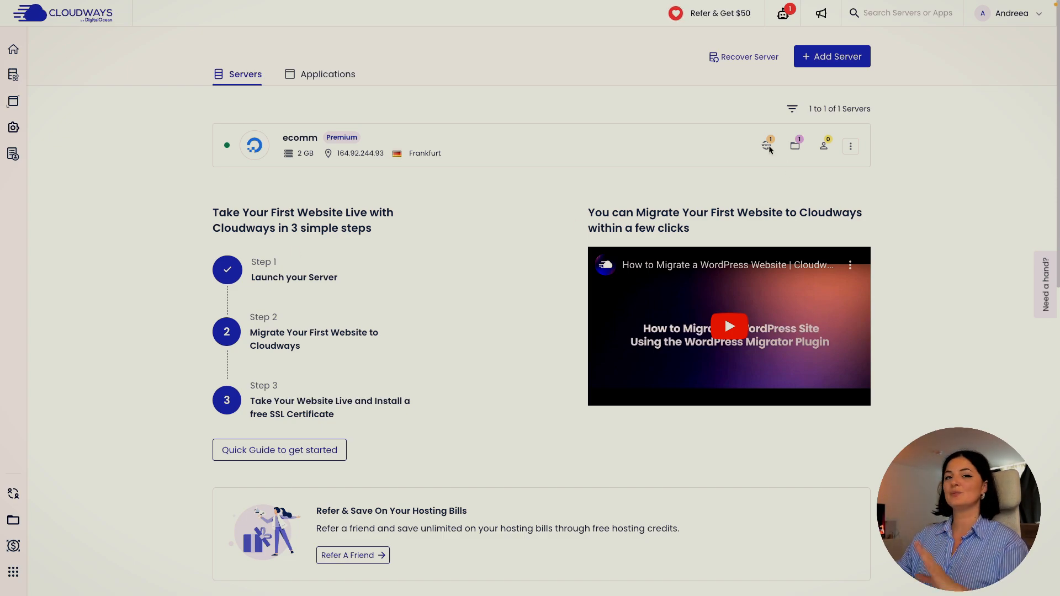
mouse_move(768, 146)
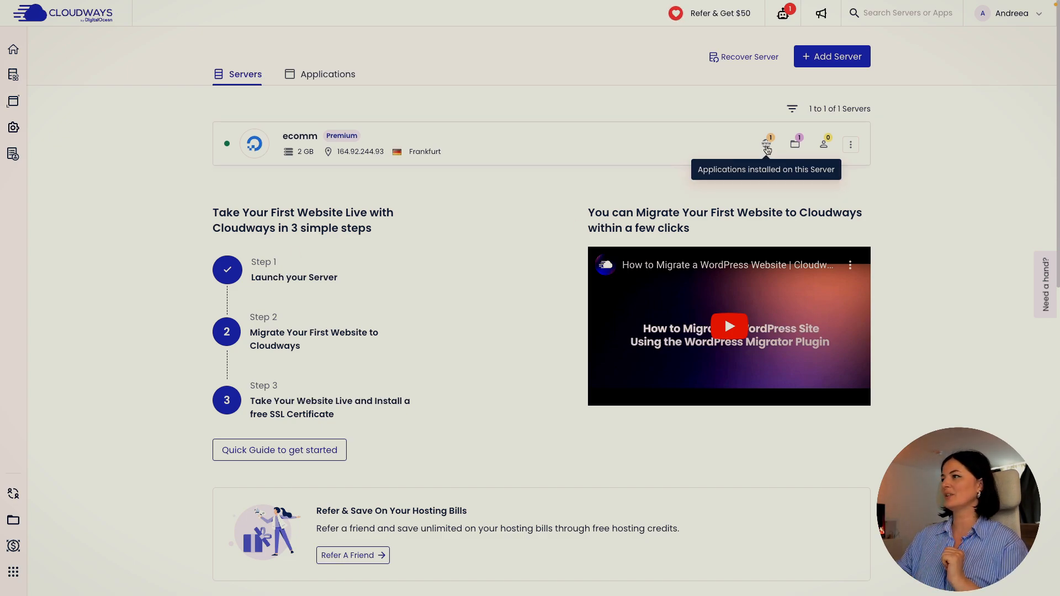
- Open the ecomm server's installed applications to reach the WordPress admin login
click(766, 145)
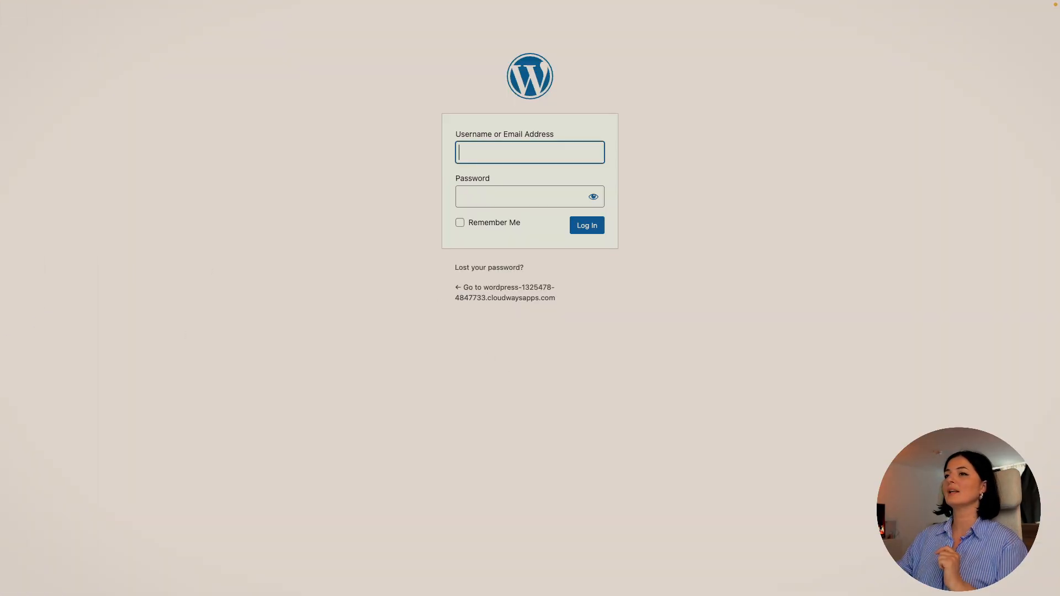
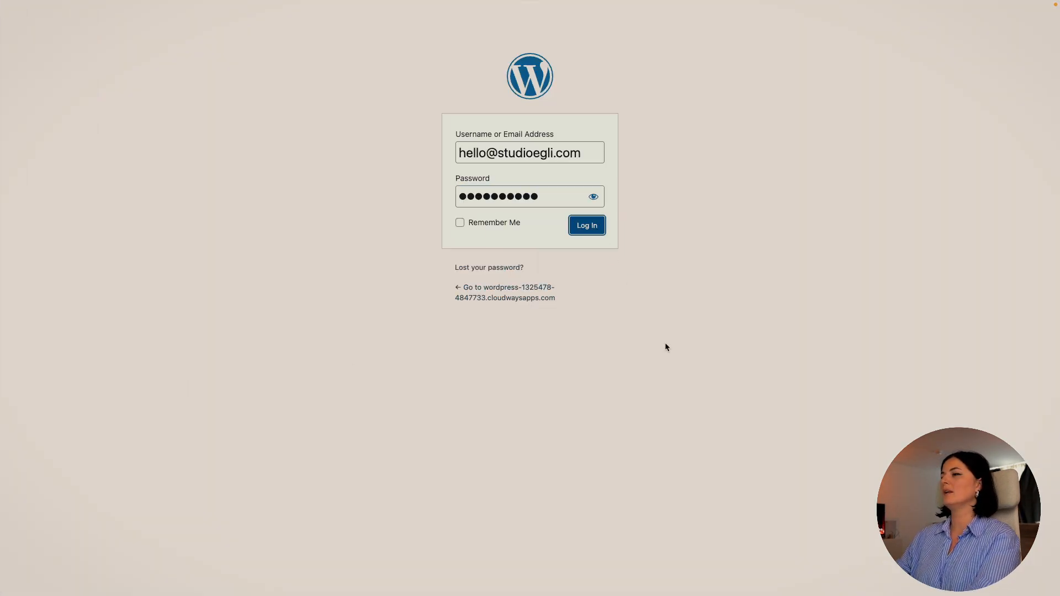
click(585, 226)
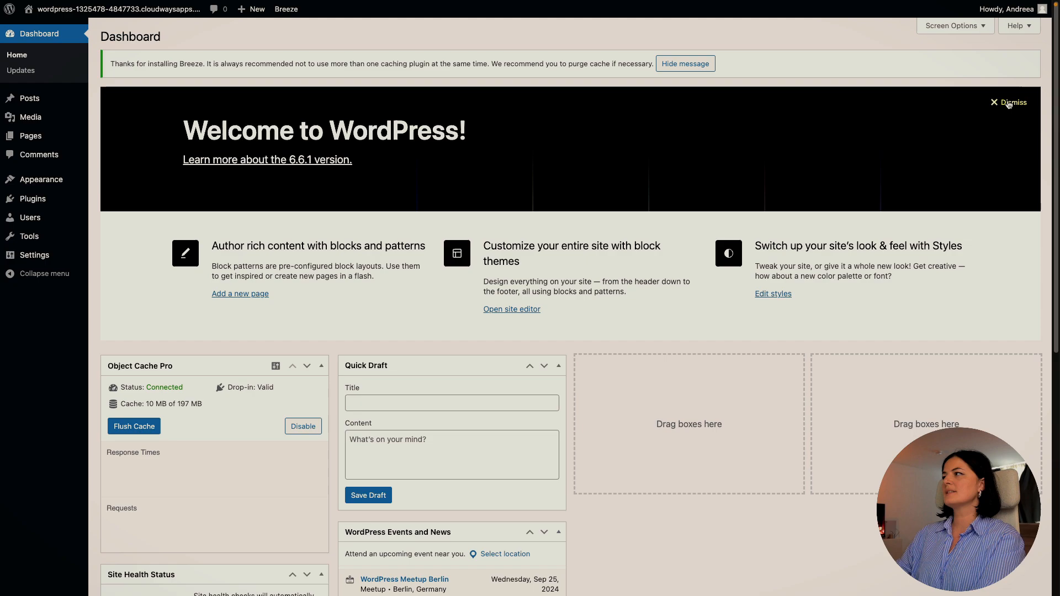
- Dismiss the welcome panel, search plugins for 'element', and install Elementor Website Builder
click(1012, 102)
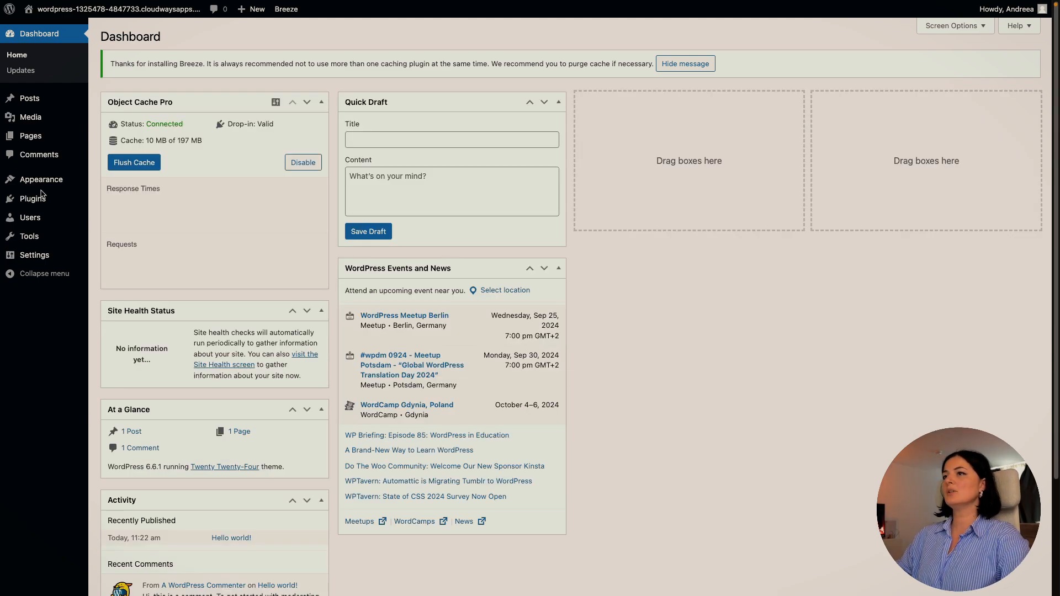
mouse_move(32, 199)
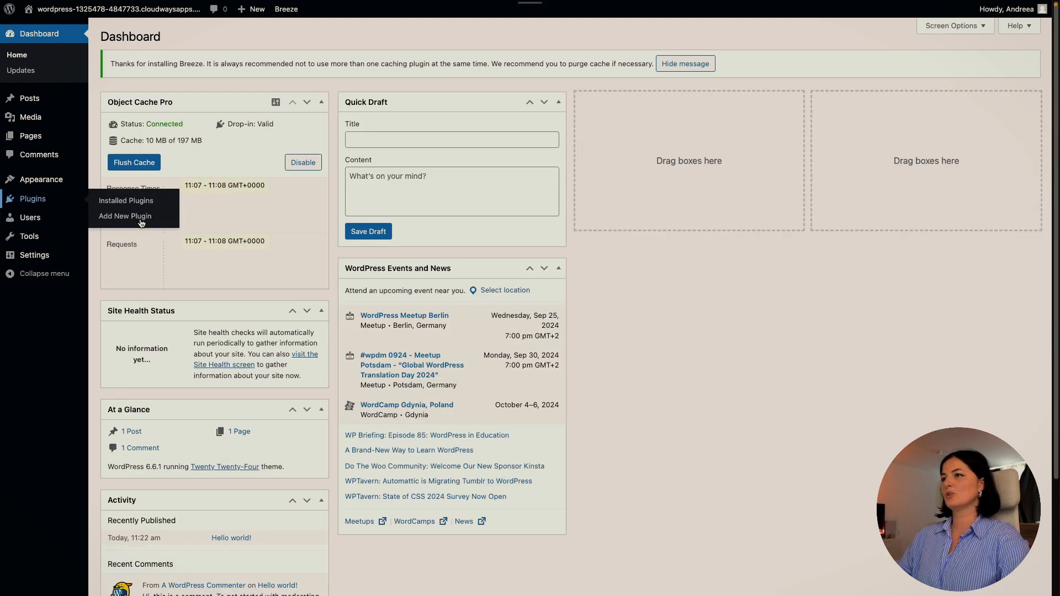
click(126, 216)
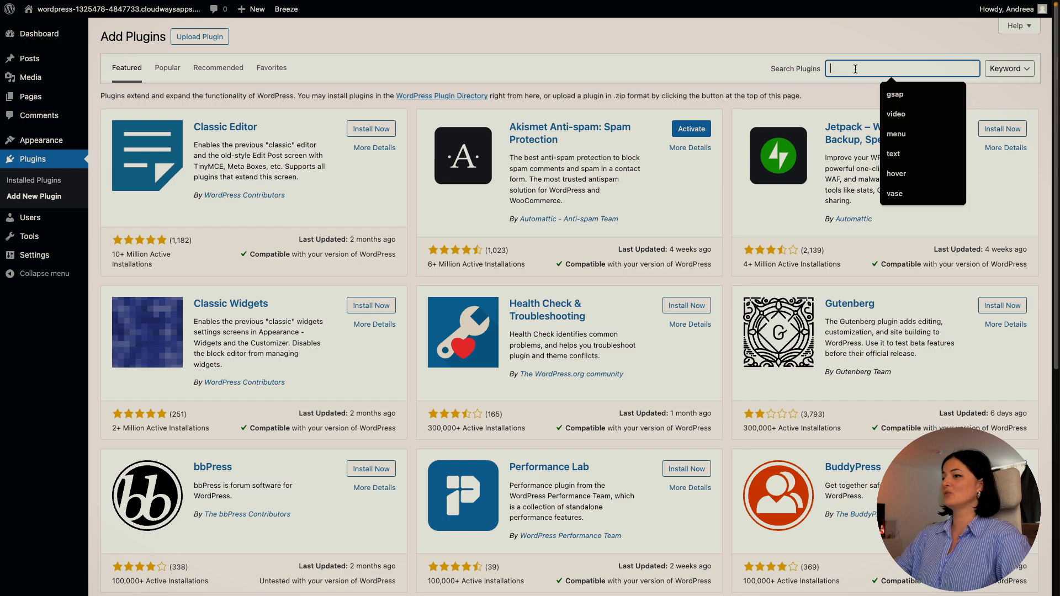
text(element)
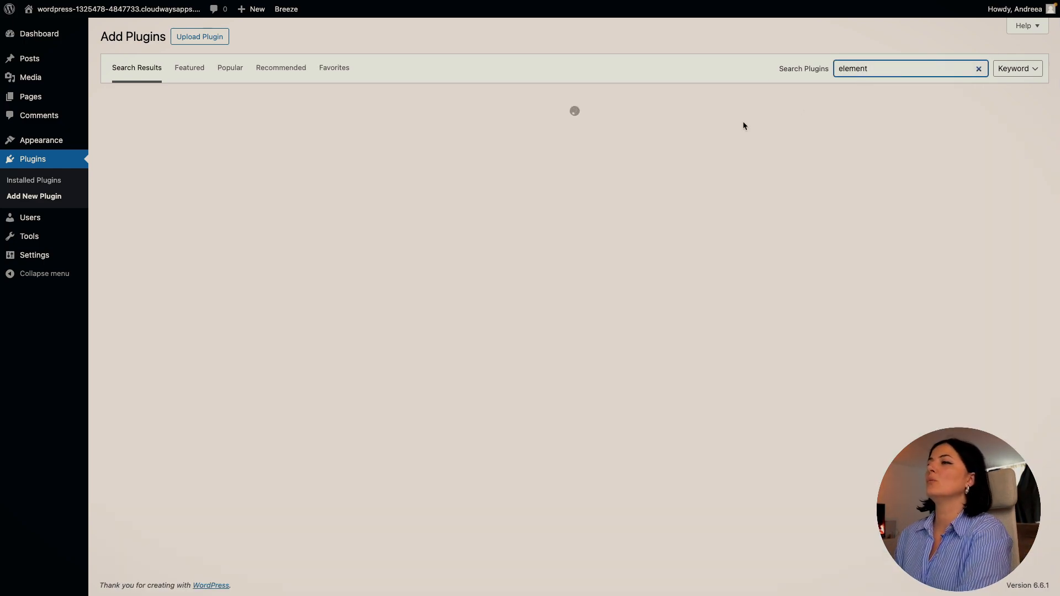
click(366, 130)
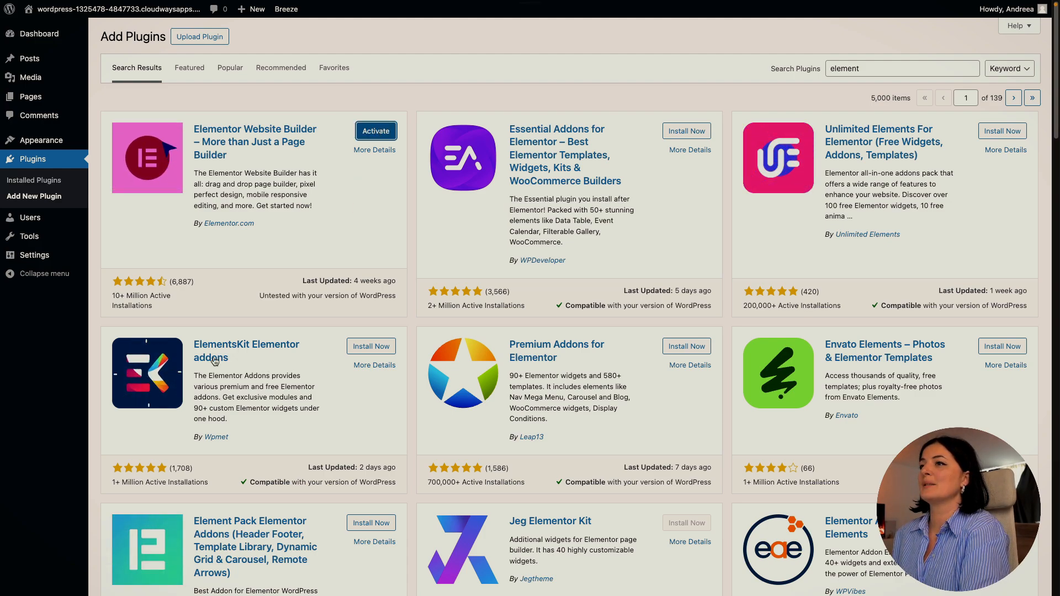
- Activate Elementor, install the Hello theme, skip Pro features, and publish blank page Elementor #7
click(376, 130)
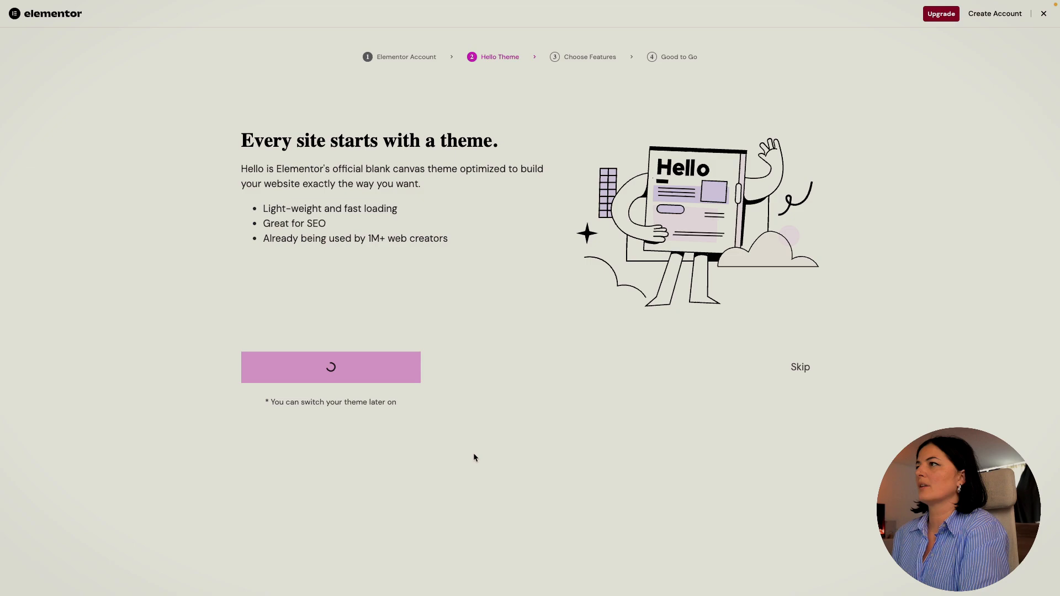
click(331, 367)
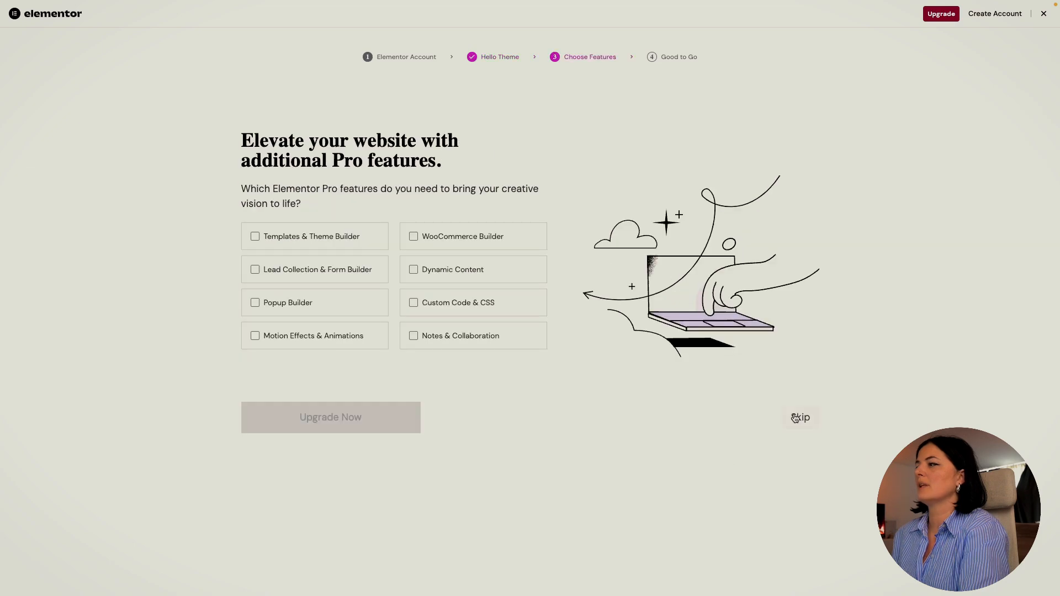
click(800, 418)
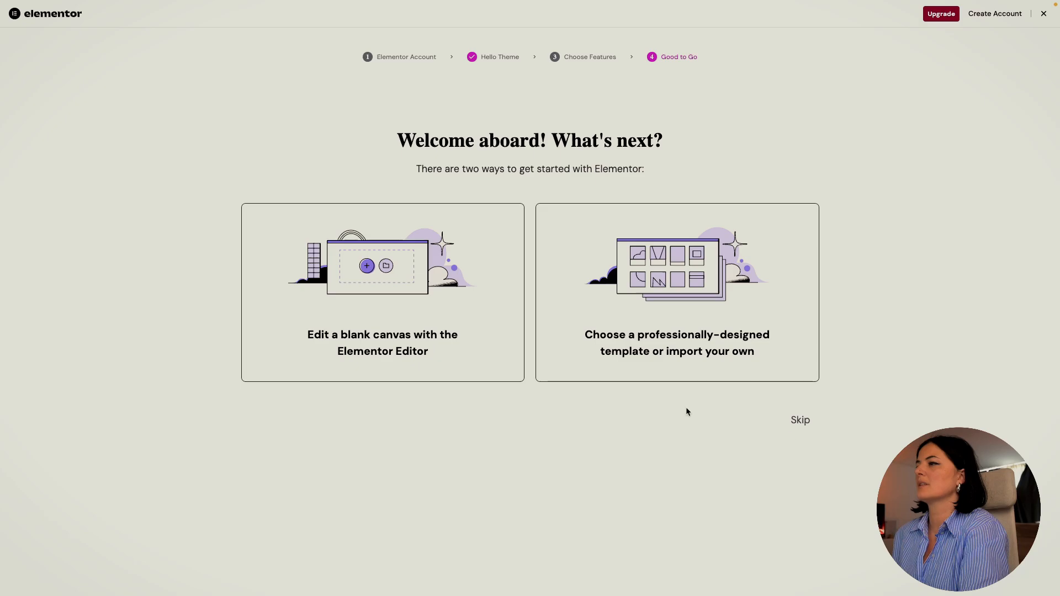
click(382, 292)
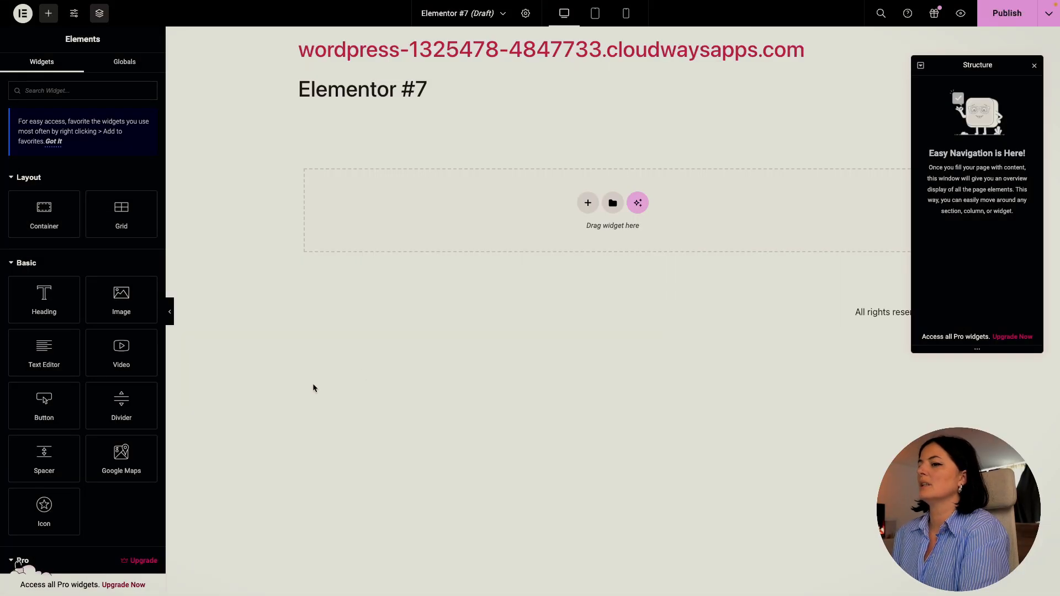
click(1006, 13)
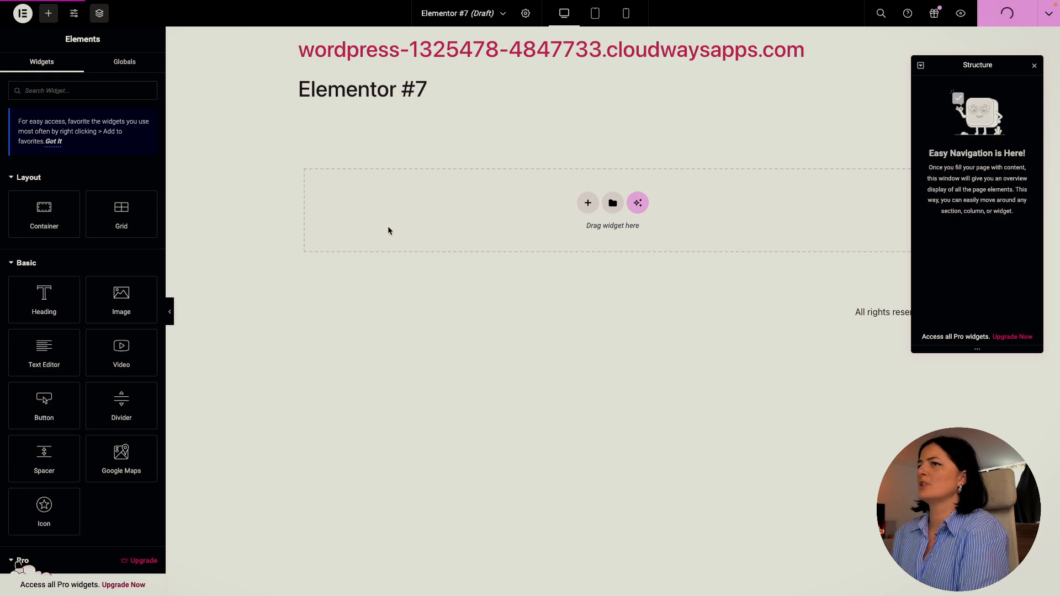
click(21, 12)
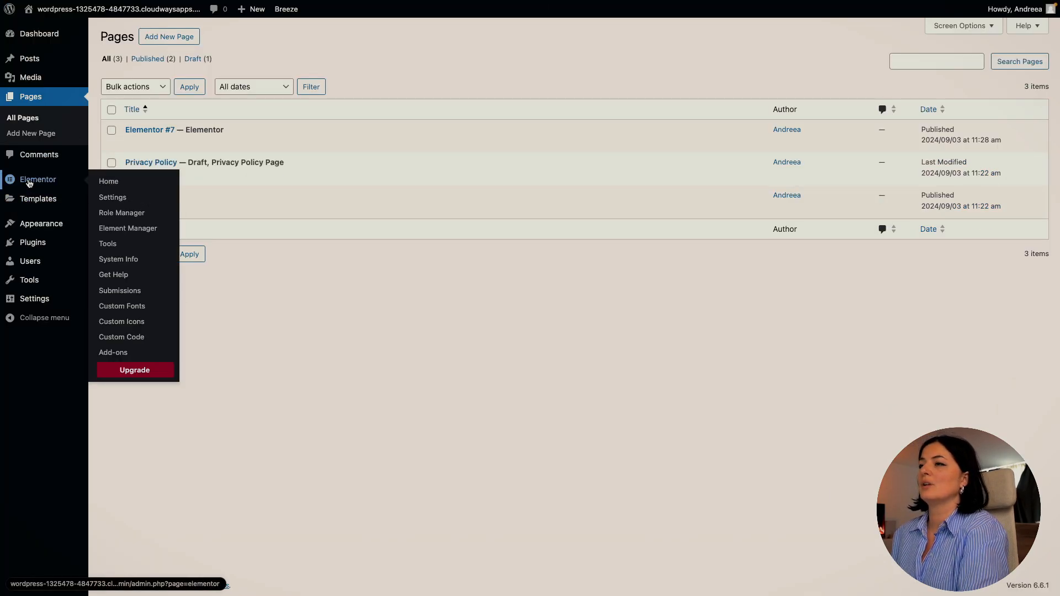
- Upload the elementor-pro zip as a new plugin, install it, and activate Elementor Pro
click(108, 182)
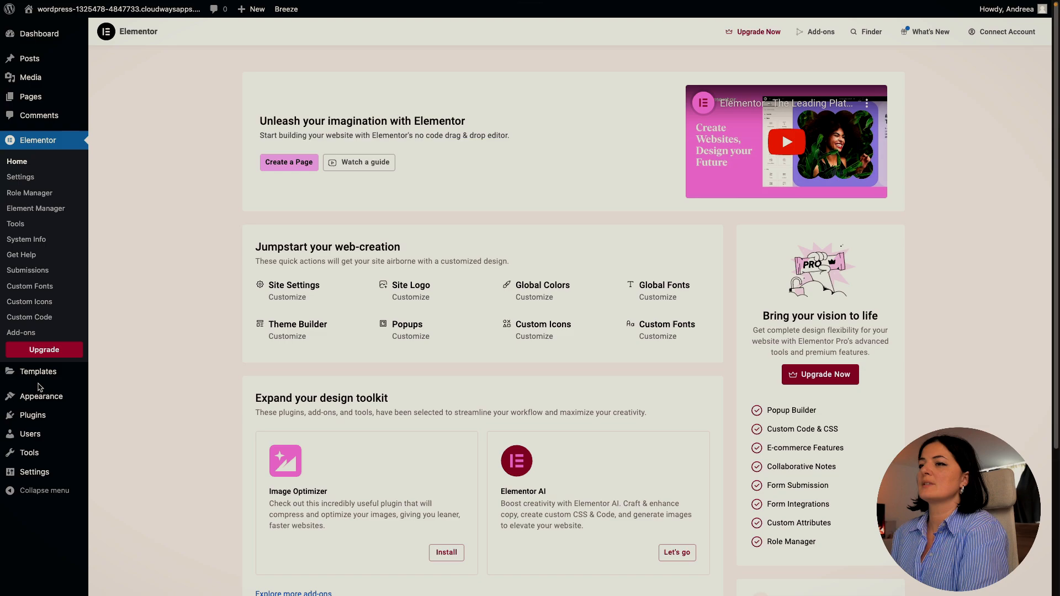
click(32, 415)
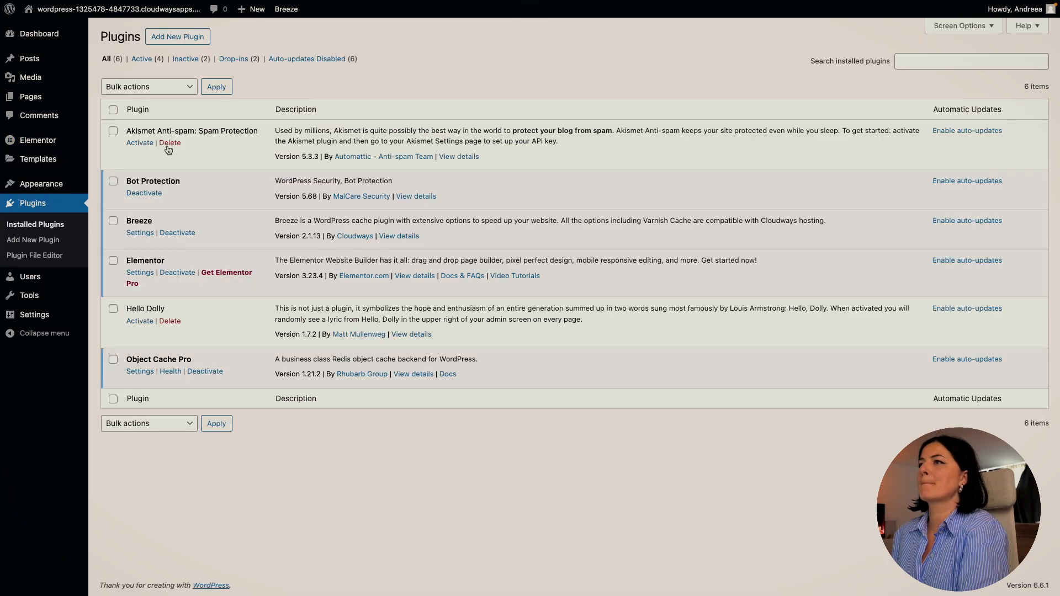
click(33, 239)
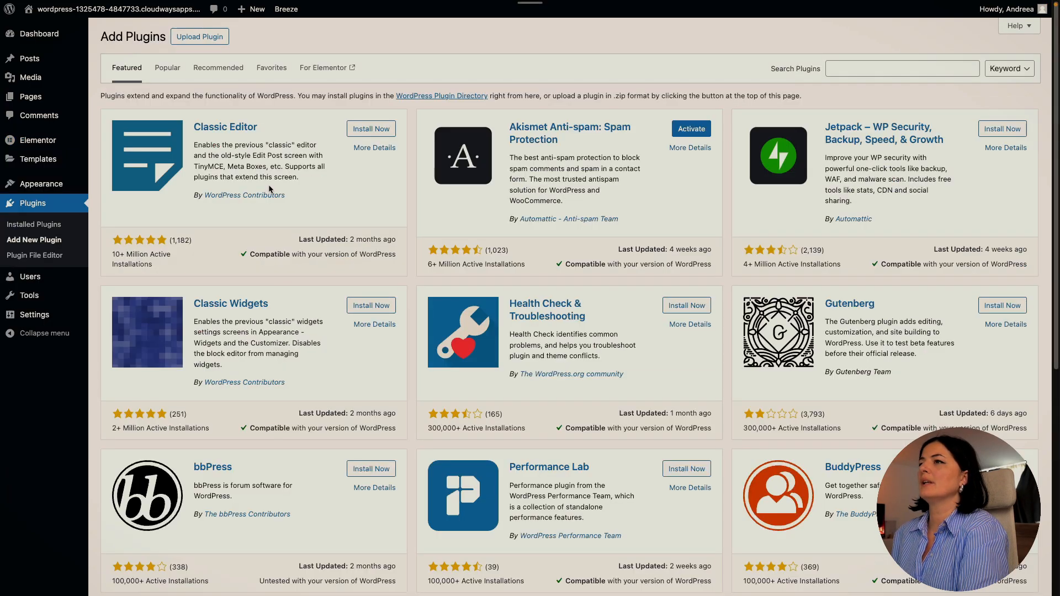
click(200, 36)
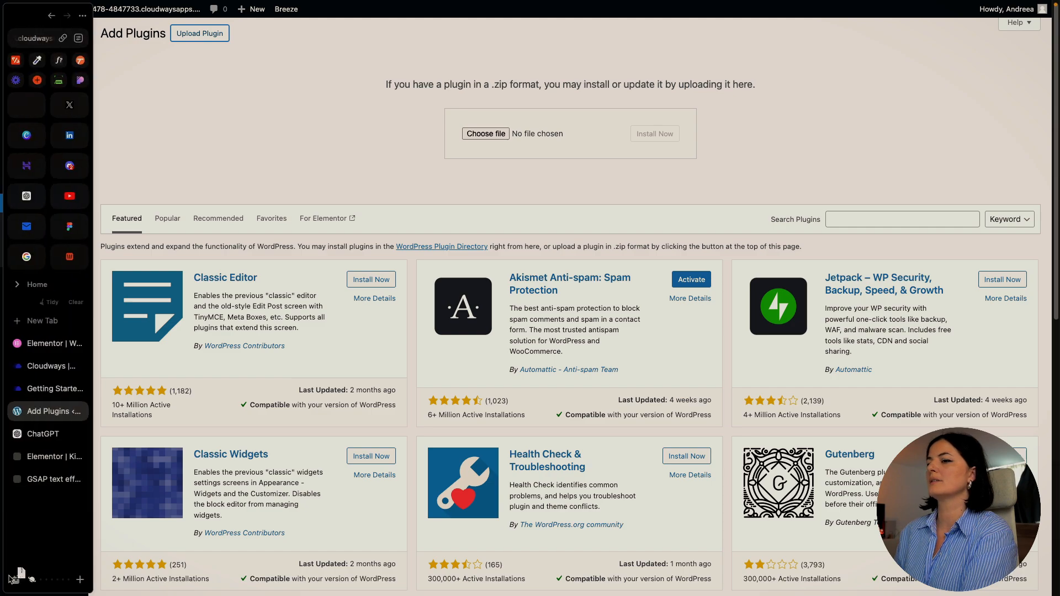
click(485, 133)
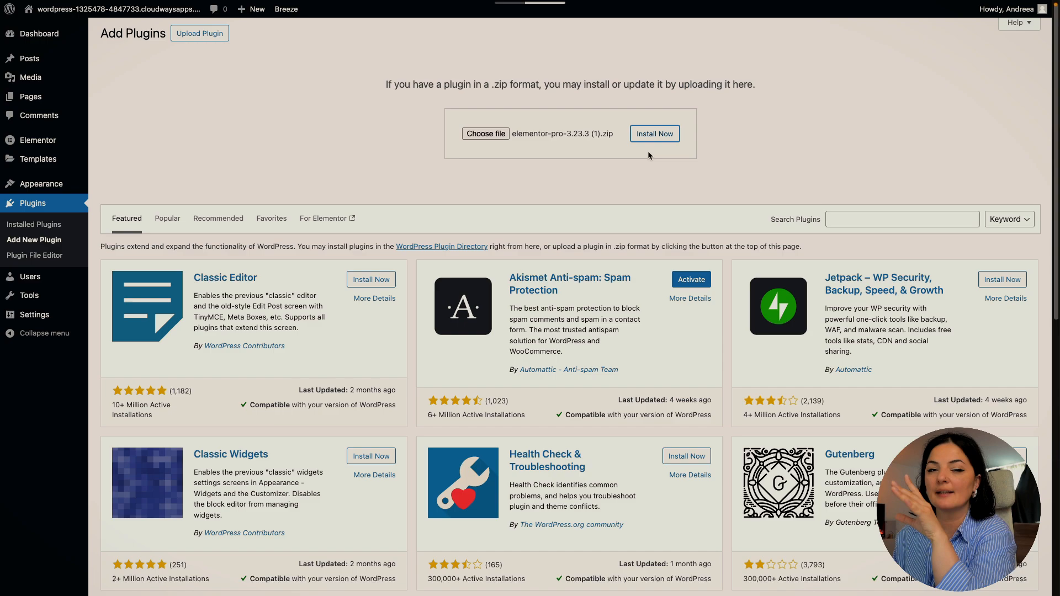
click(654, 133)
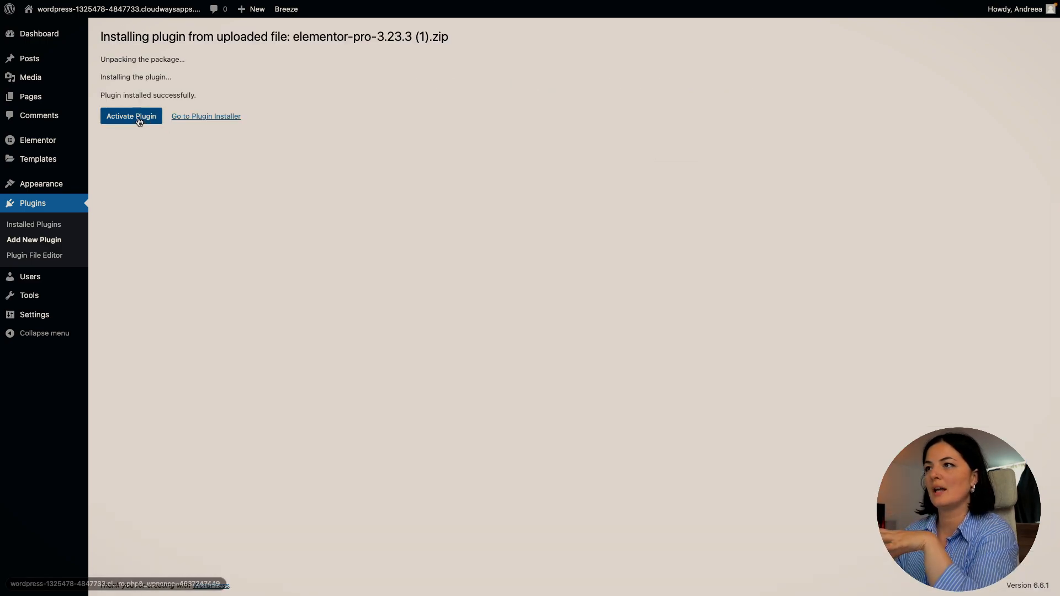
click(131, 115)
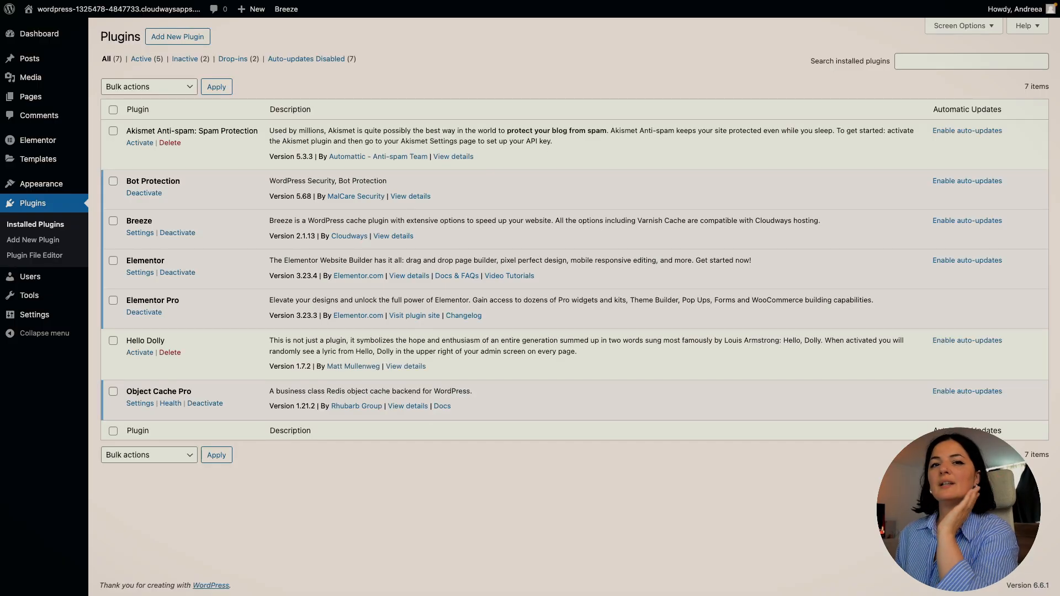
mouse_move(98, 318)
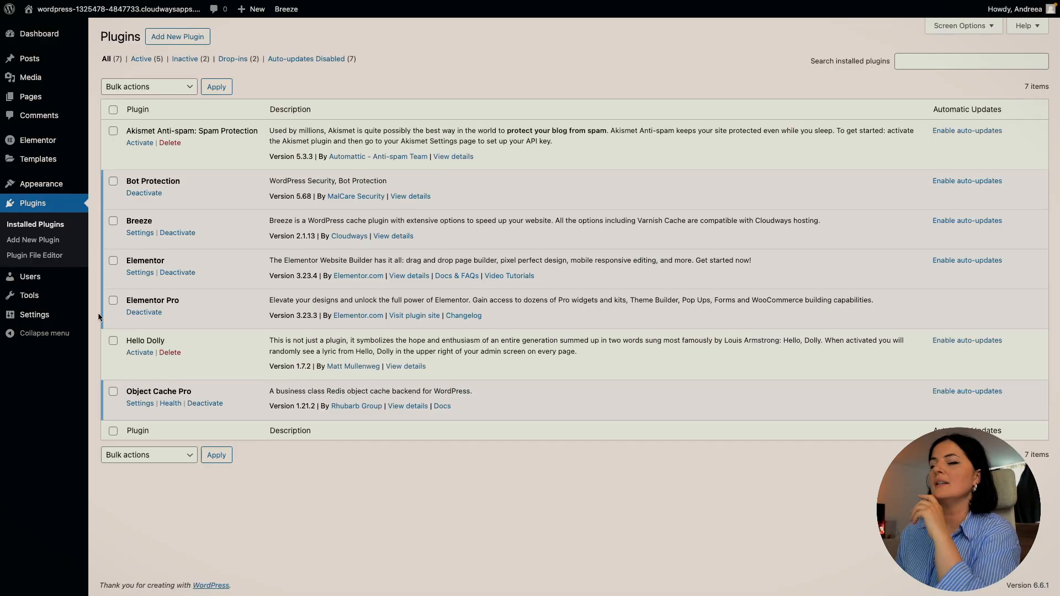
mouse_move(383, 371)
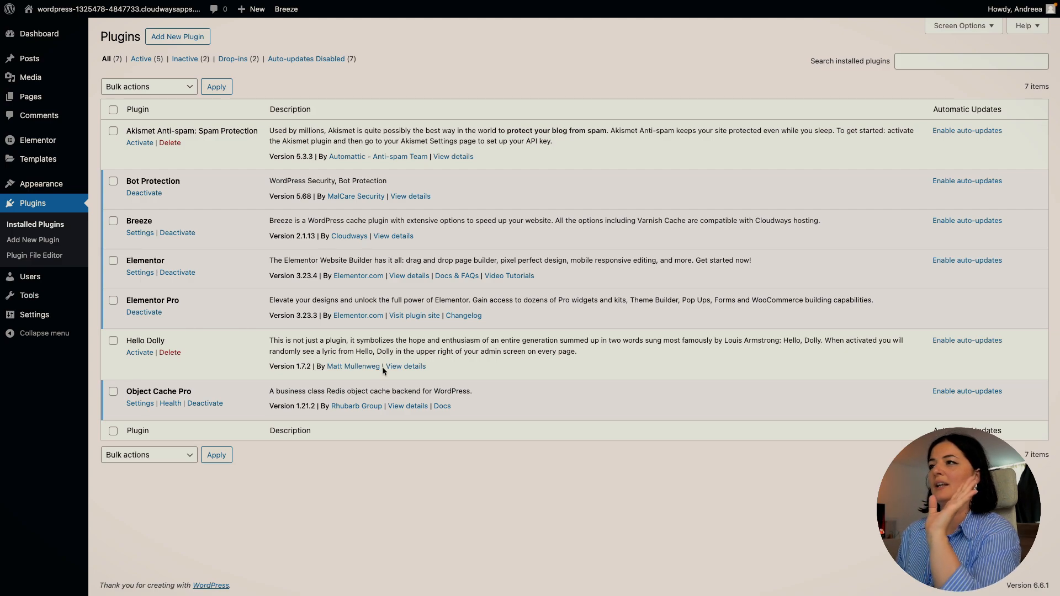
mouse_move(394, 434)
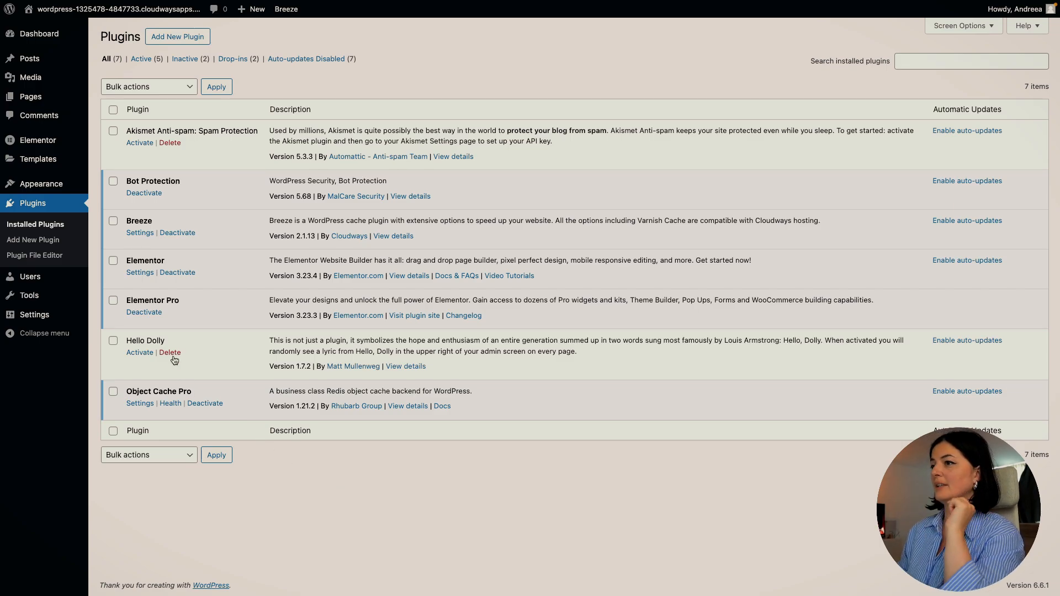
- Delete the Hello Dolly plugin, then start deleting Akismet Anti-spam
click(169, 353)
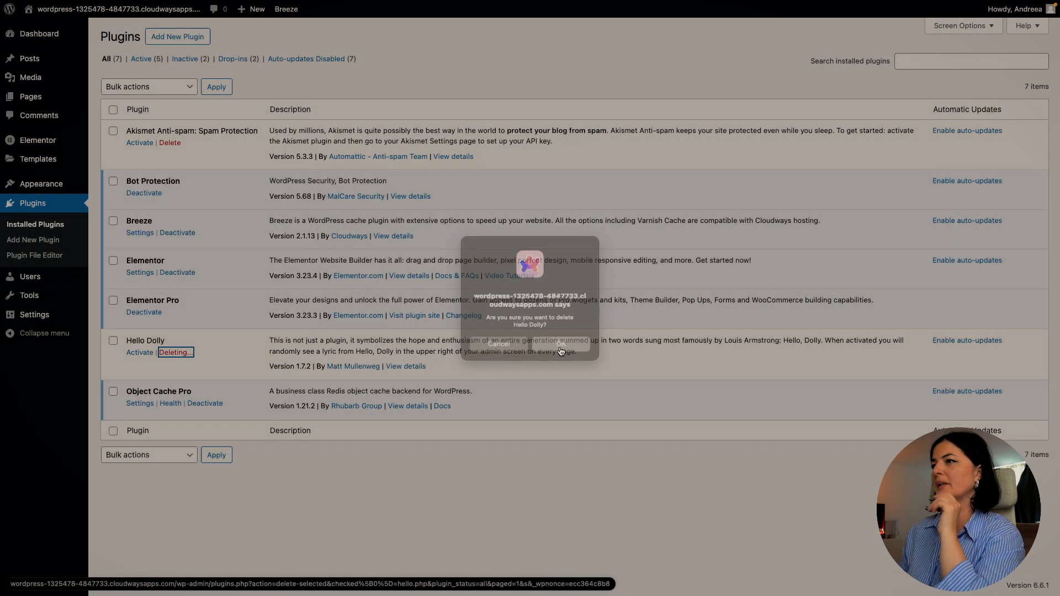
click(560, 344)
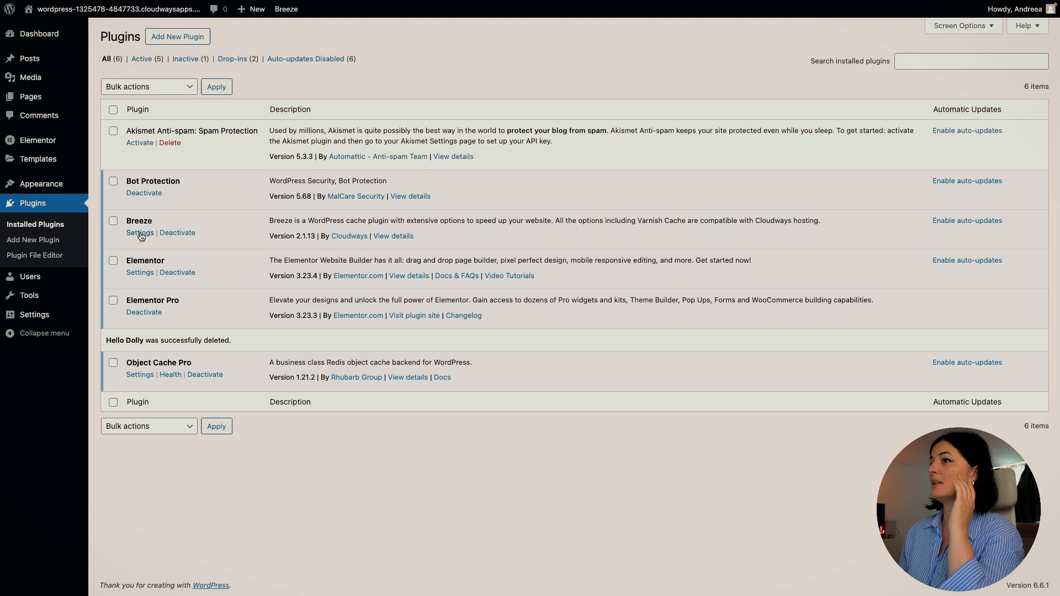
click(169, 143)
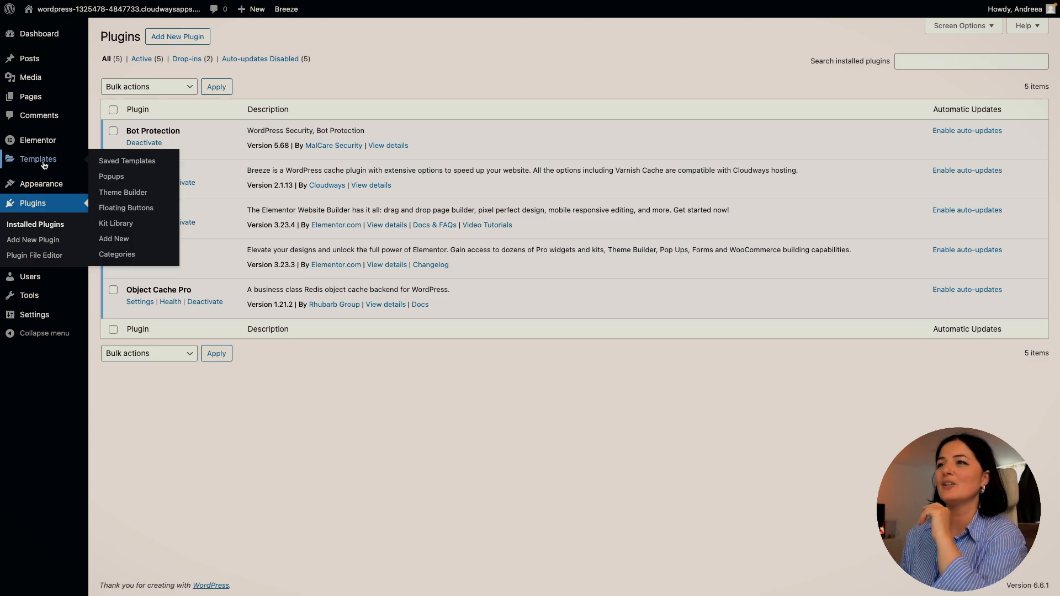
mouse_move(116, 223)
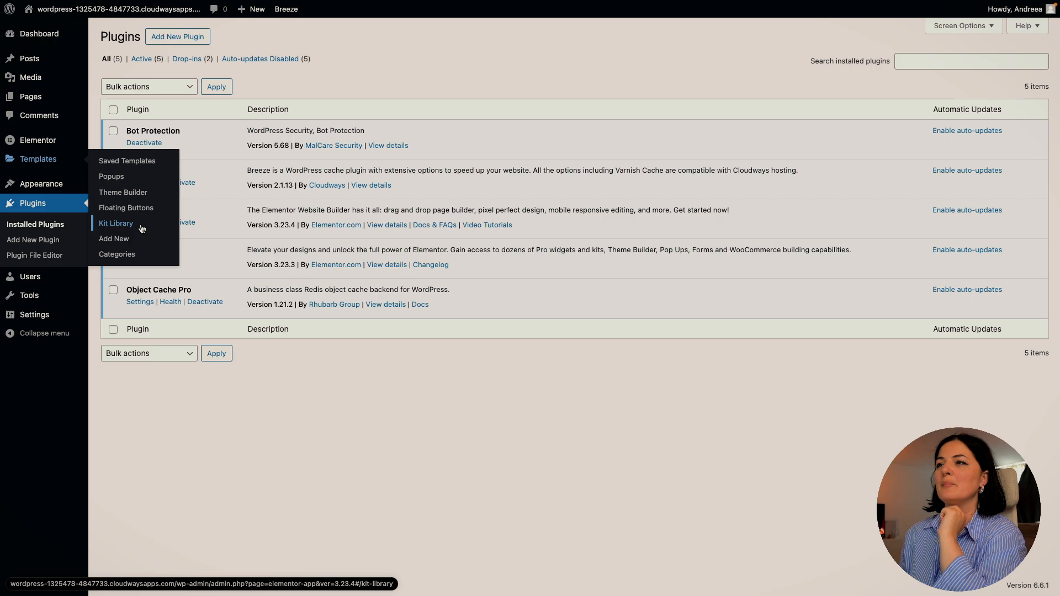
mouse_move(133, 225)
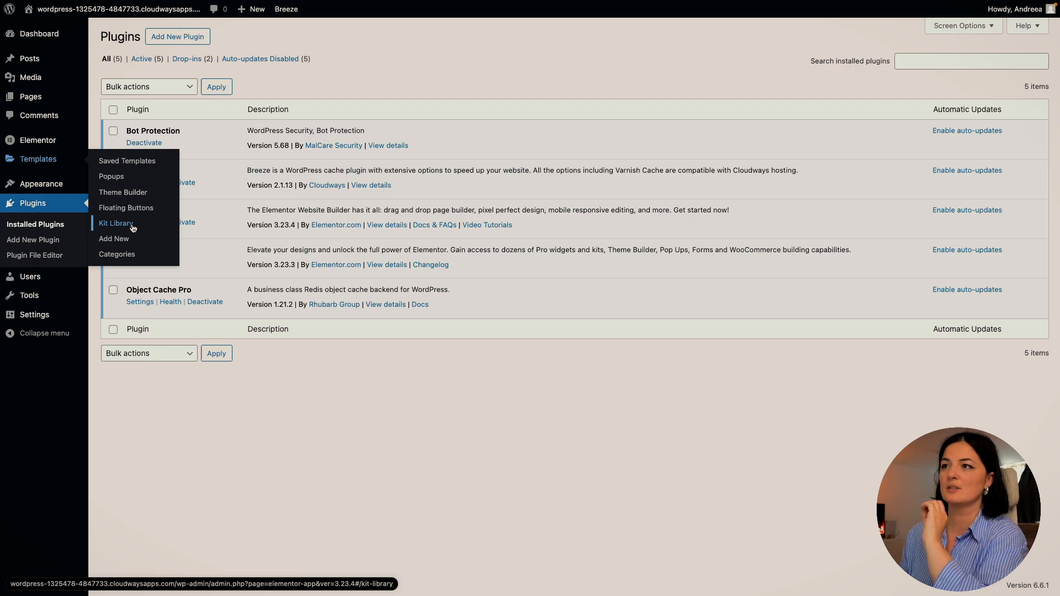
- Open Elementor's Kit Library and filter it to the Online Store category
click(116, 223)
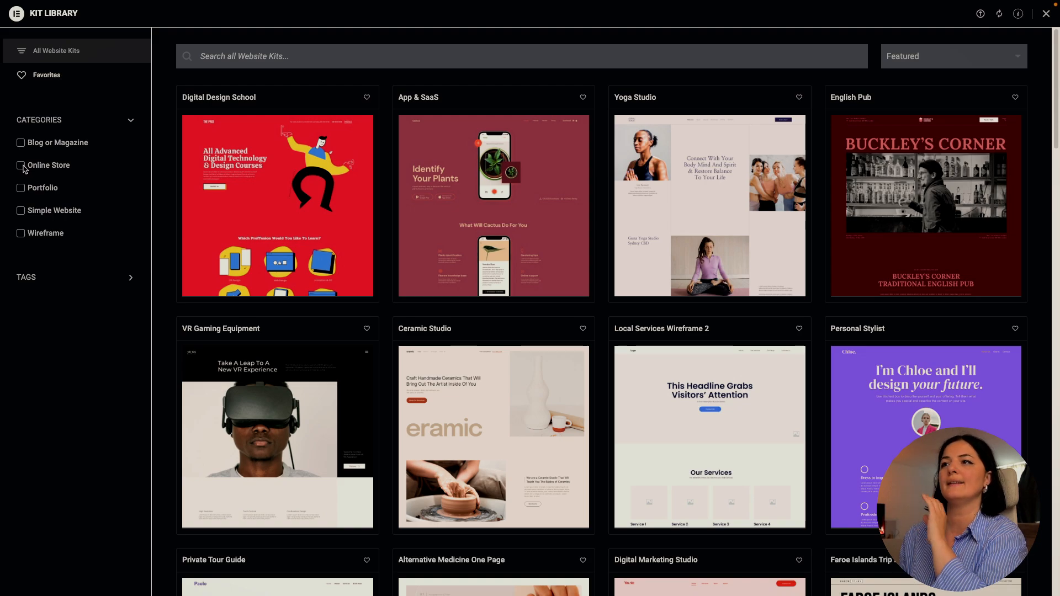
click(21, 165)
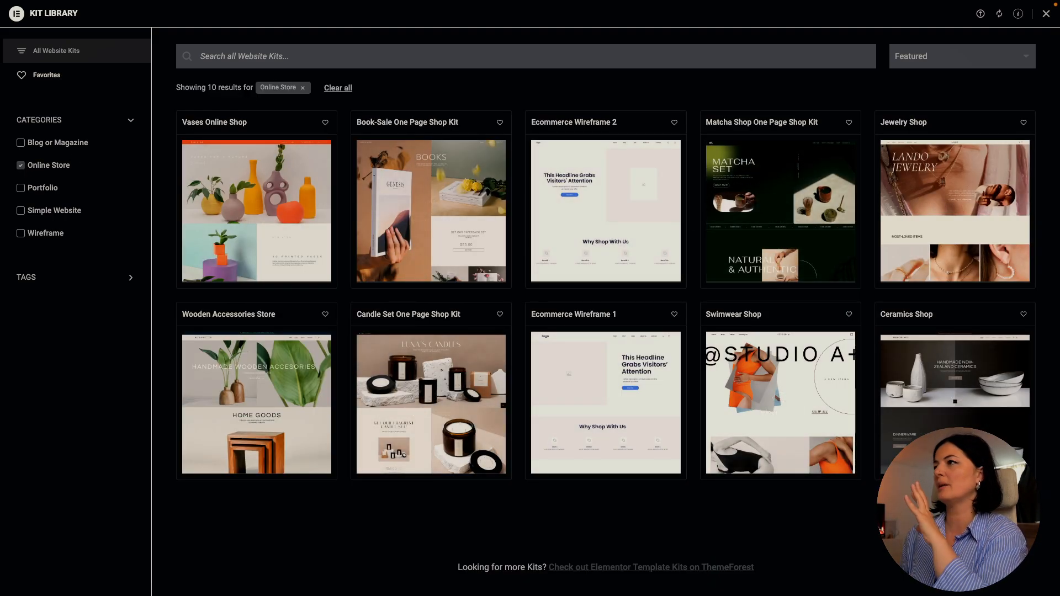
mouse_move(431, 212)
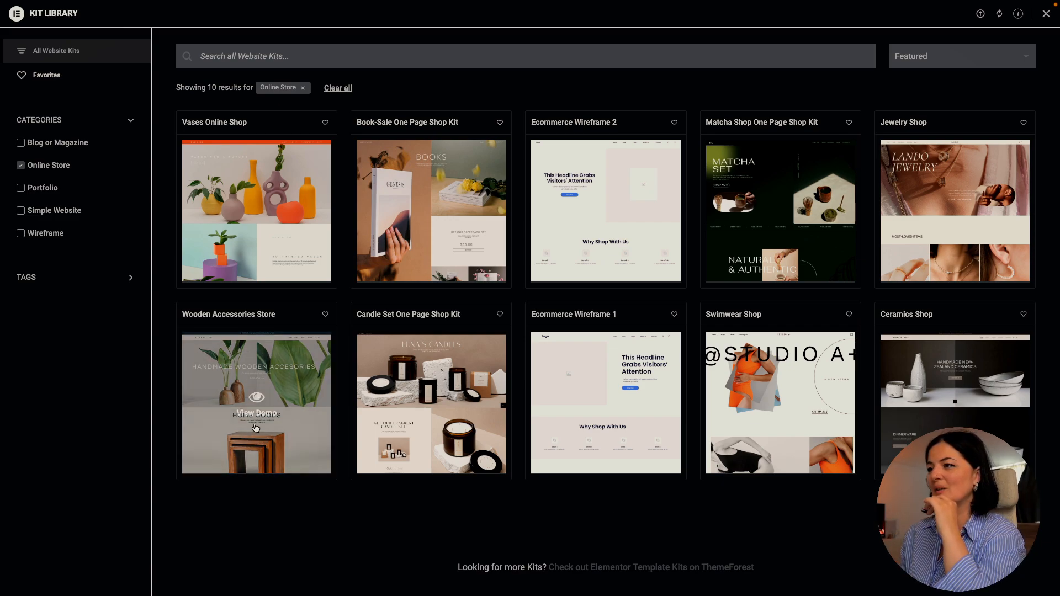
mouse_move(256, 221)
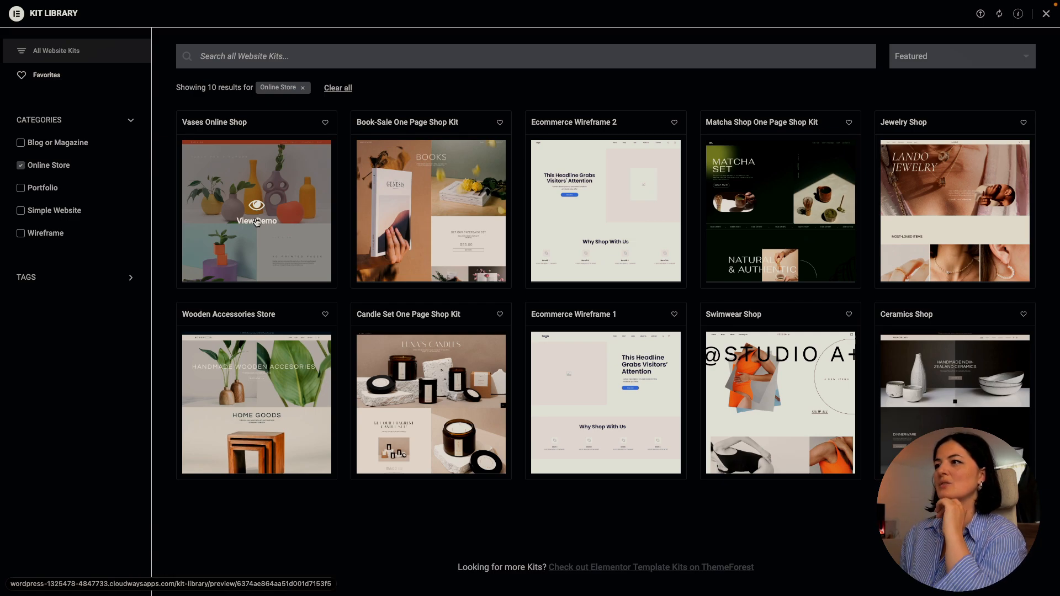
- Preview the Vases Online Shop demo at tablet, mobile and desktop sizes
click(257, 221)
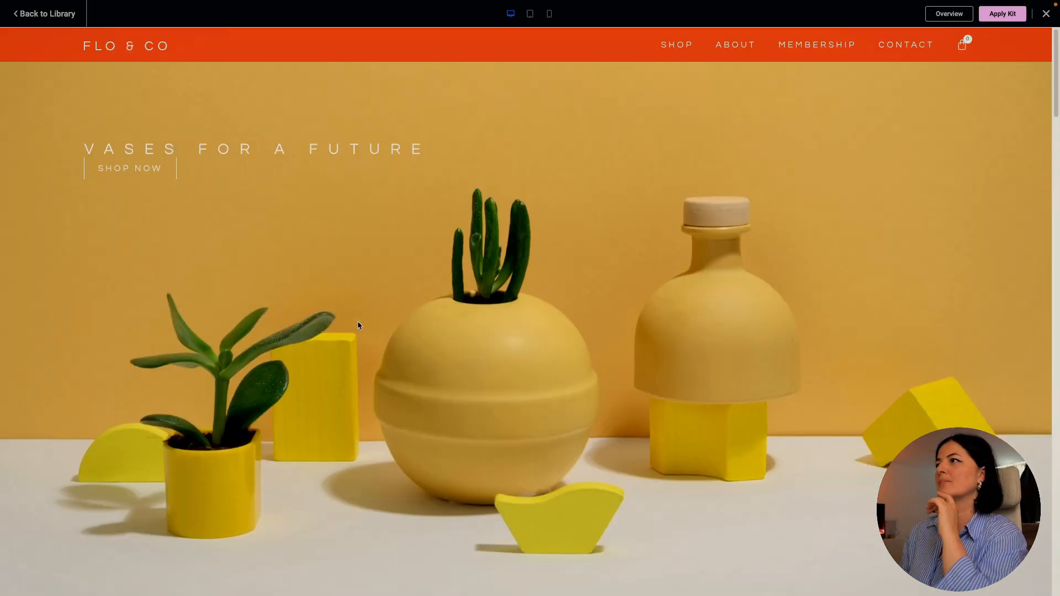
click(531, 13)
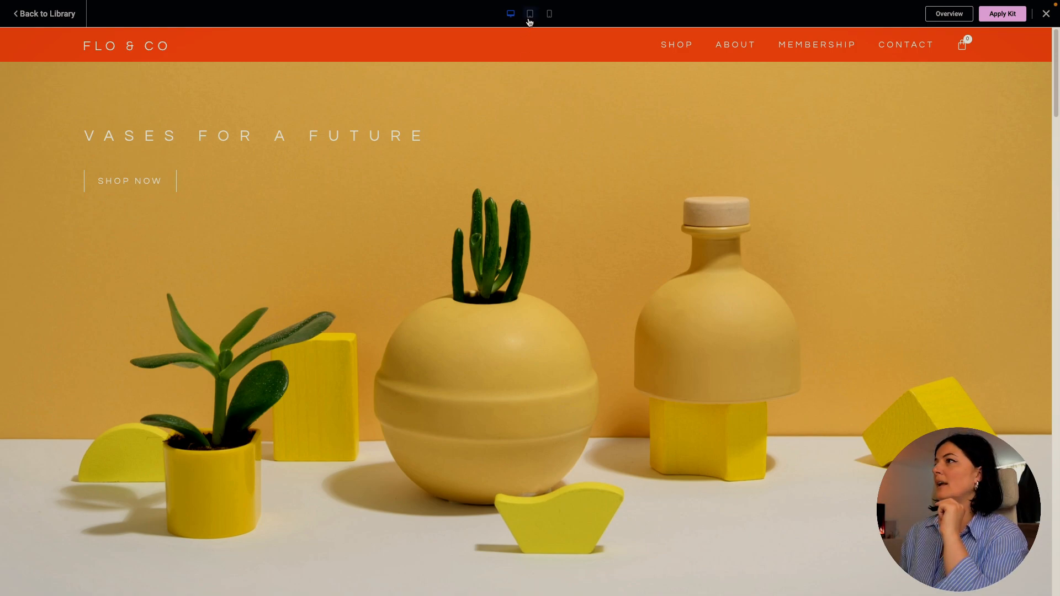
click(549, 13)
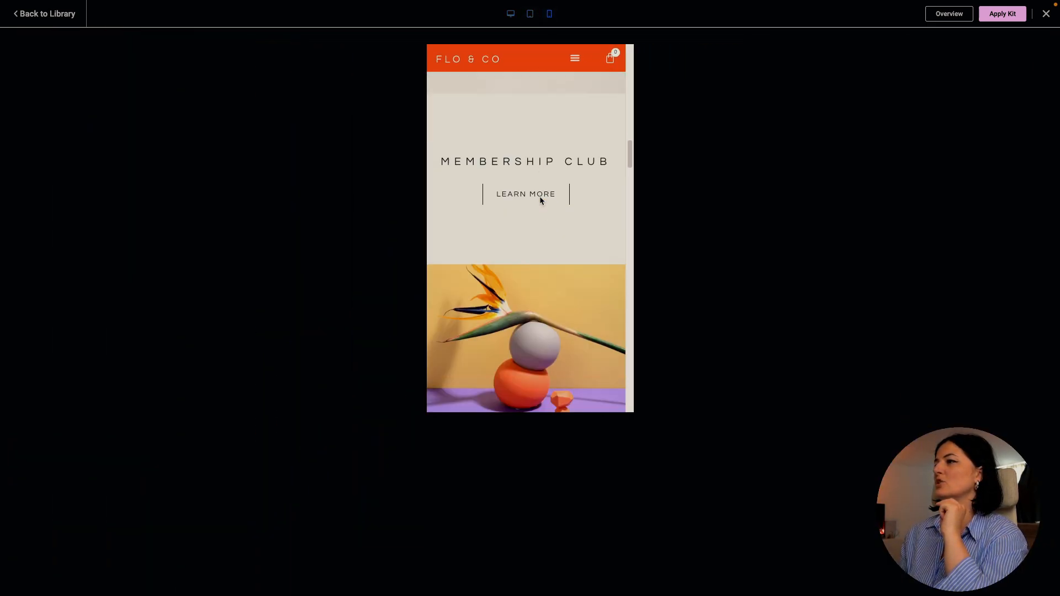
click(509, 13)
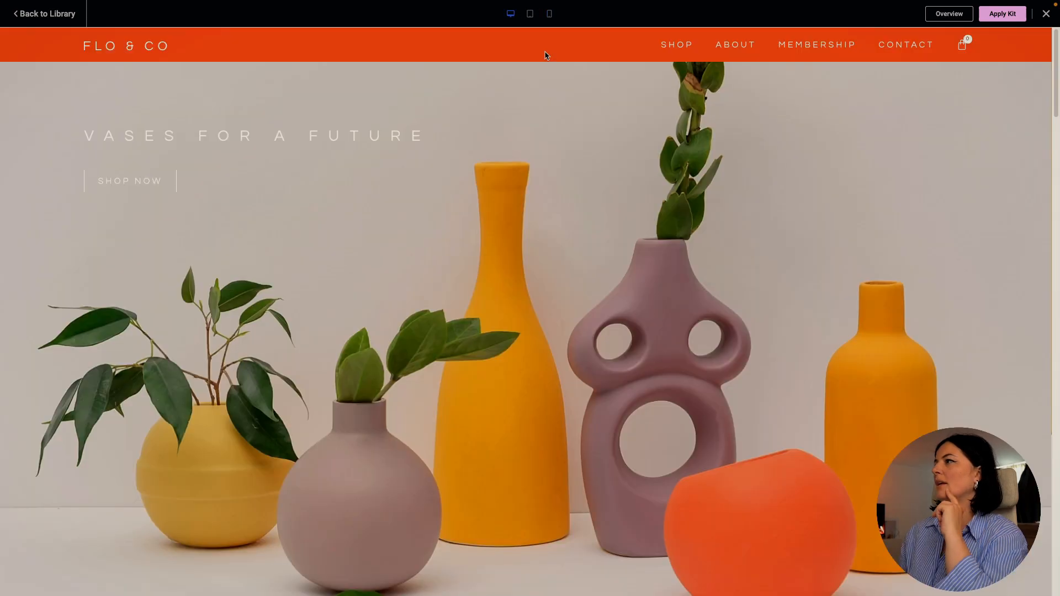
mouse_move(794, 133)
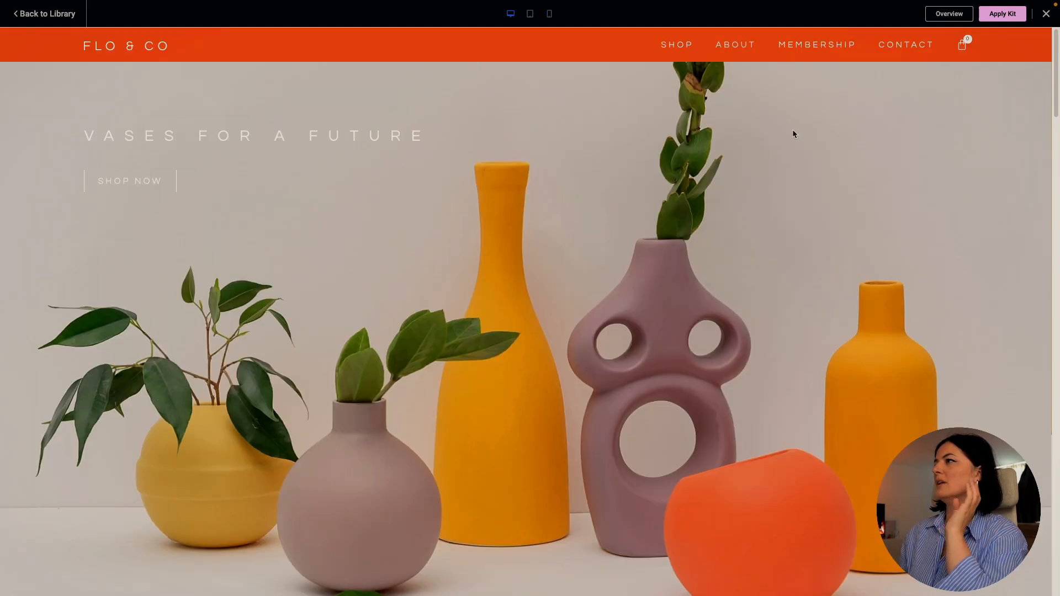
- Scroll the demo, view the Lemon Set product page, and start applying the kit
scroll(down, 3)
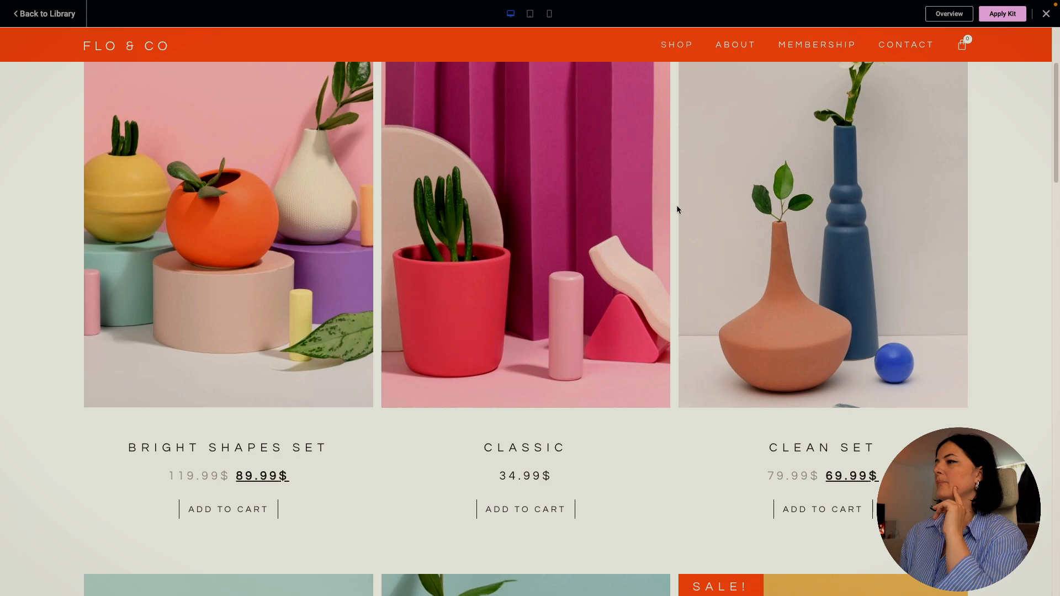
scroll(down, 3)
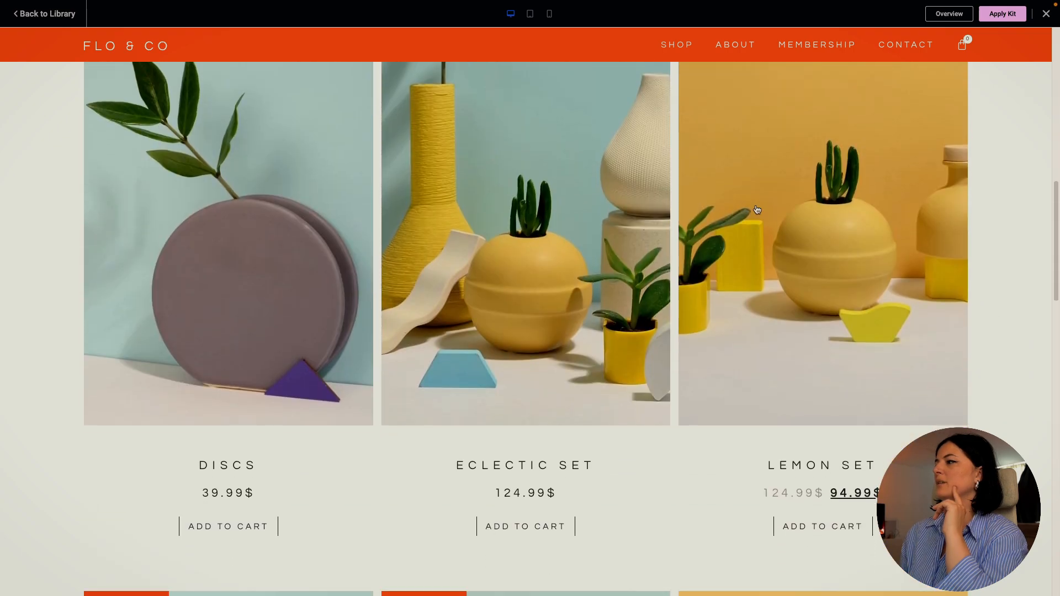
click(823, 237)
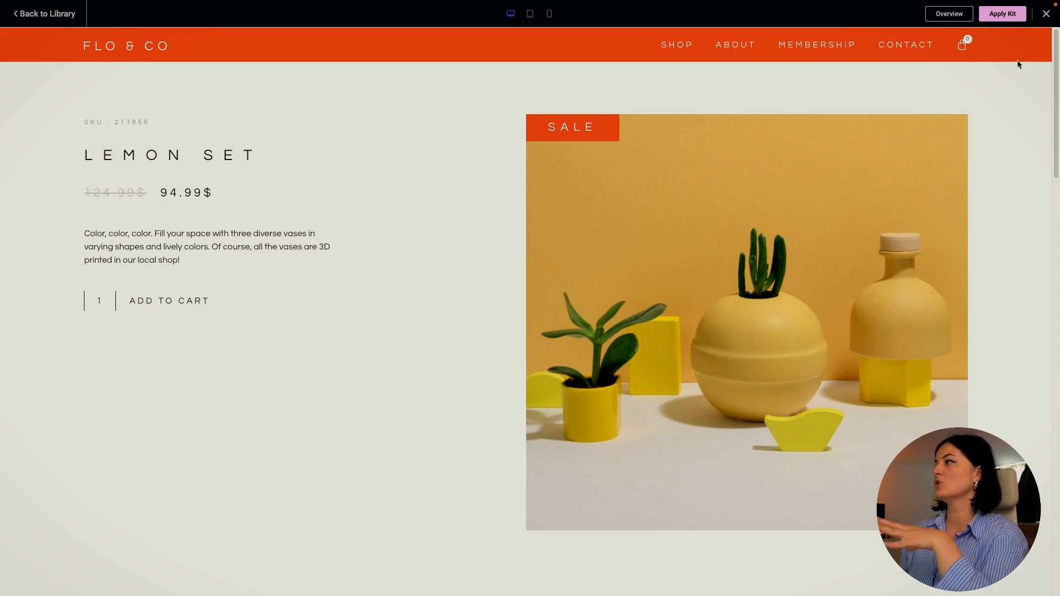
click(1003, 13)
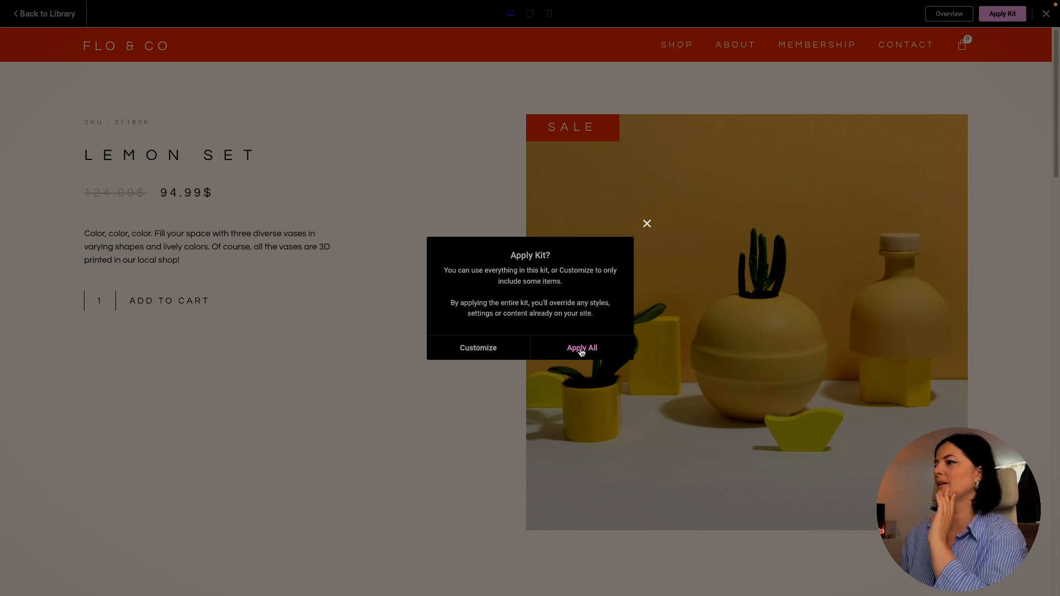
- Apply all of the Vases Online Shop kit and close the import summary
click(581, 347)
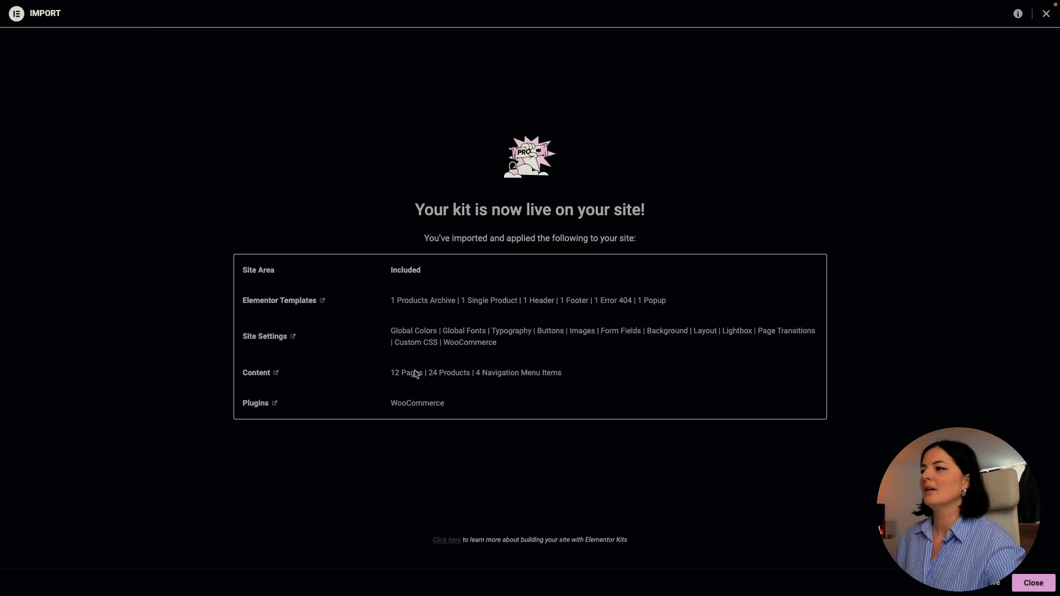
mouse_move(610, 410)
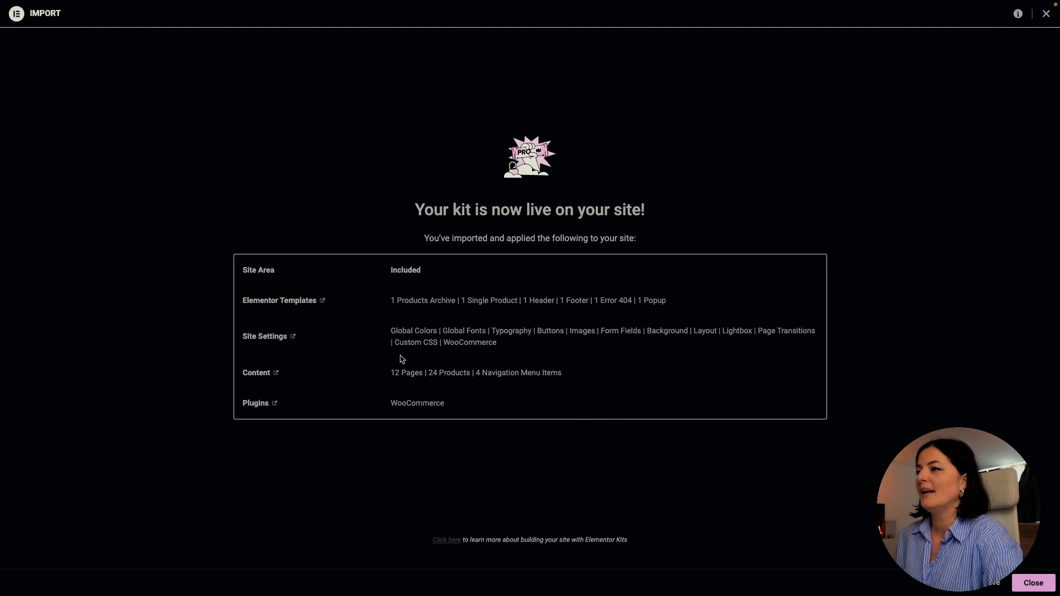
mouse_move(407, 412)
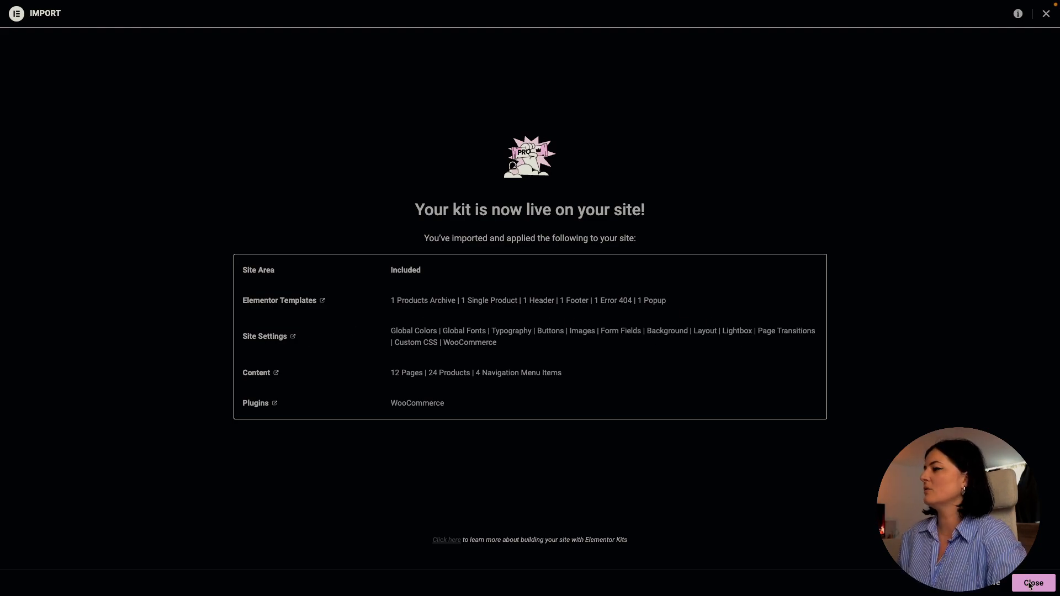
click(1033, 584)
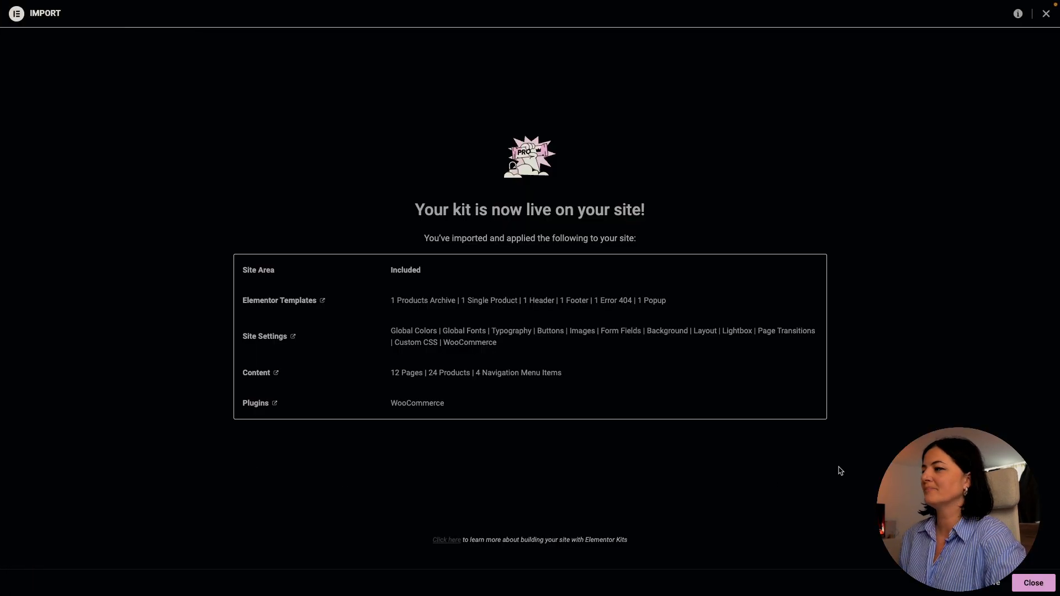
mouse_move(811, 384)
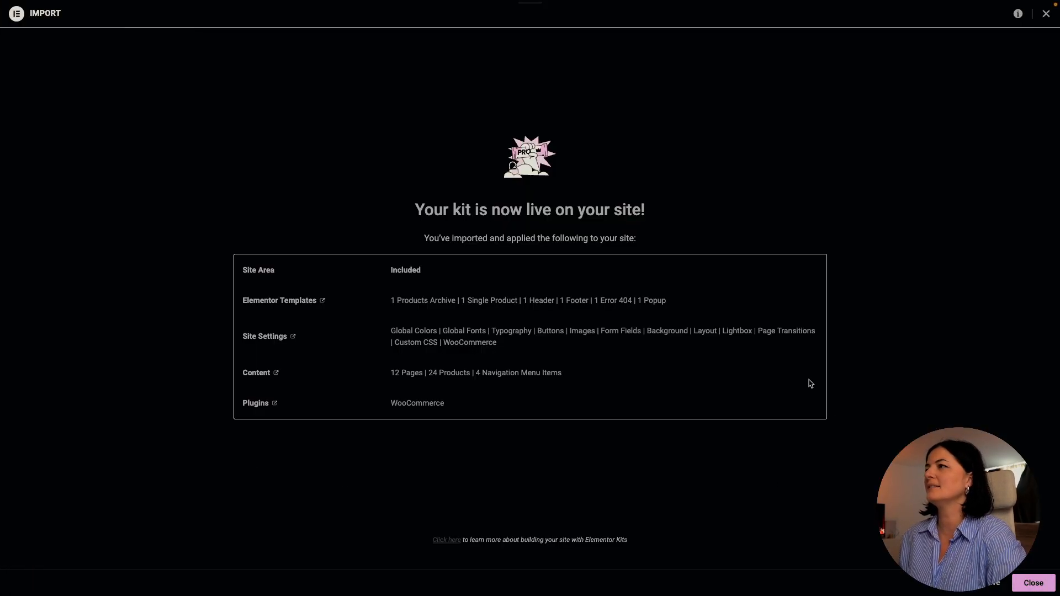
click(1032, 582)
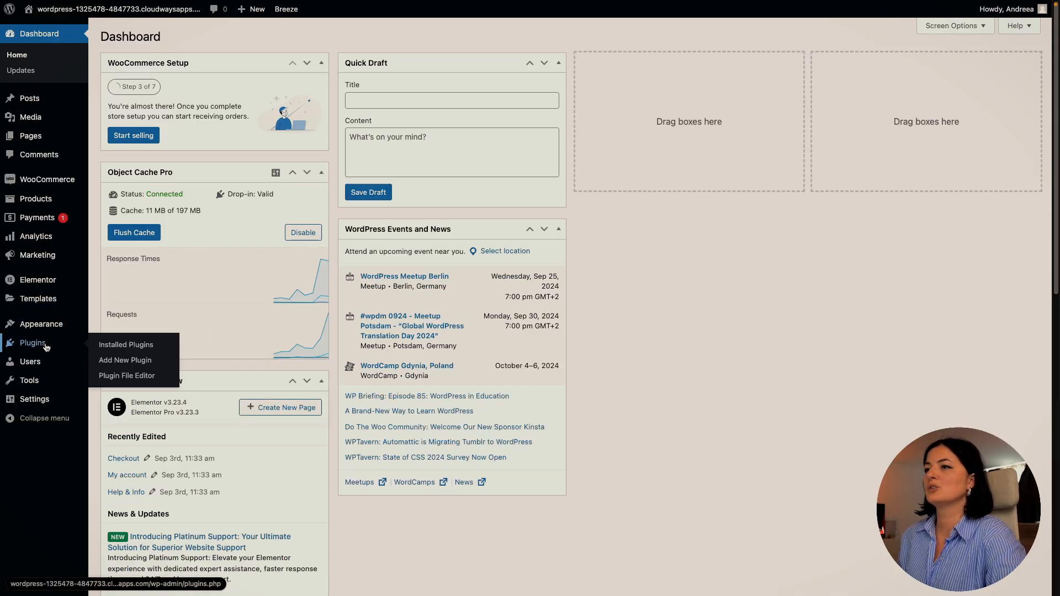
- Visit the live site in a new tab and scroll the imported vases homepage
click(126, 344)
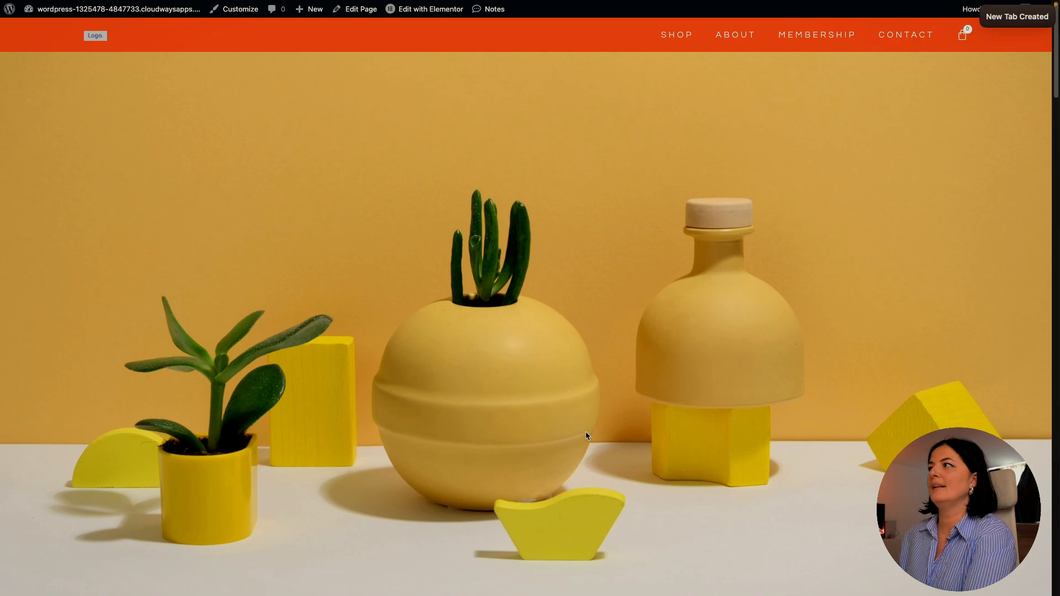
scroll(down, 3)
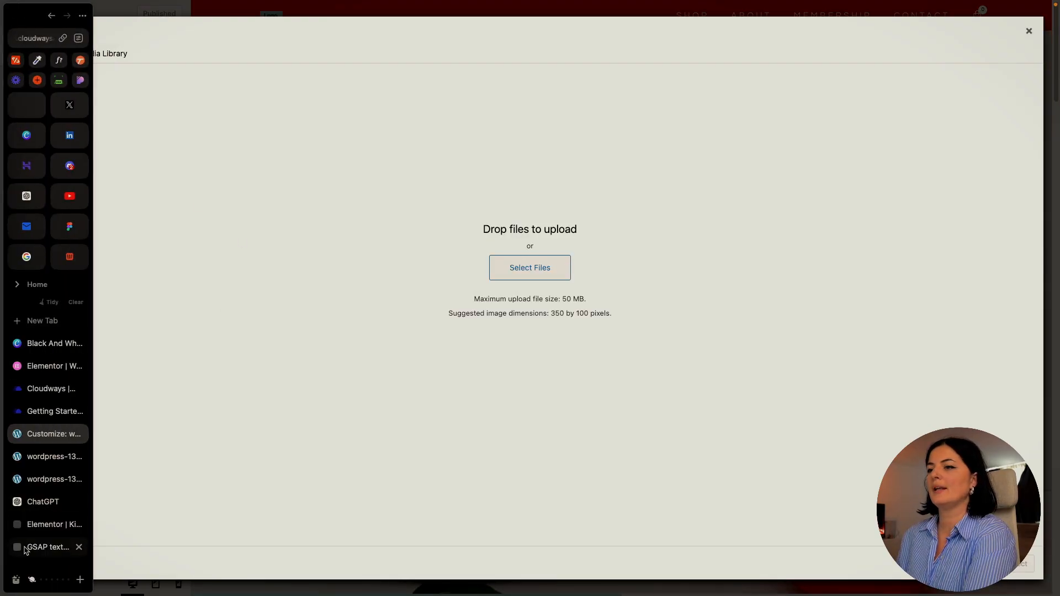
- Set the coconut. image as the site logo and go to All Pages
click(530, 267)
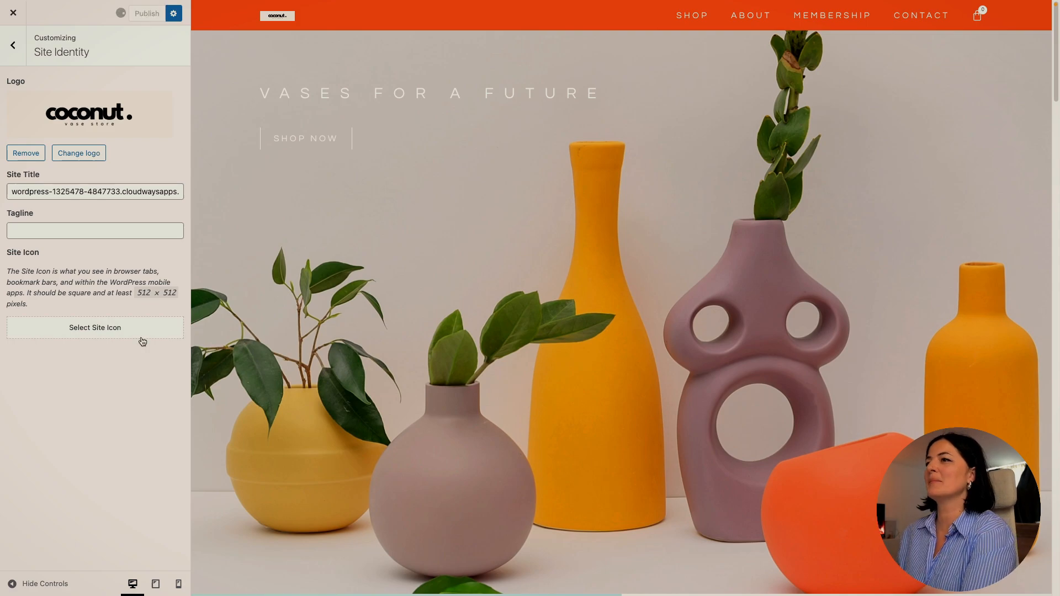
click(146, 13)
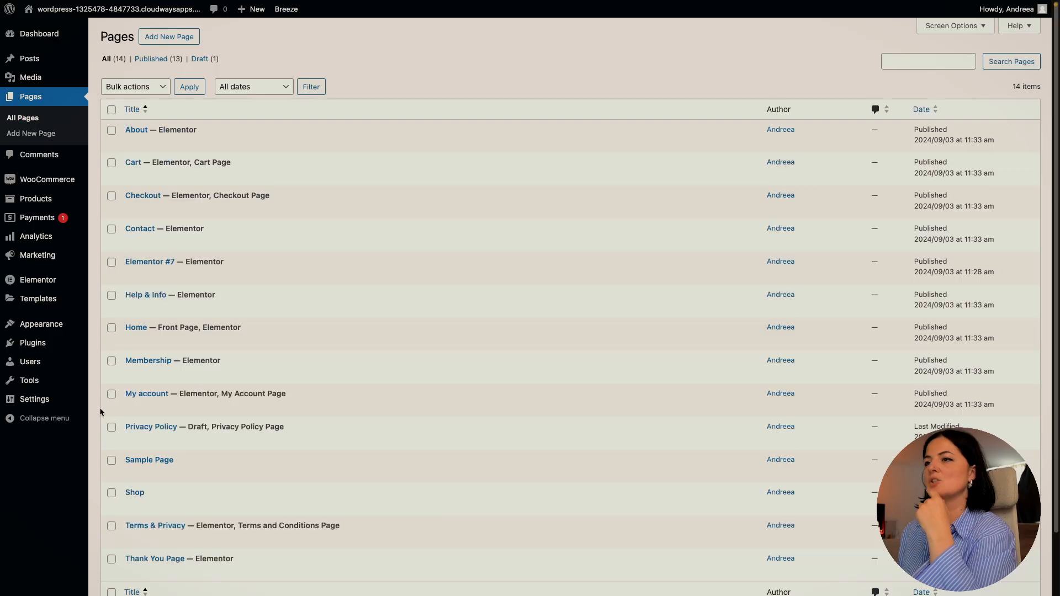
- Open the site header template in Elementor's Theme Builder
click(38, 298)
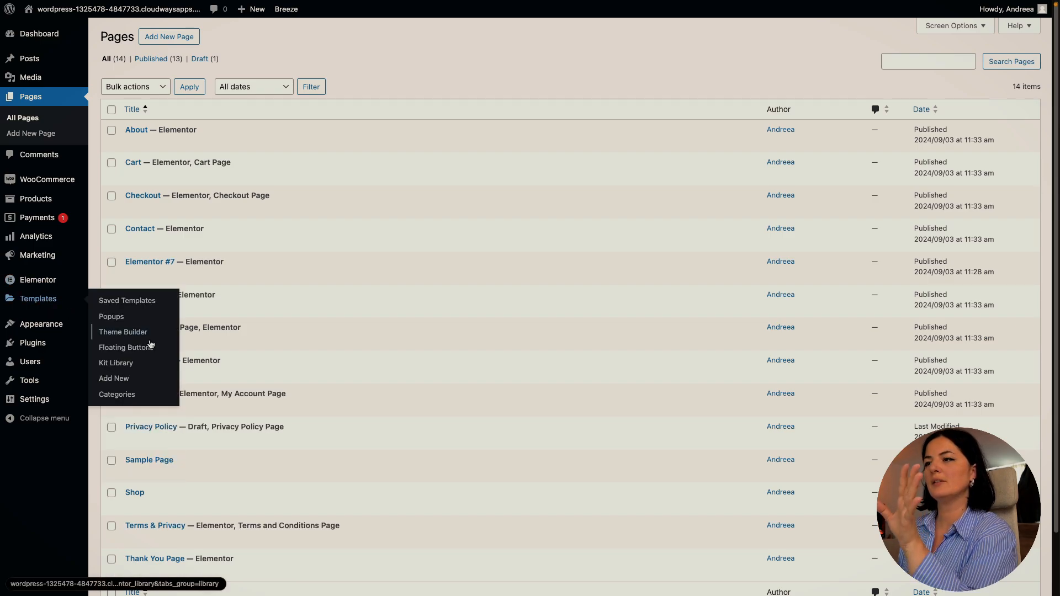
click(123, 332)
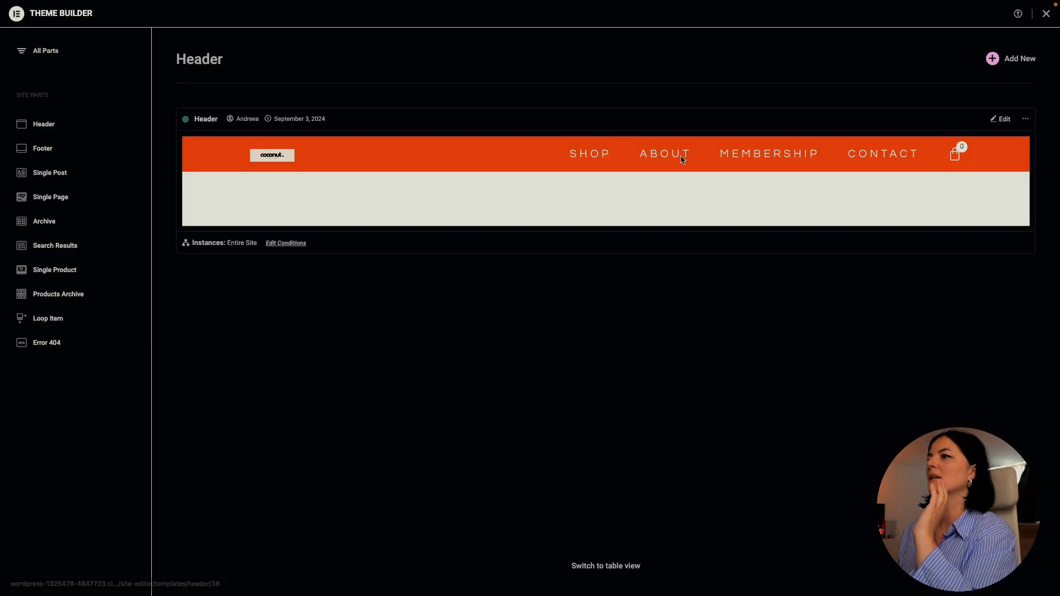
click(1004, 120)
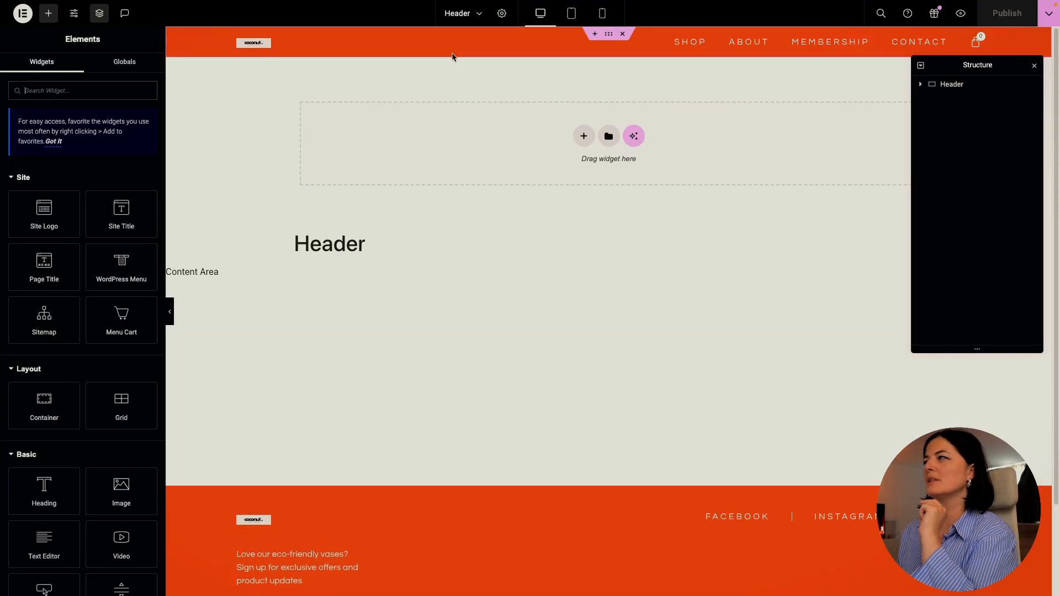
- Give the header Site Logo a maximum width of 20%
click(921, 84)
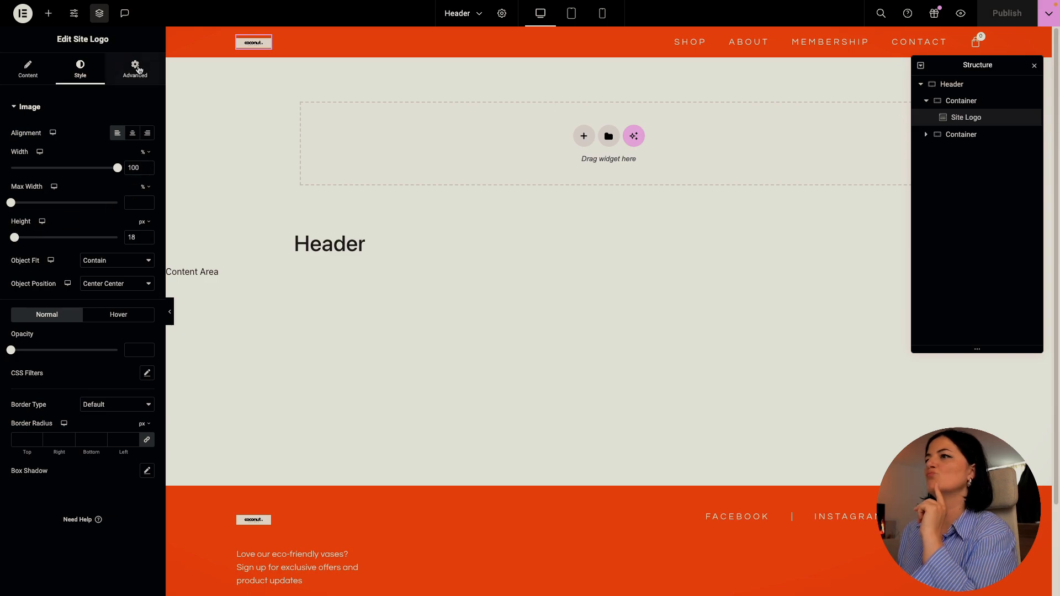
click(27, 70)
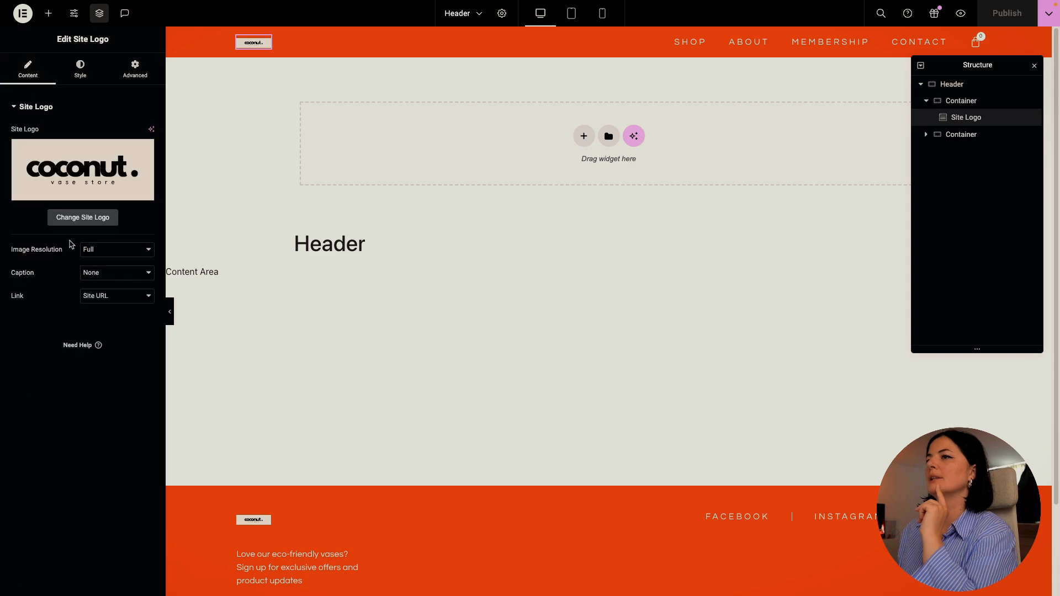
click(80, 69)
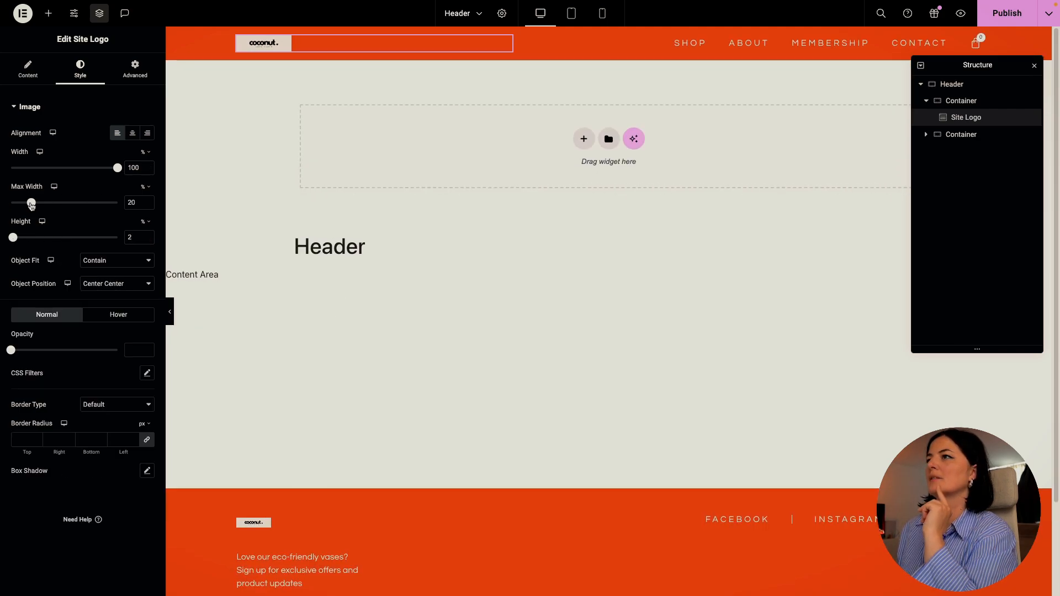
drag(31, 202, 33, 203)
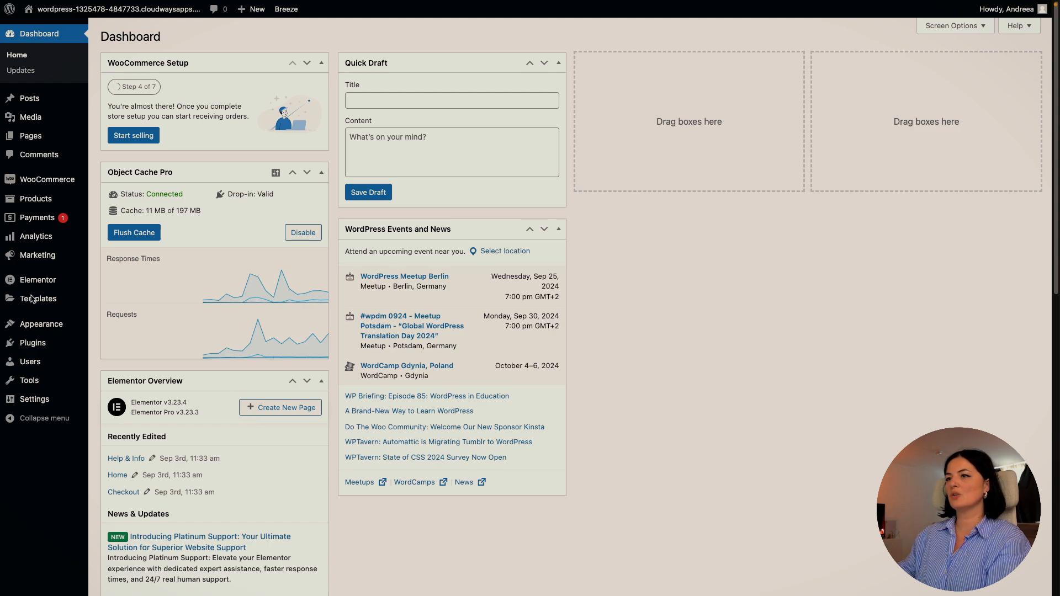
- Go to Theme Builder and edit the Single Product template
click(39, 299)
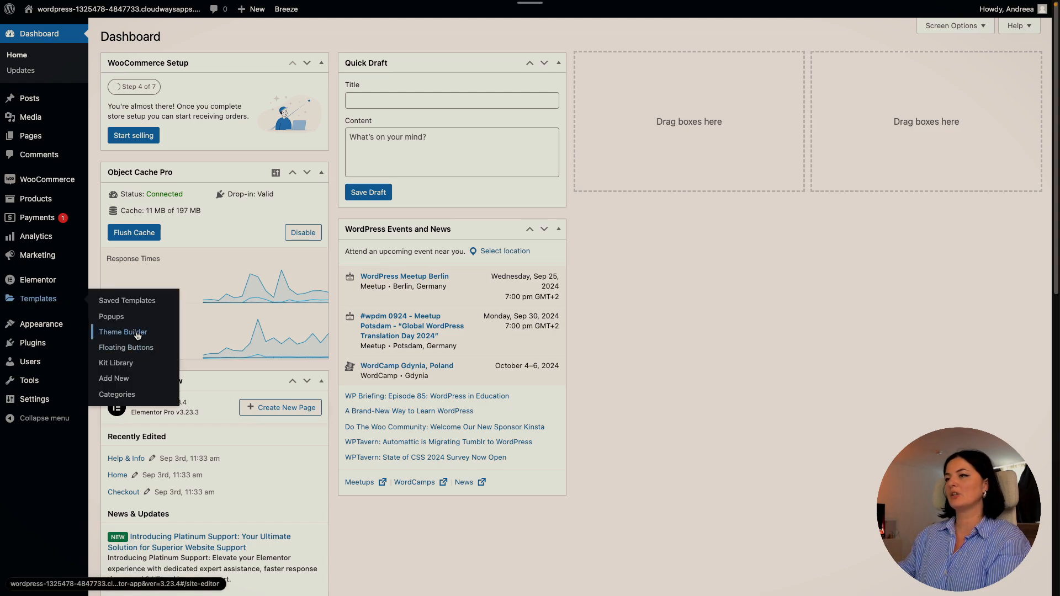
click(123, 332)
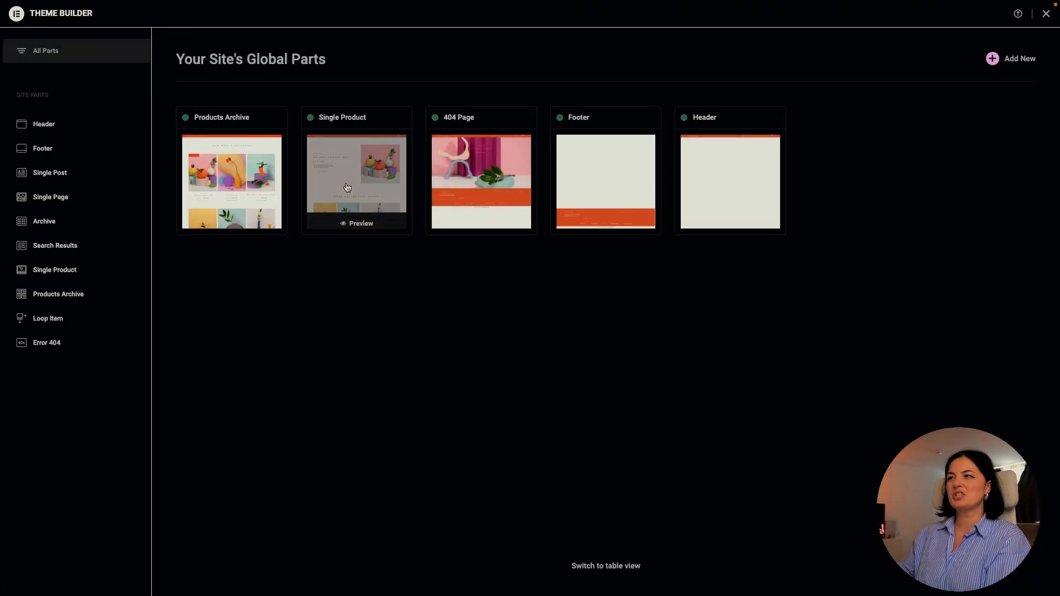
click(356, 181)
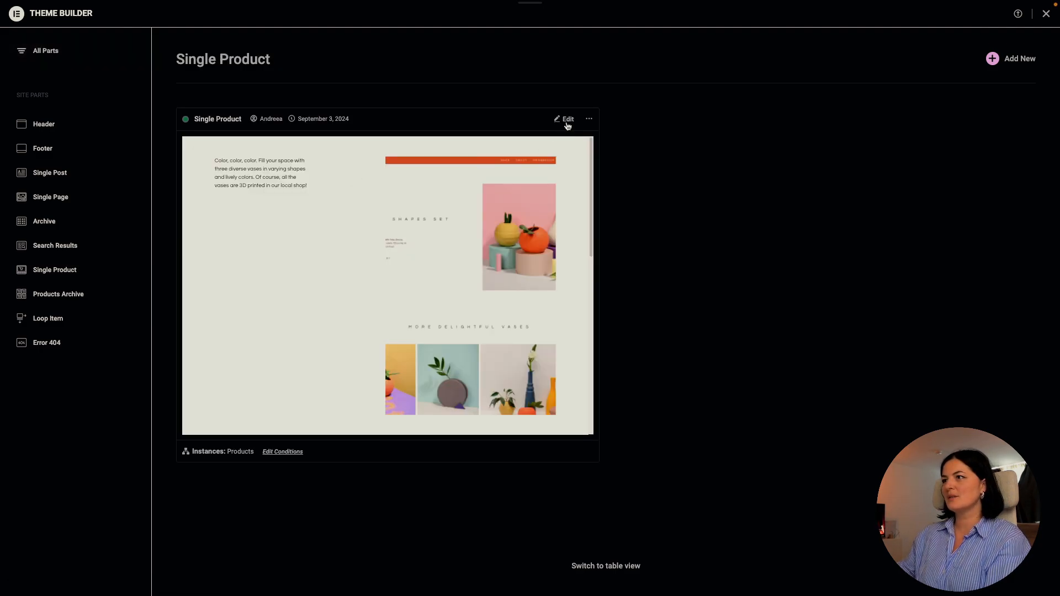
click(566, 119)
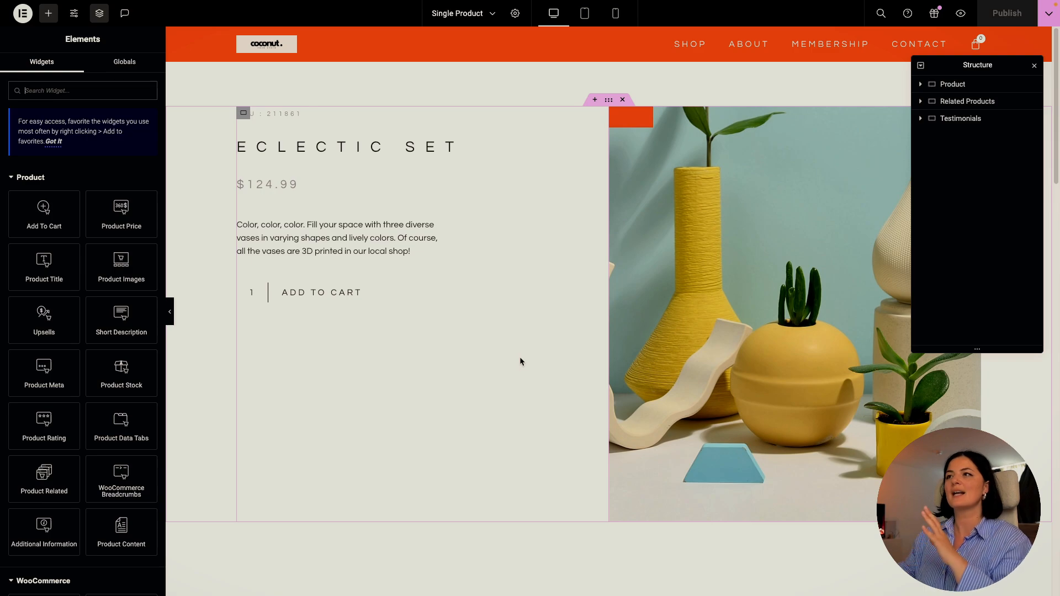
mouse_move(554, 359)
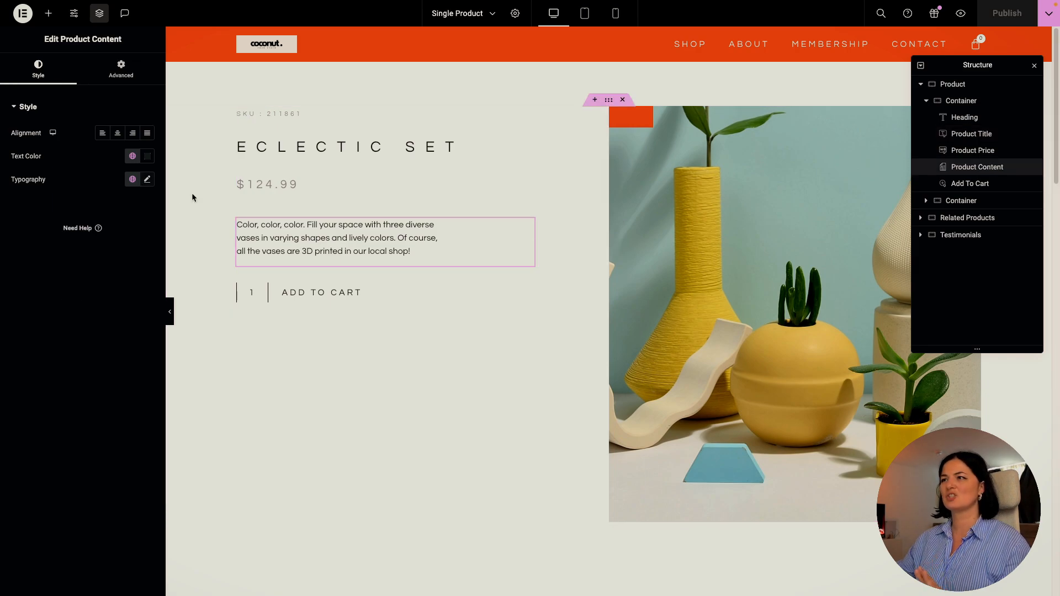
- Set the Product Content typography family to Public Sans and publish the template
click(147, 179)
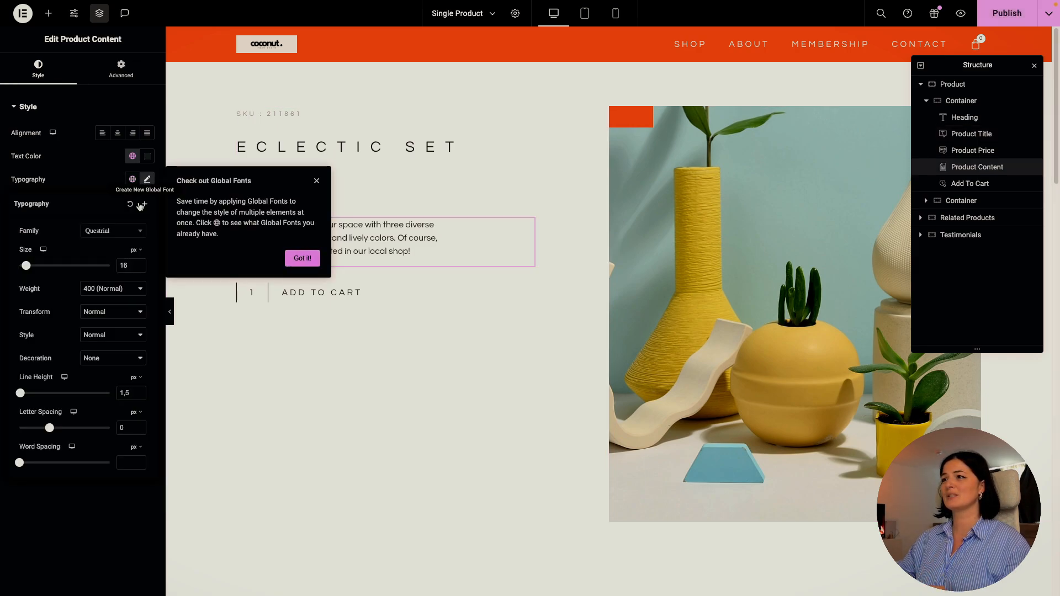
click(112, 231)
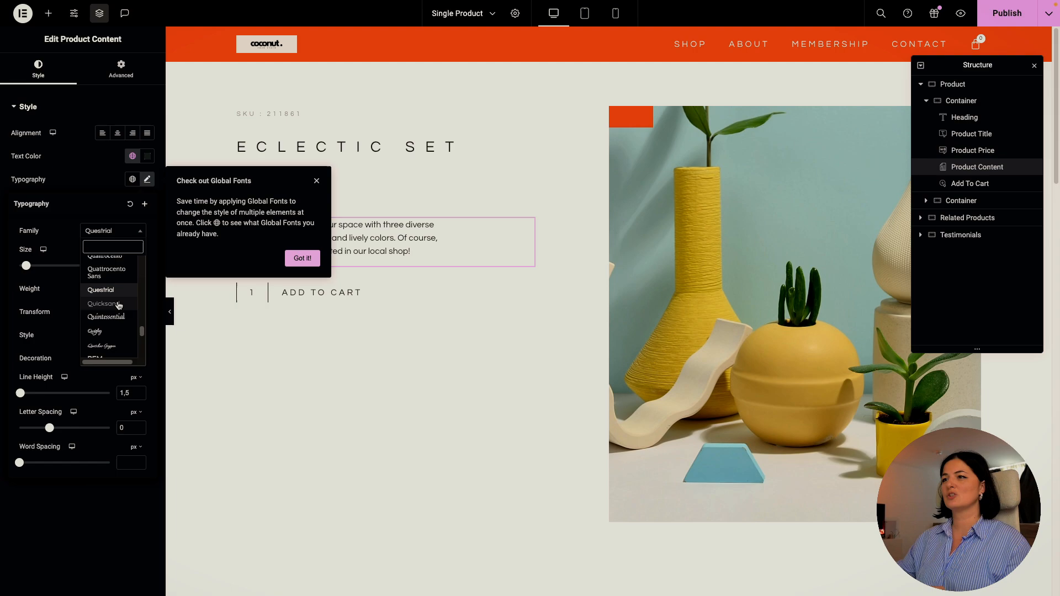
click(100, 289)
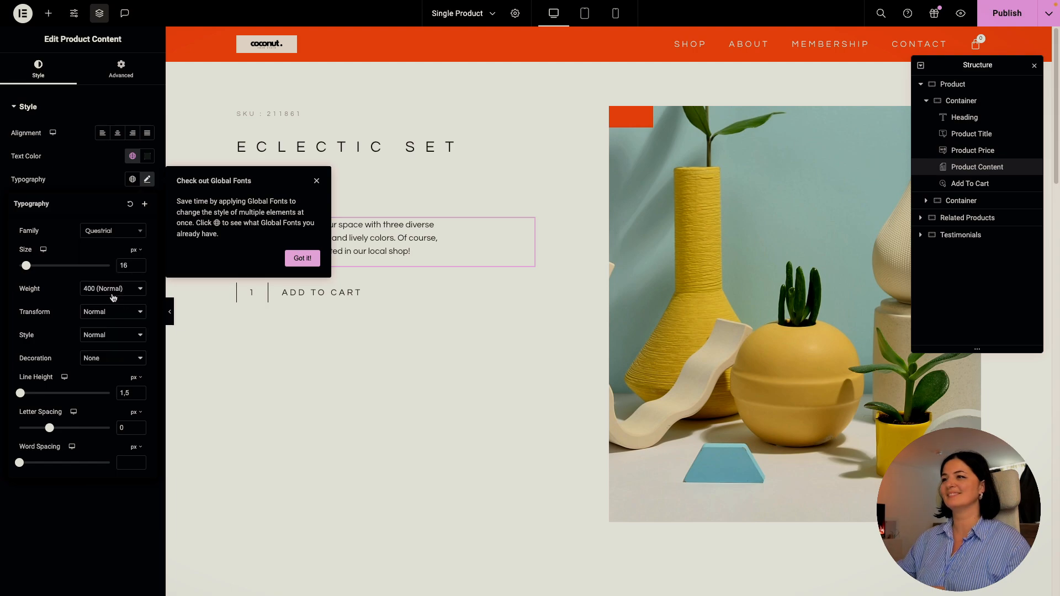
mouse_move(307, 207)
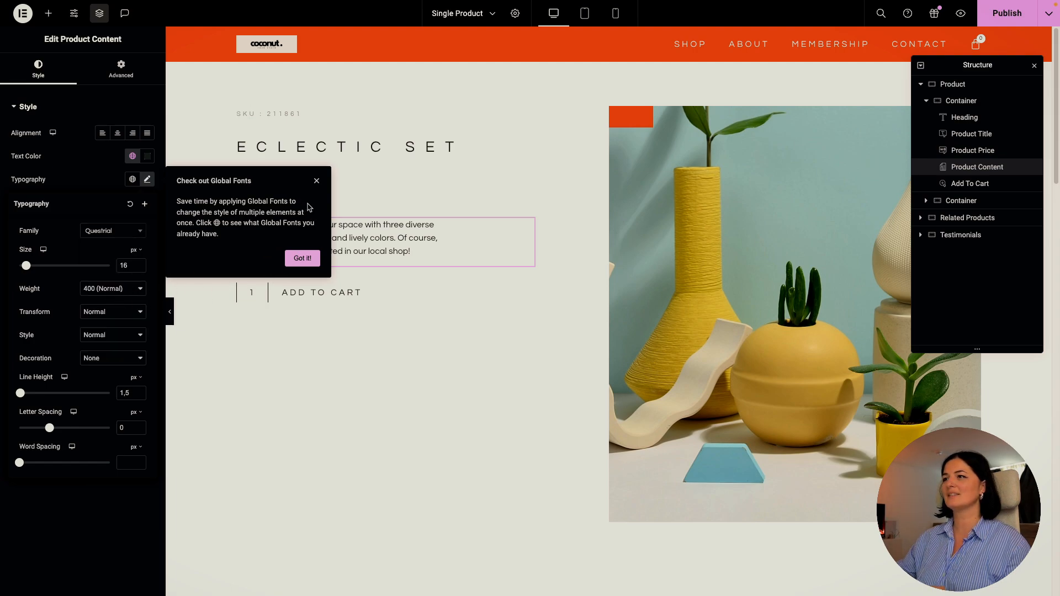
click(302, 258)
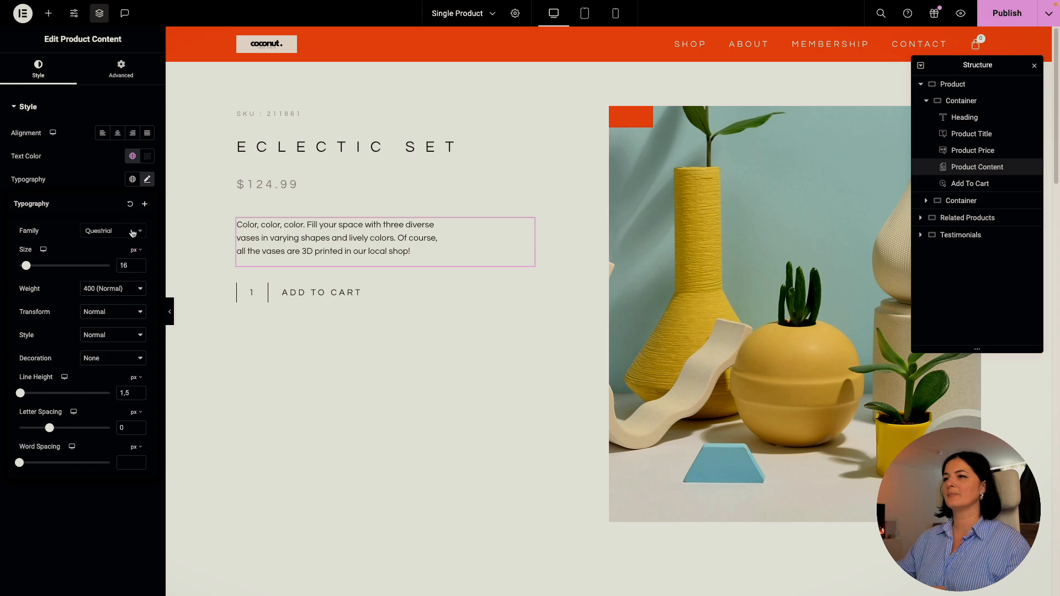
click(111, 231)
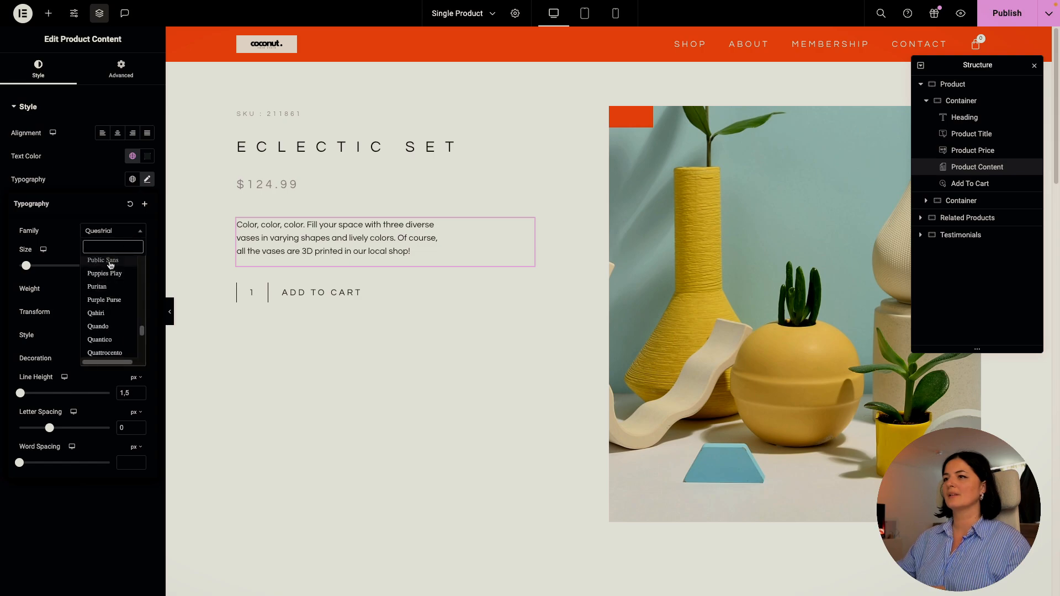
click(102, 260)
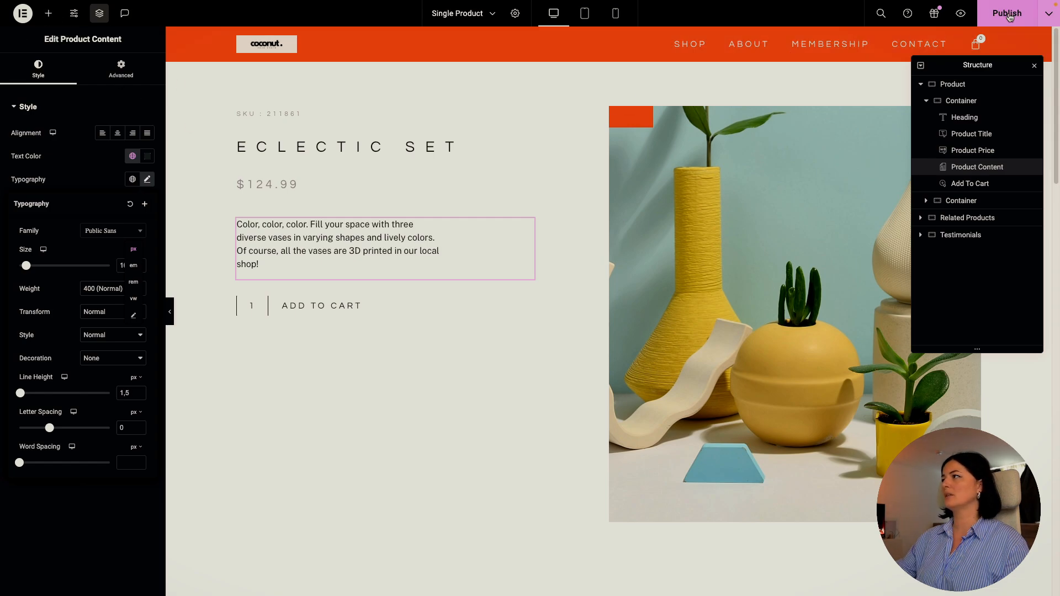
click(132, 179)
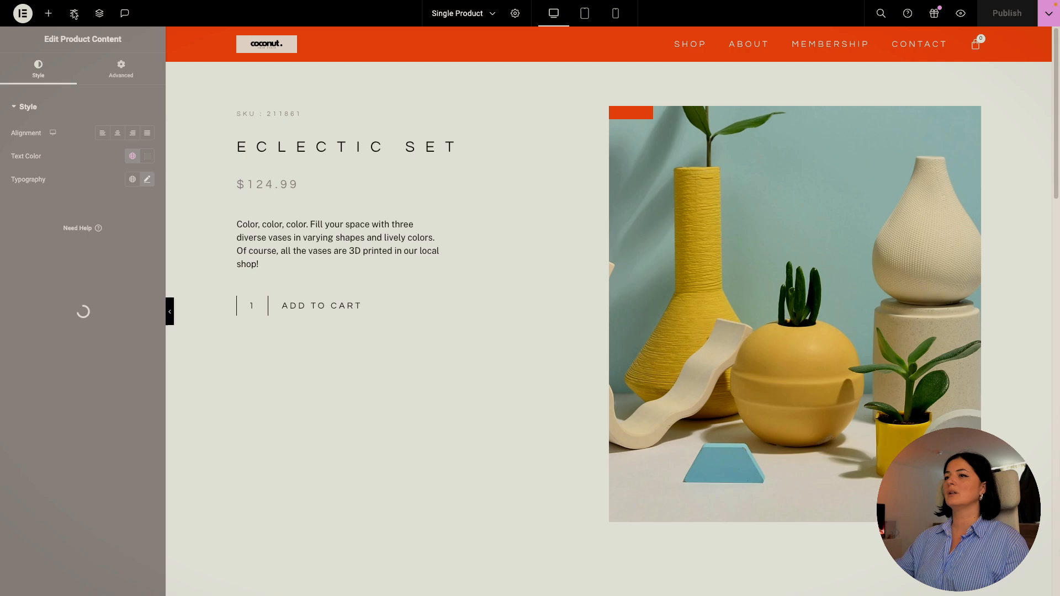
- In Site Settings > Global Fonts, size the Primary font at 2 rem and save
click(74, 13)
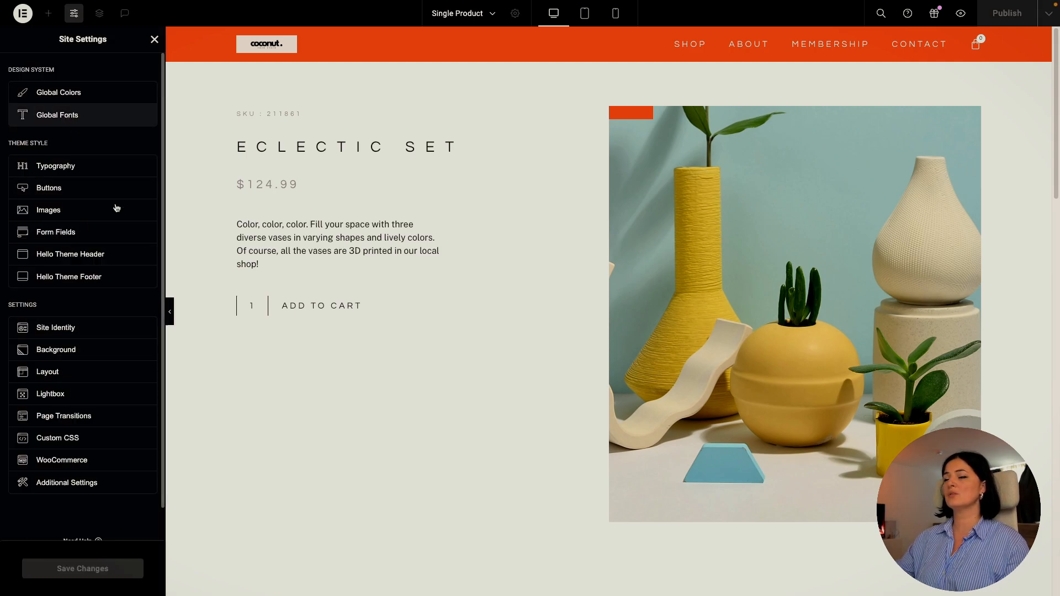
click(57, 115)
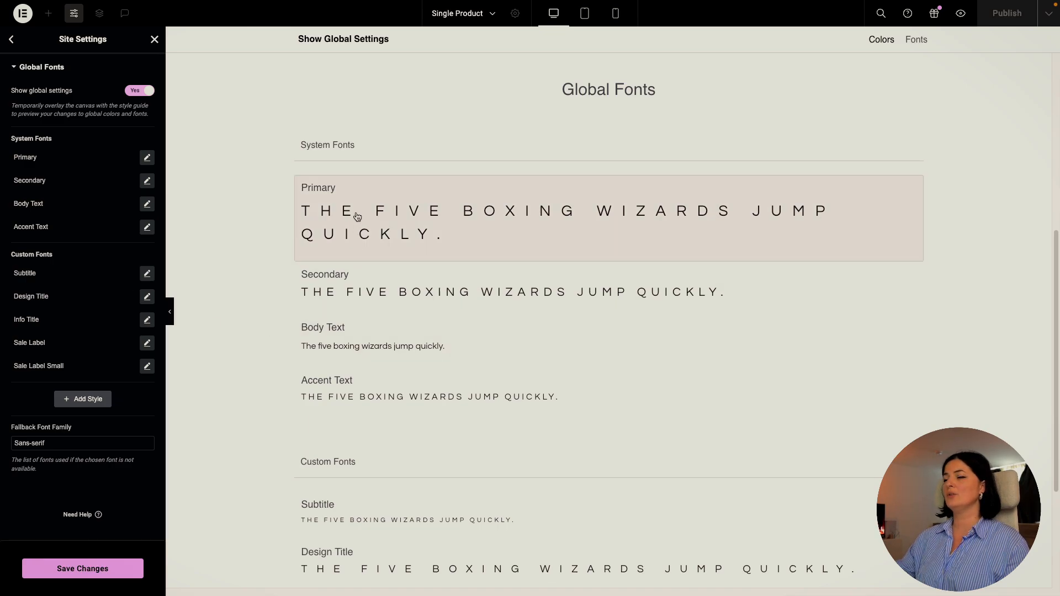
click(147, 157)
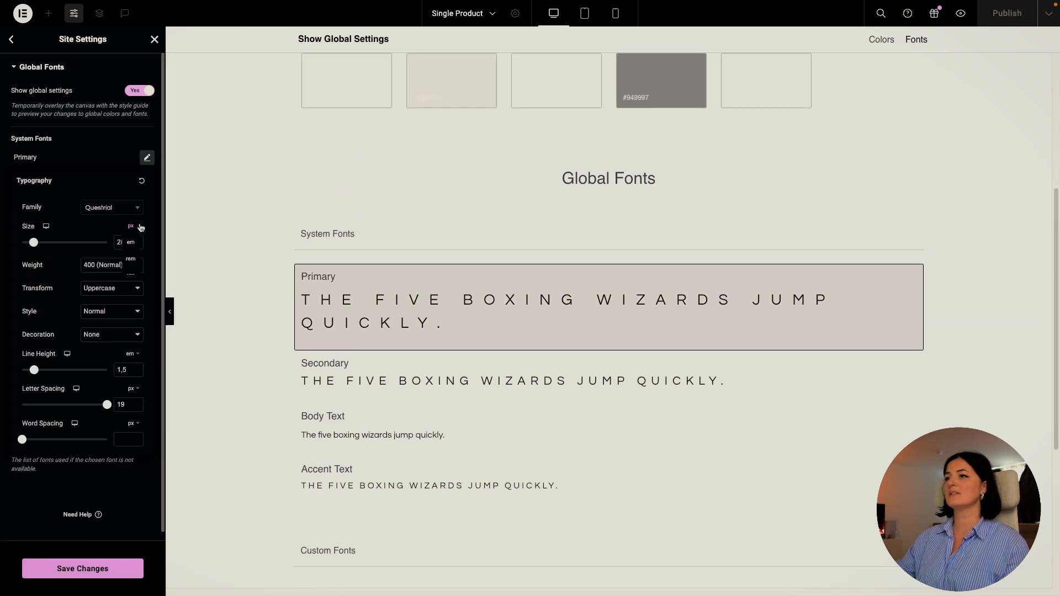
click(131, 226)
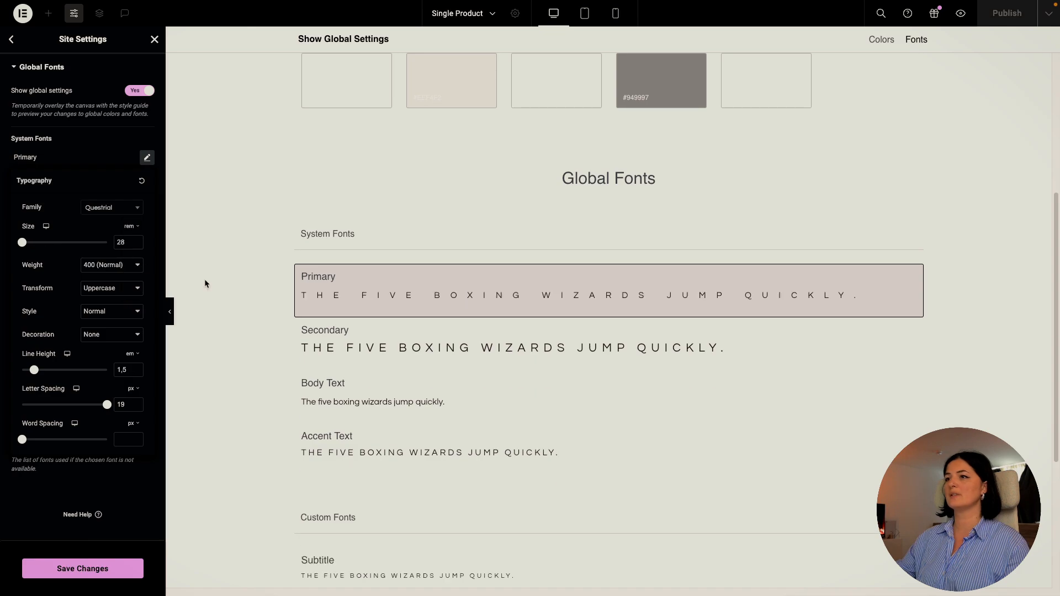
drag(22, 242, 26, 242)
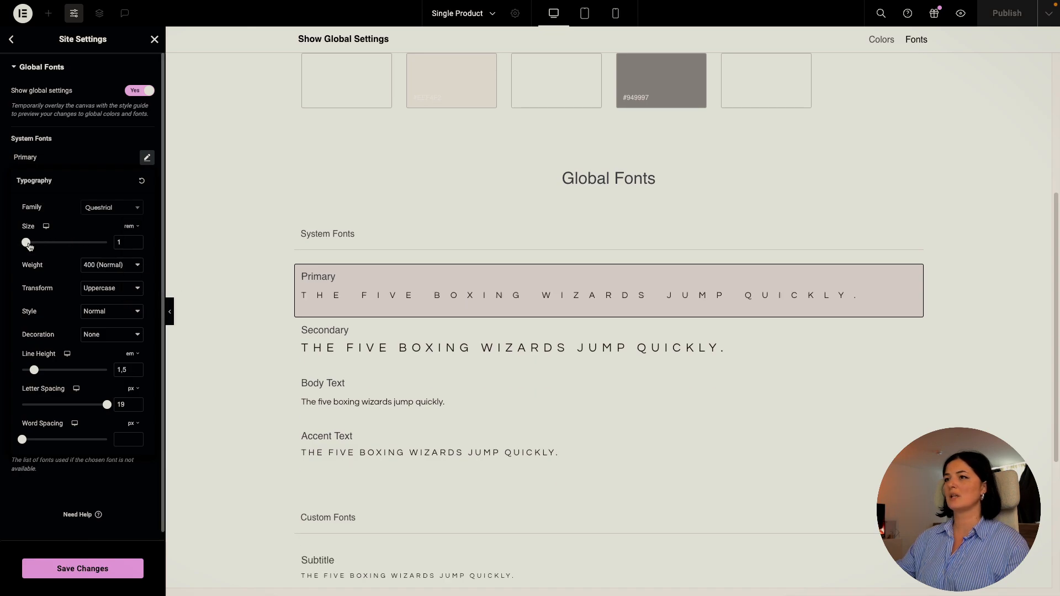
drag(26, 242, 33, 242)
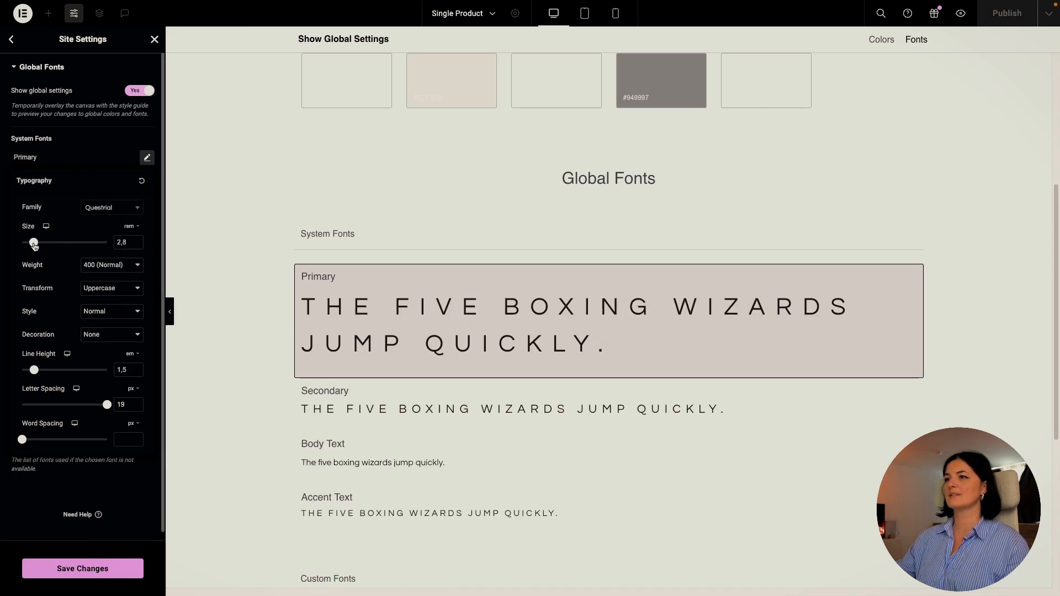
drag(34, 242, 32, 241)
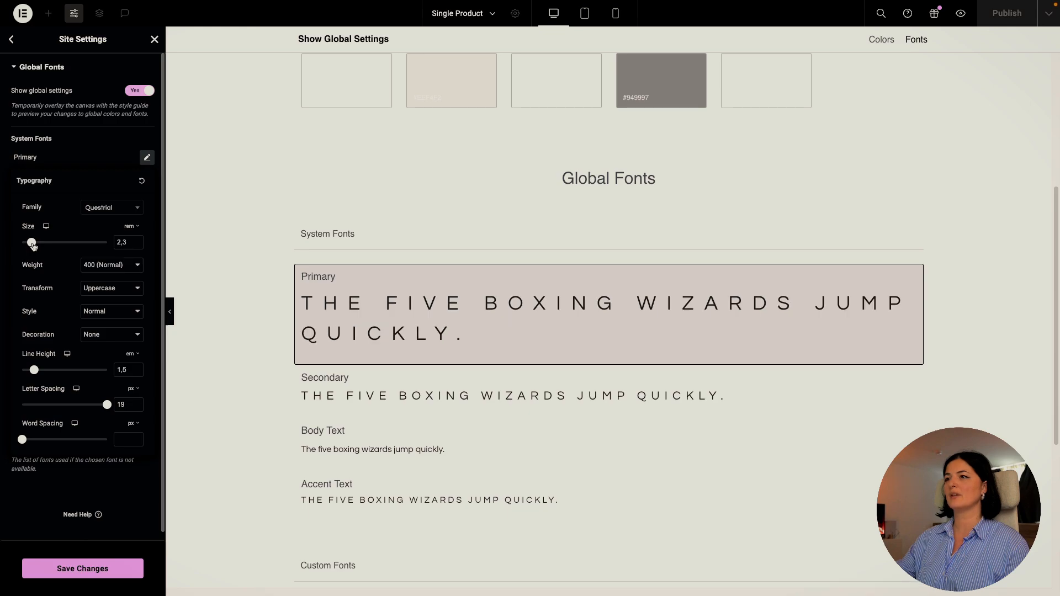
drag(33, 243, 31, 243)
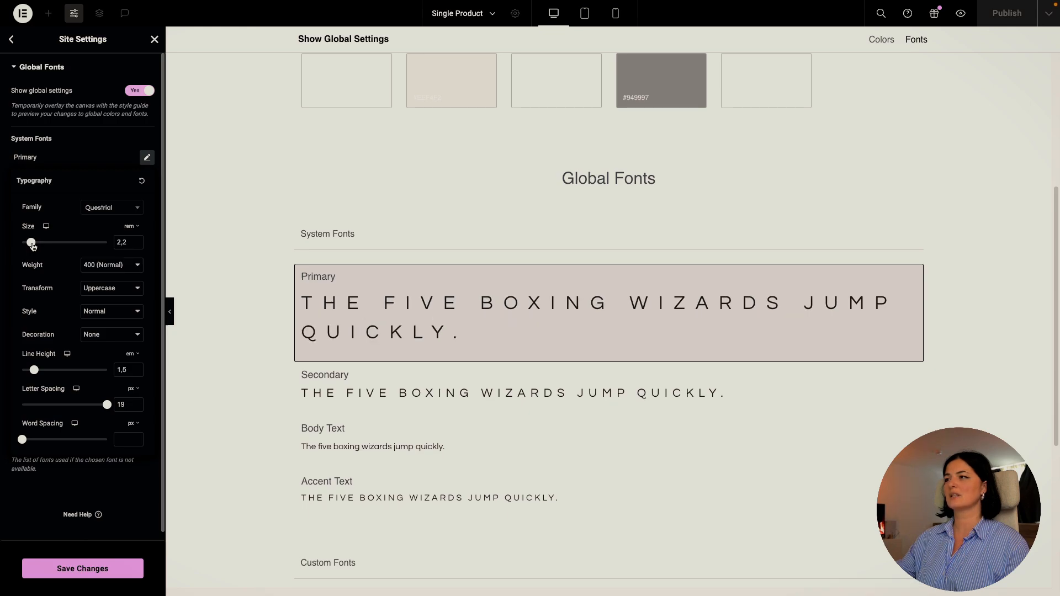
drag(32, 242, 30, 242)
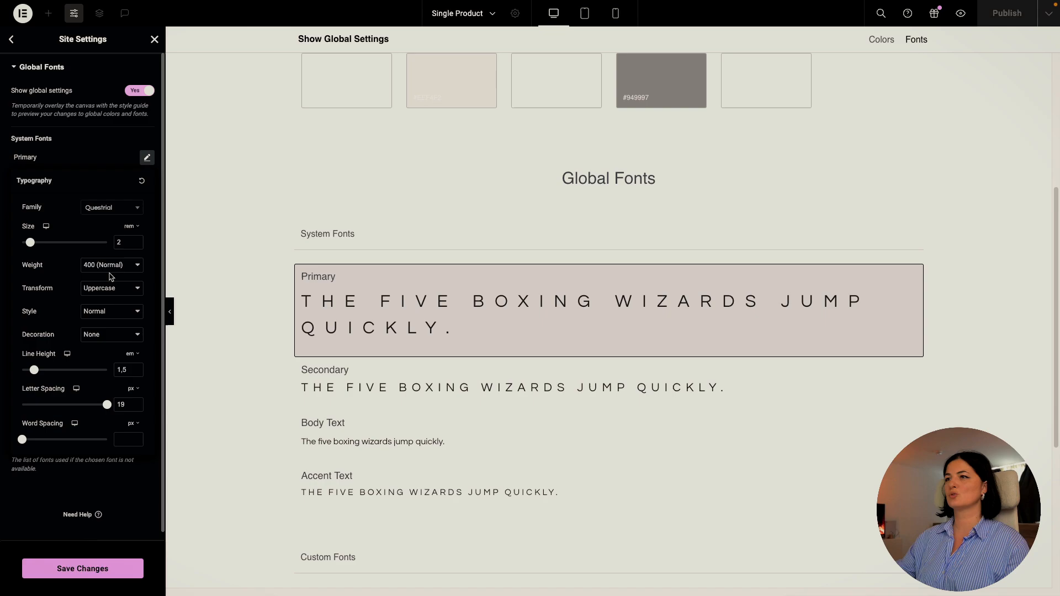
click(82, 569)
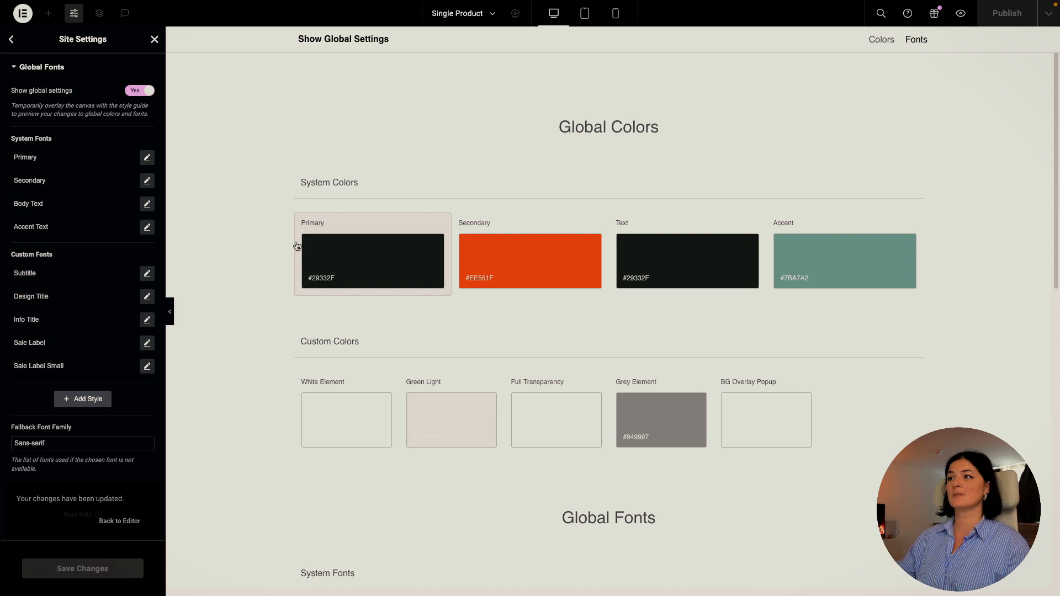
scroll(down, 3)
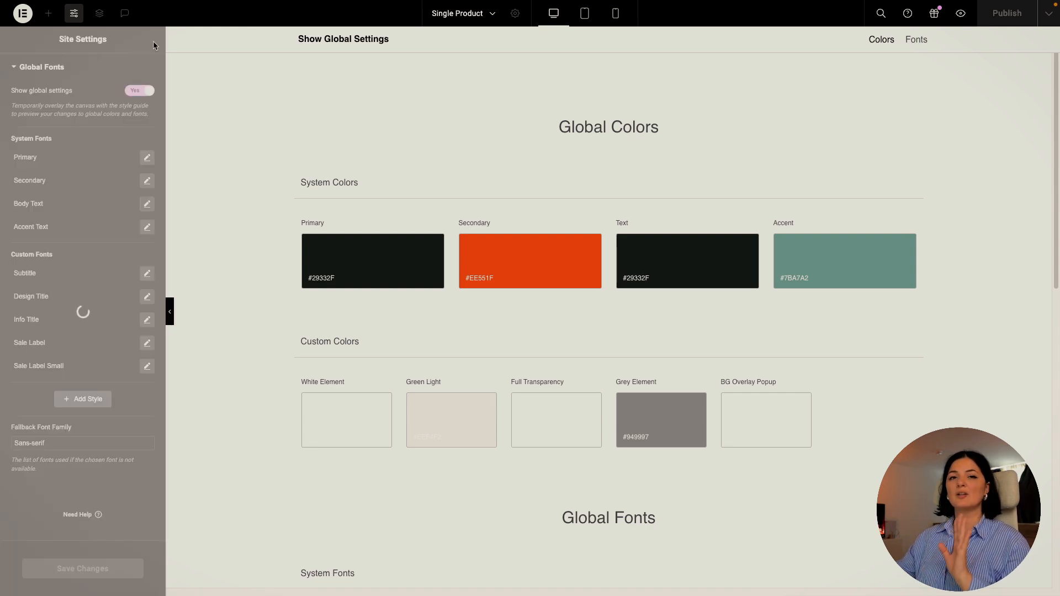
click(99, 13)
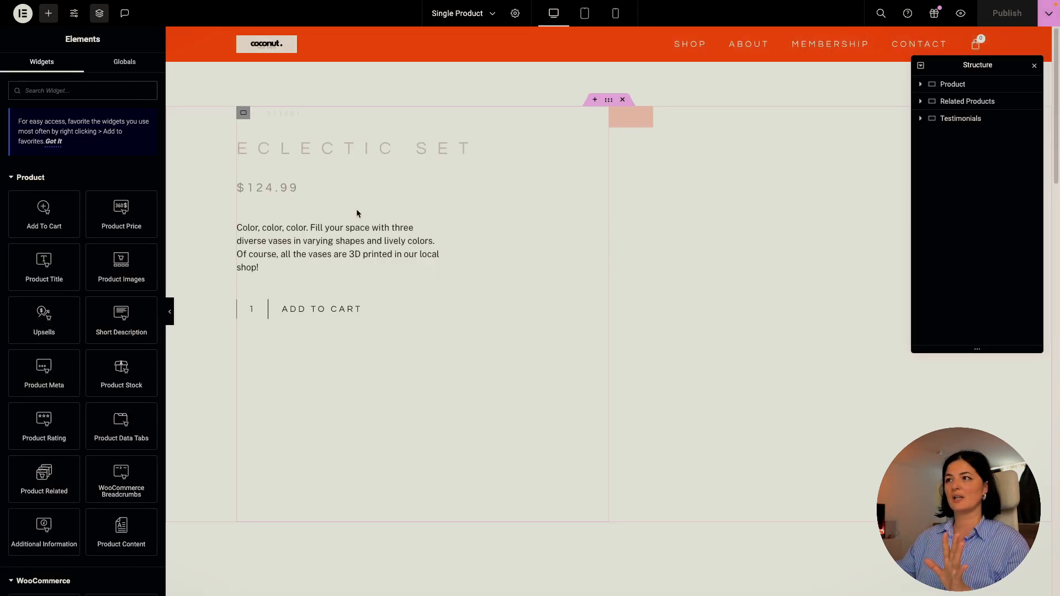
click(352, 148)
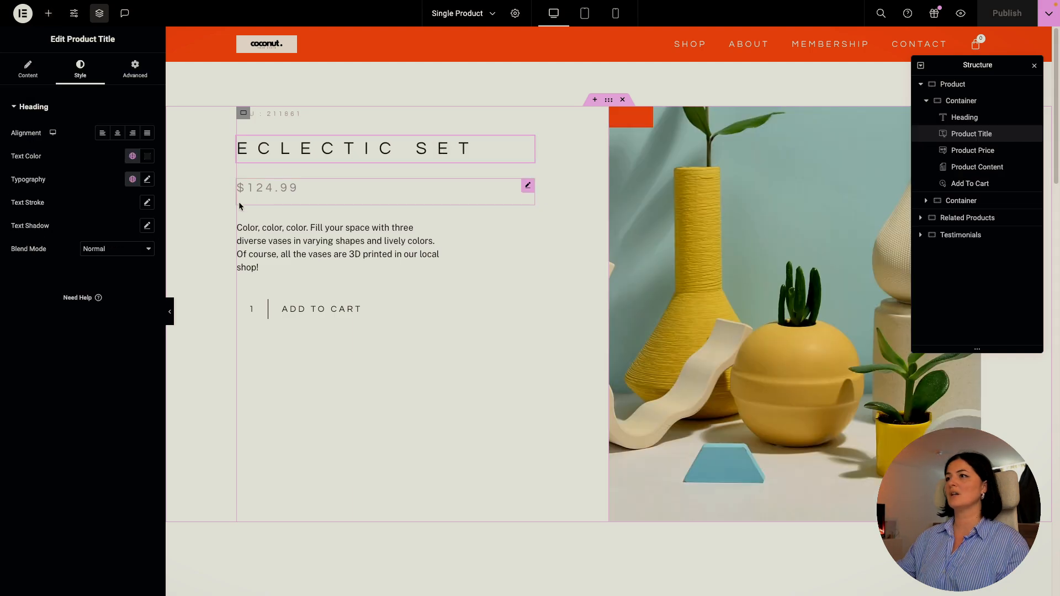
click(133, 179)
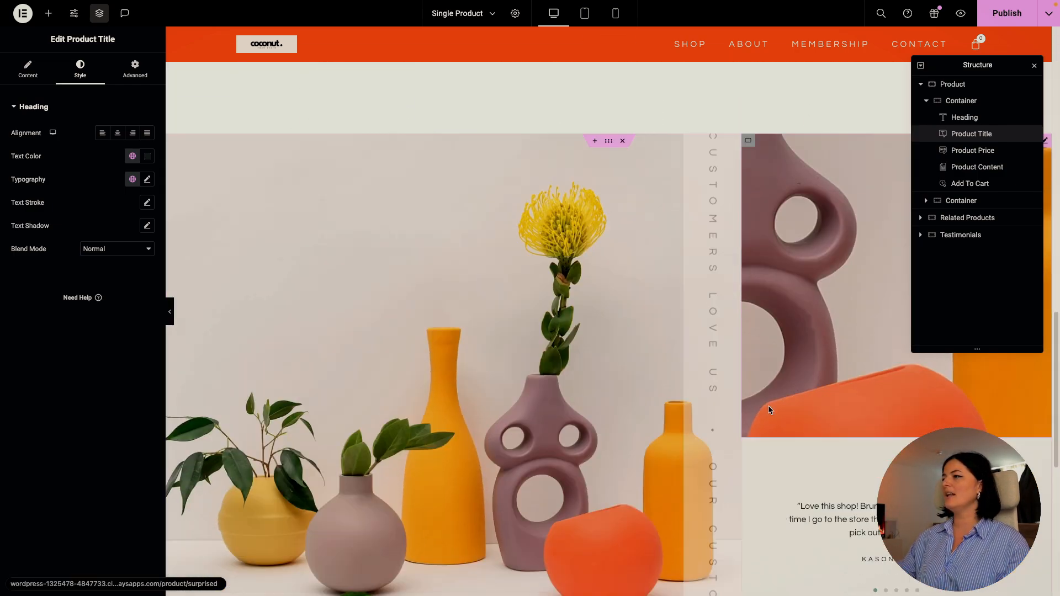
scroll(down, 3)
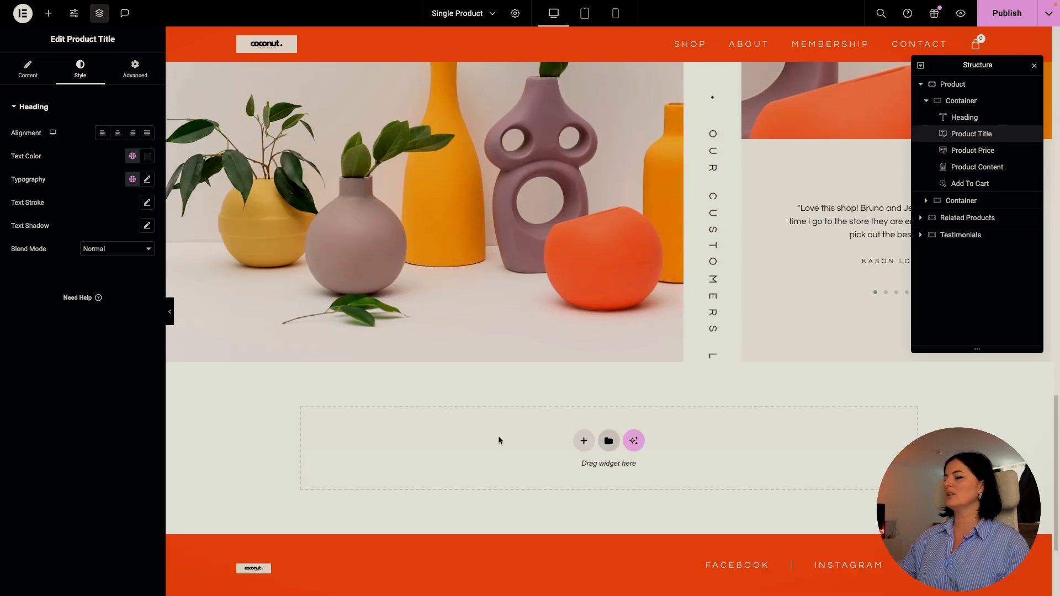
scroll(down, 3)
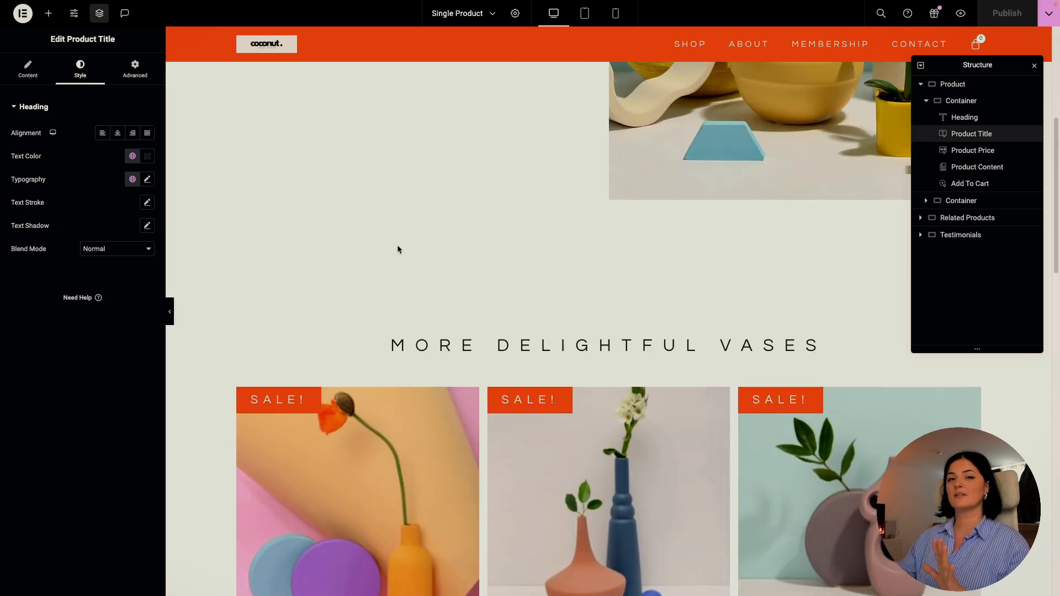
scroll(down, 3)
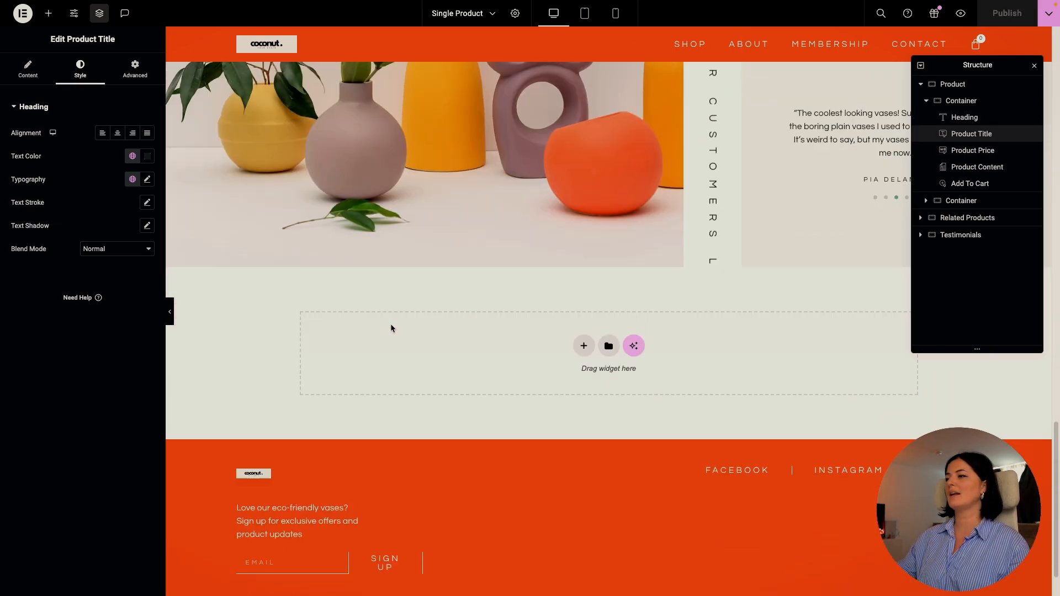
scroll(down, 3)
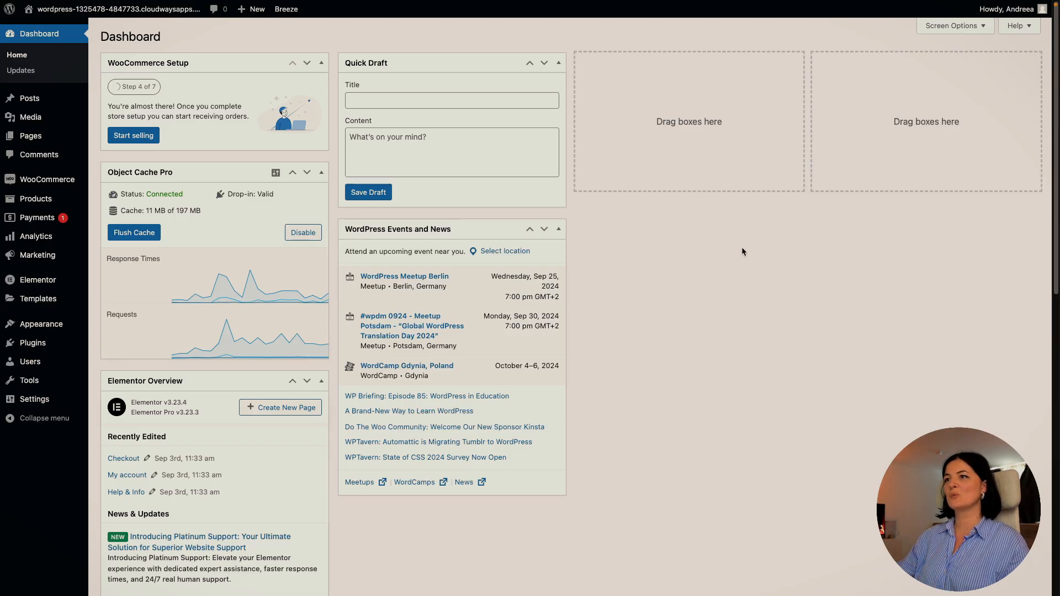
mouse_move(294, 11)
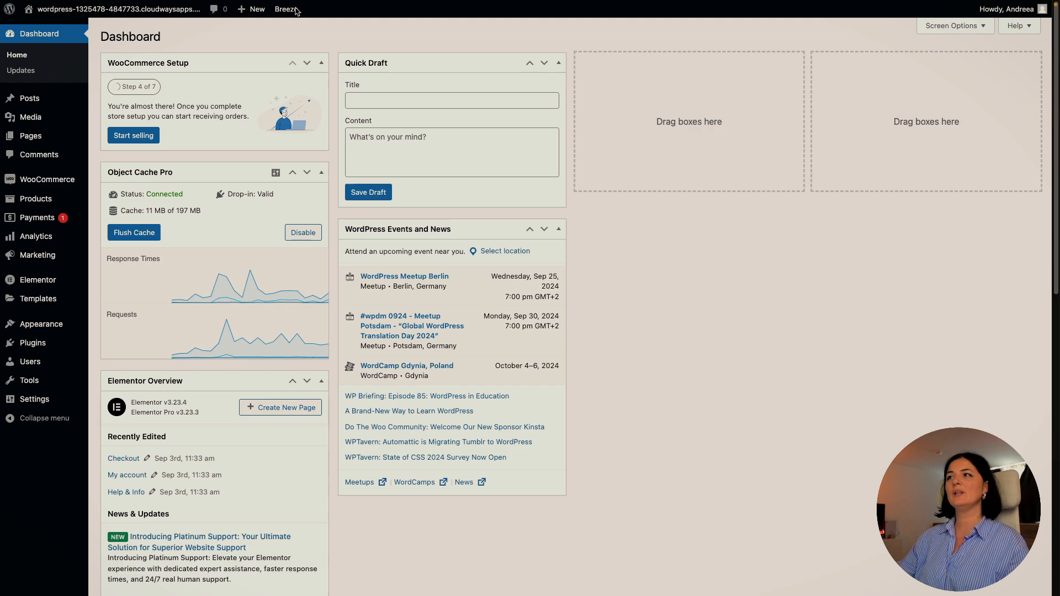
- Open the Breeze plugin's settings from the installed plugins list
click(286, 9)
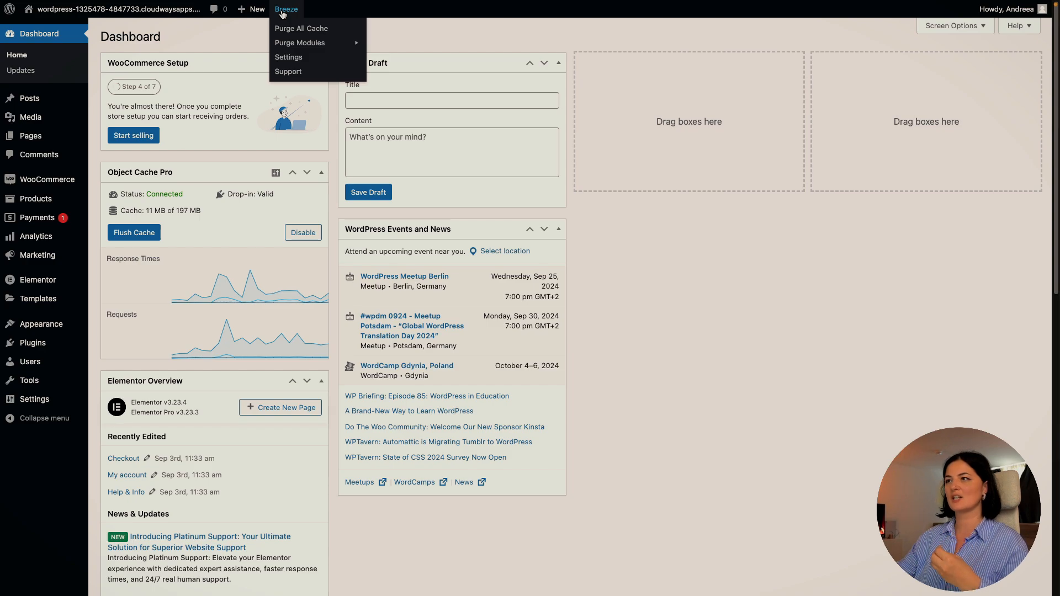
mouse_move(42, 324)
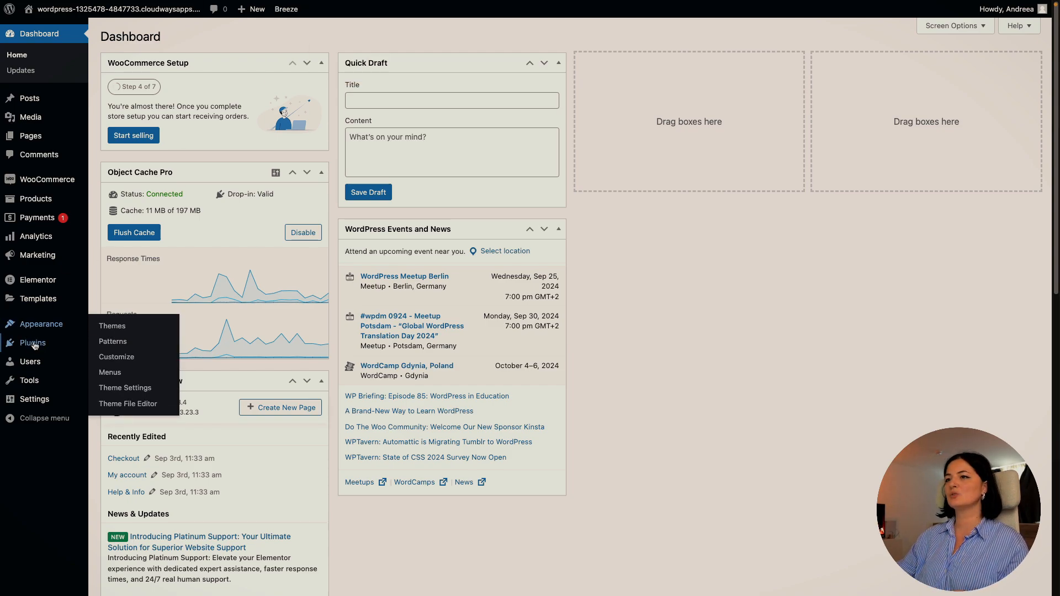
mouse_move(32, 343)
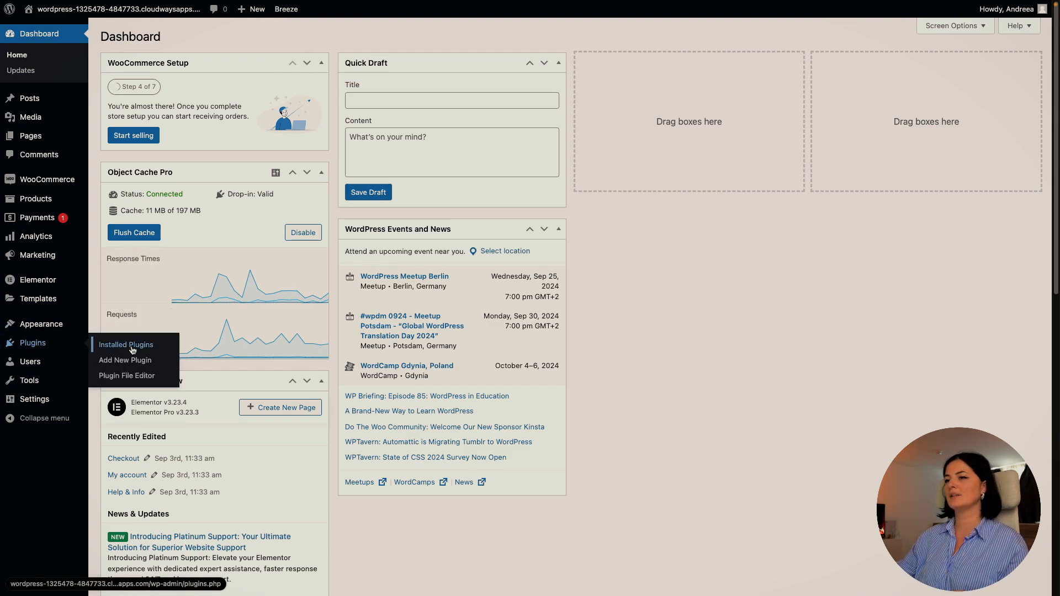
click(126, 344)
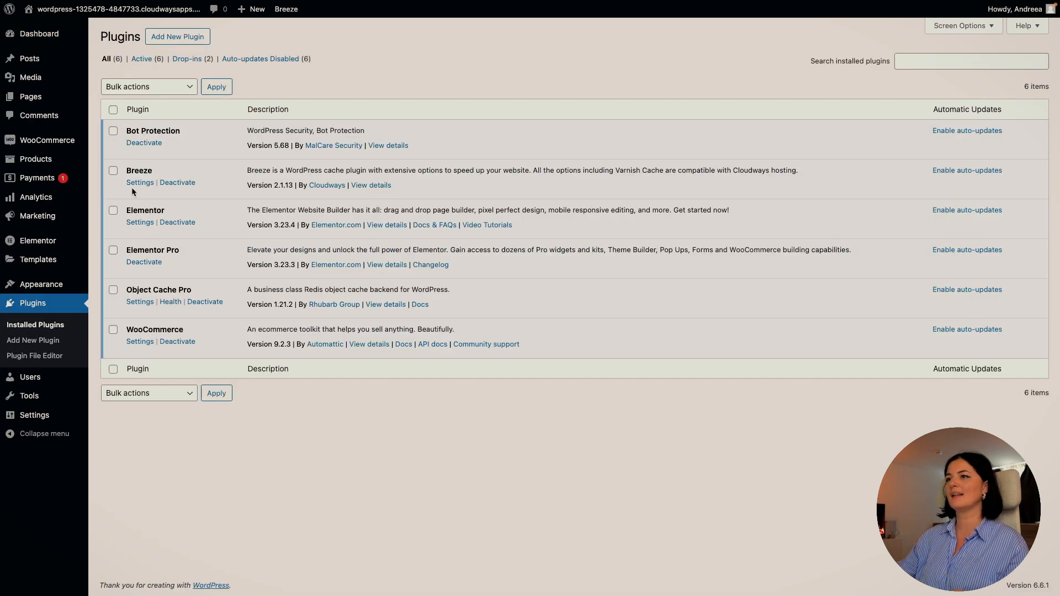
click(139, 183)
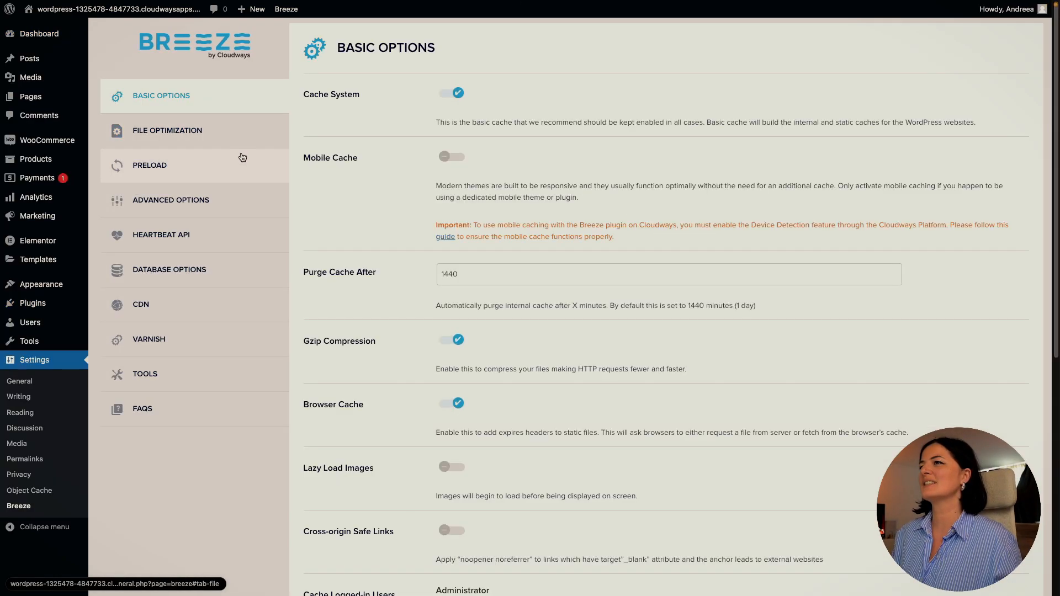
mouse_move(390, 108)
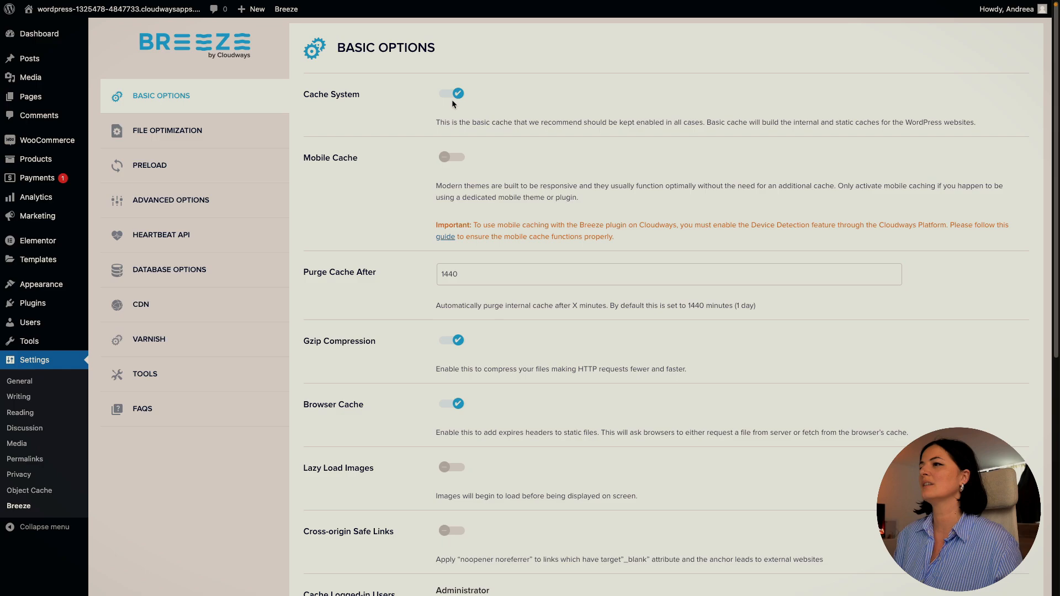
- Scroll through Breeze Basic Options: mobile cache, lazy loading and logged-in caching off
scroll(down, 3)
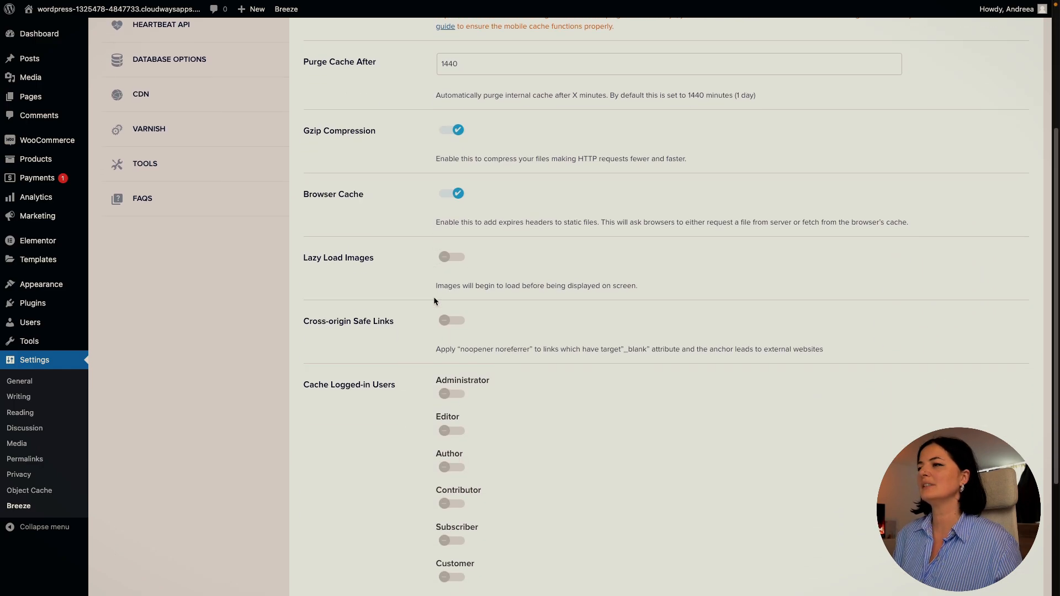
scroll(down, 3)
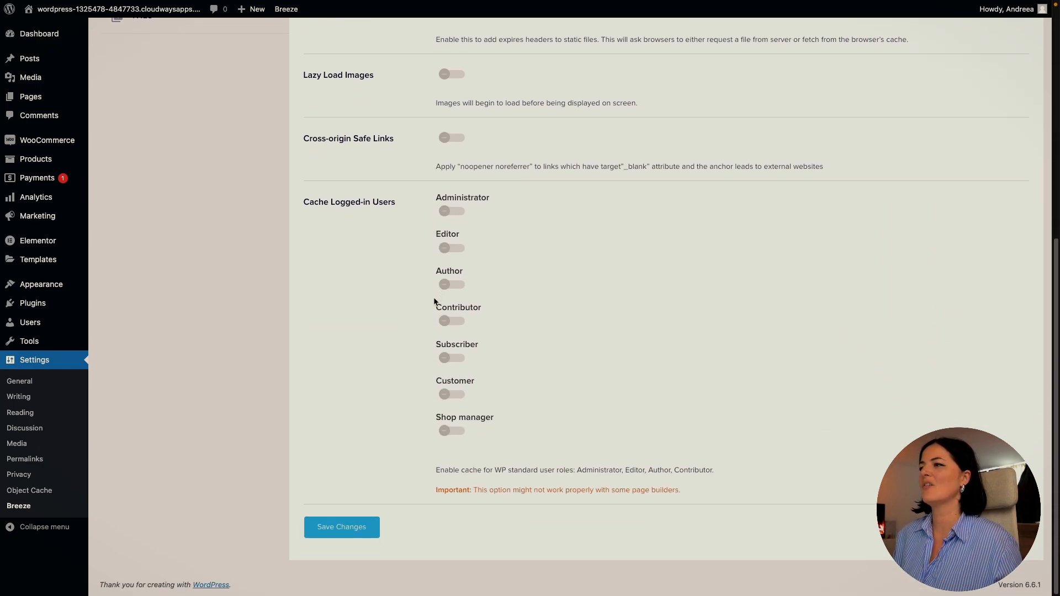
scroll(up, 3)
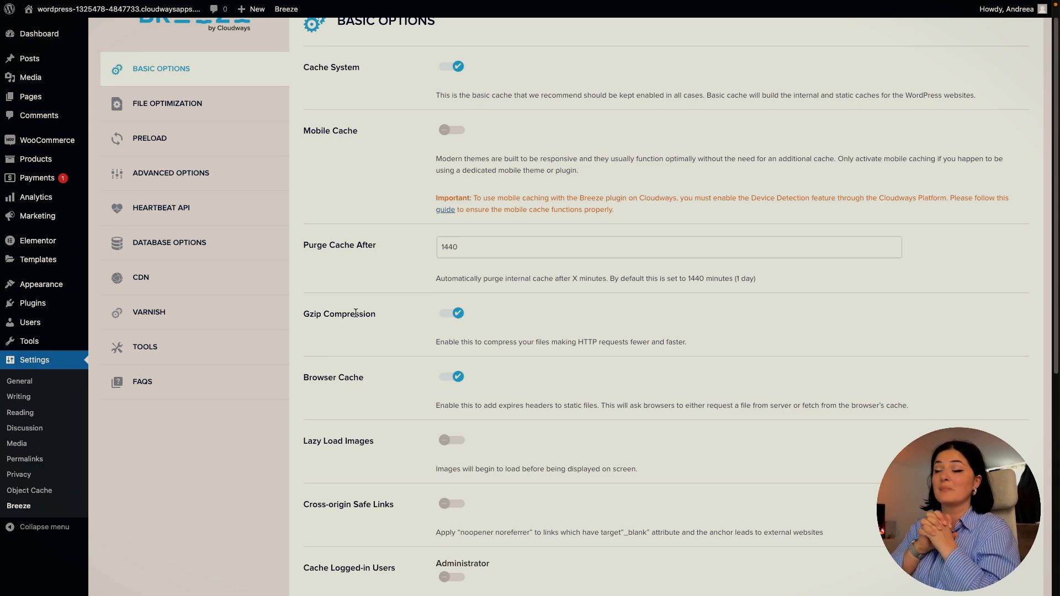
mouse_move(109, 285)
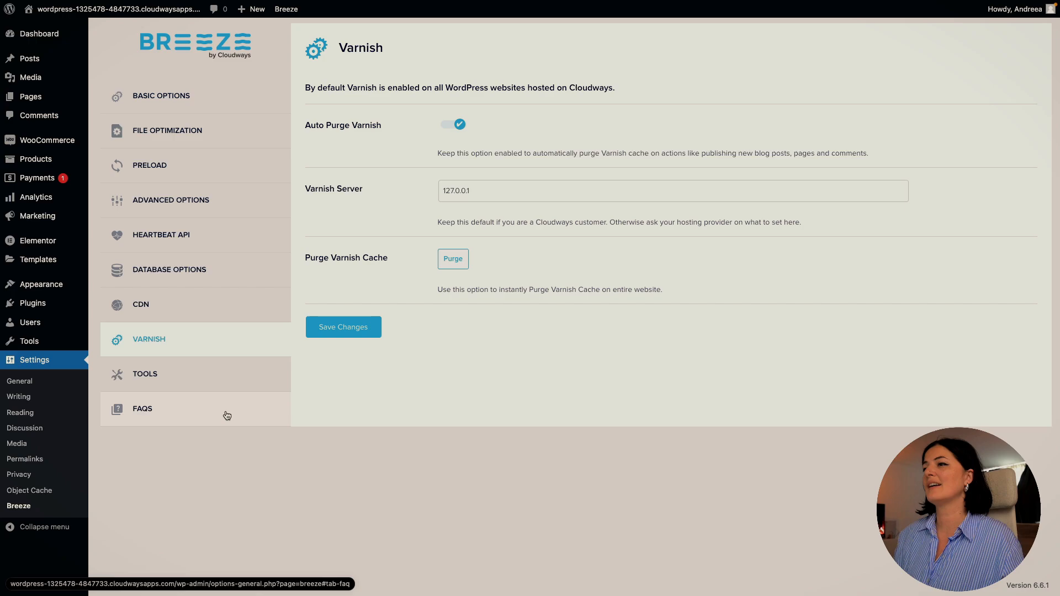
- Browse Breeze's CDN, Advanced Options and File Optimization tabs, leaving defaults unchanged
click(141, 304)
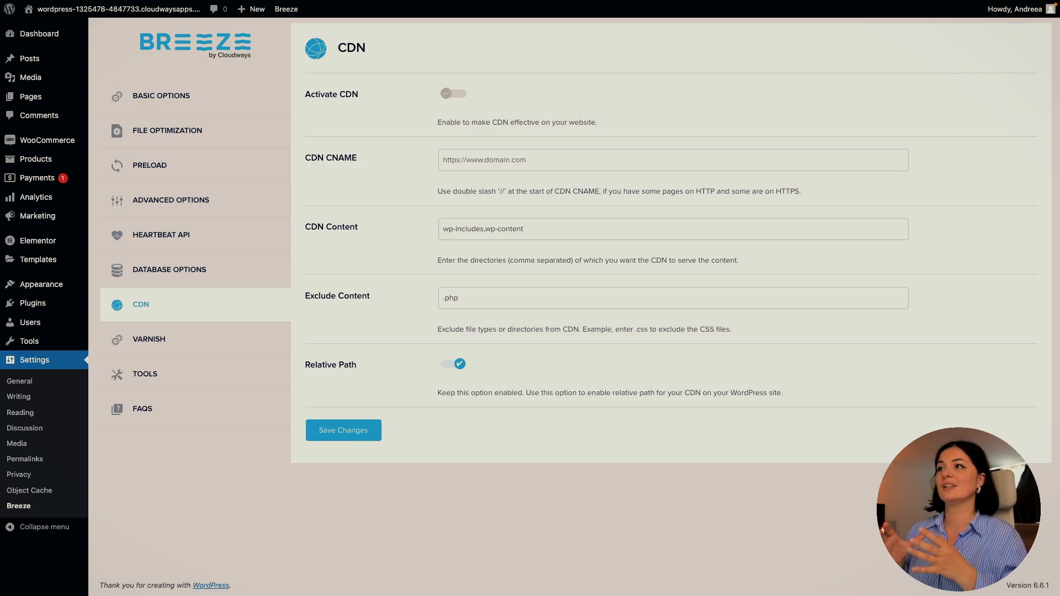
mouse_move(177, 203)
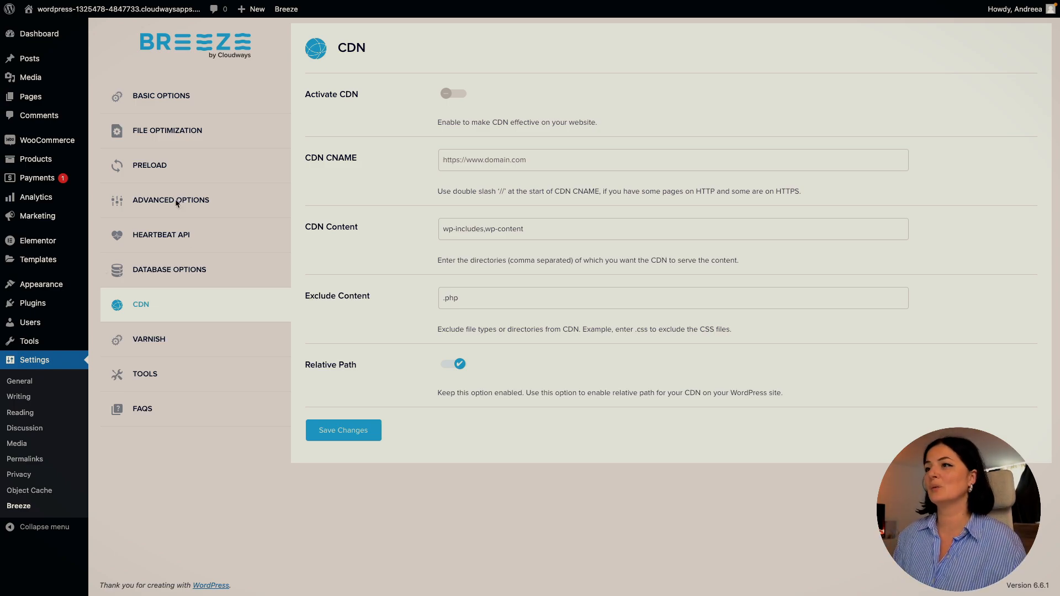
click(171, 200)
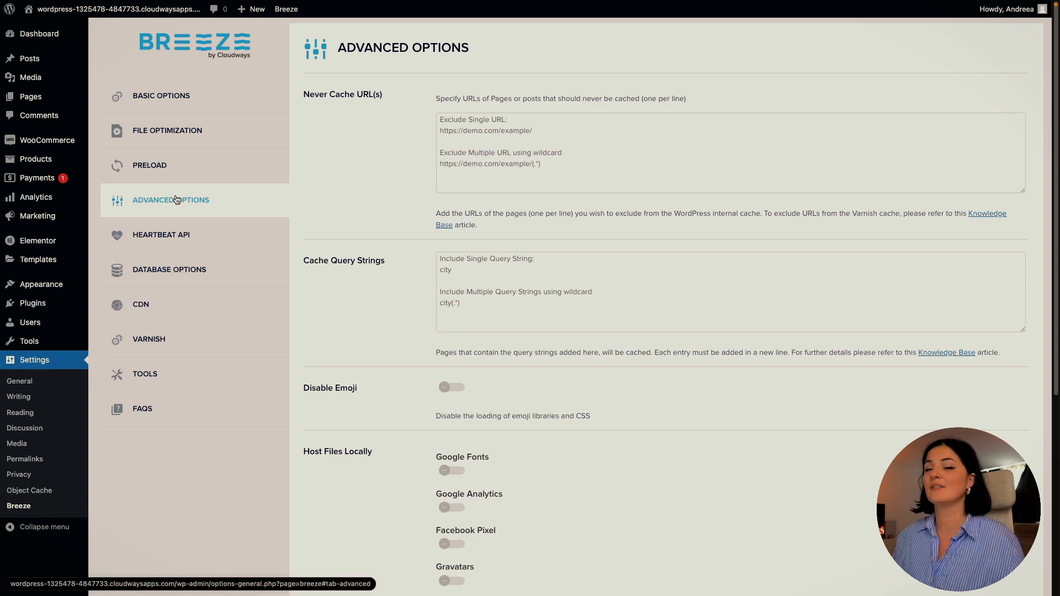
mouse_move(180, 133)
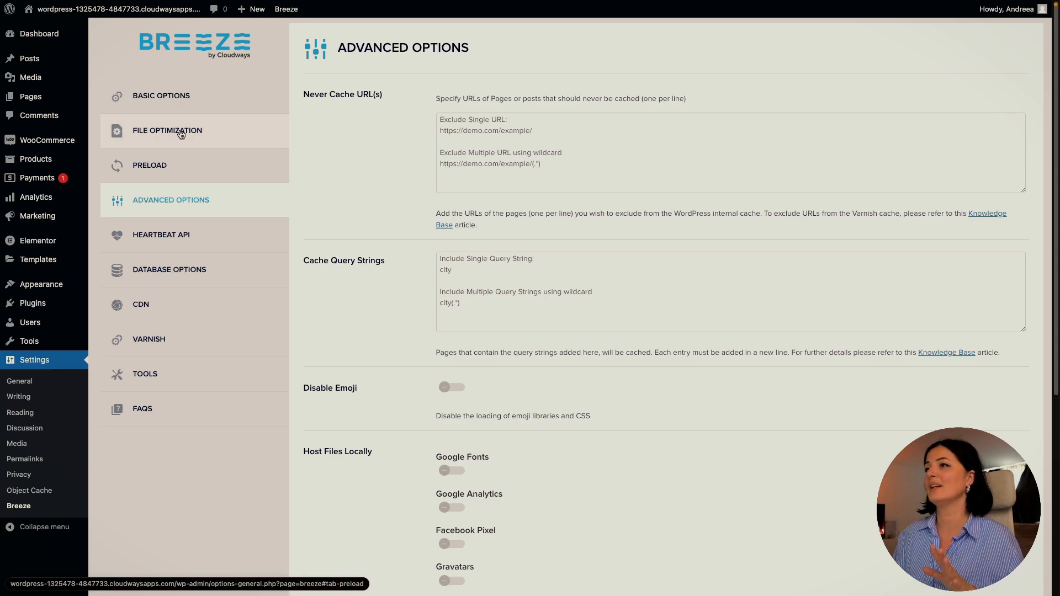
click(166, 130)
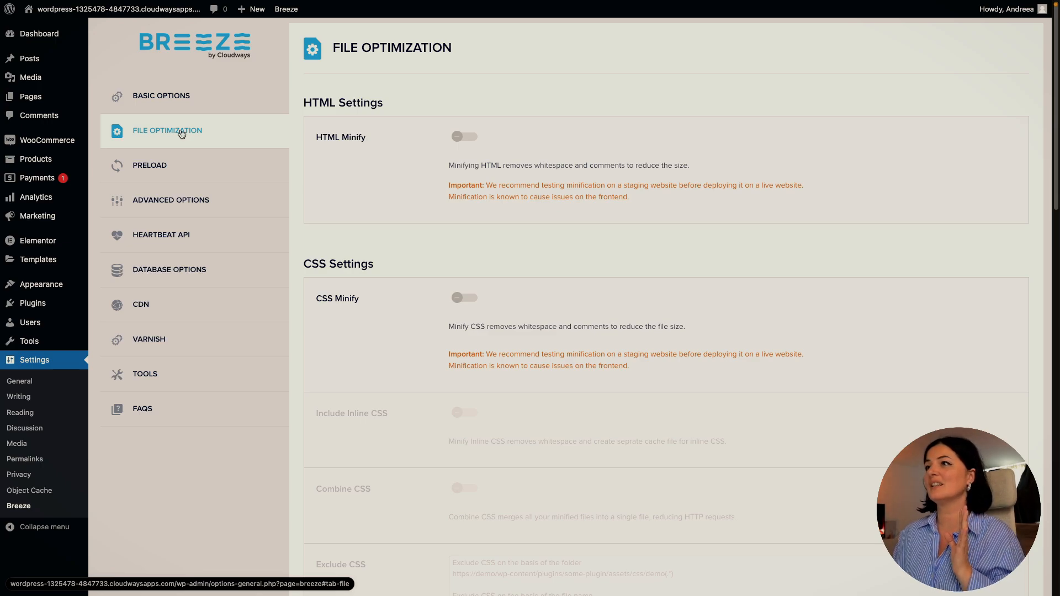
click(160, 96)
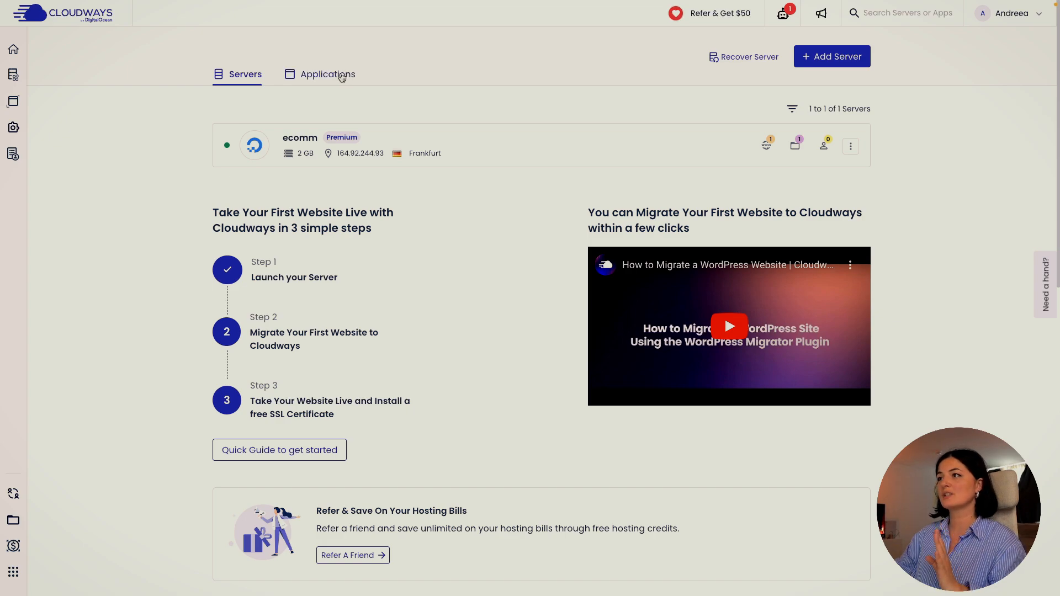
- Open the ecomm app's Domain Management and start an empty Add Domain(s) form
click(327, 74)
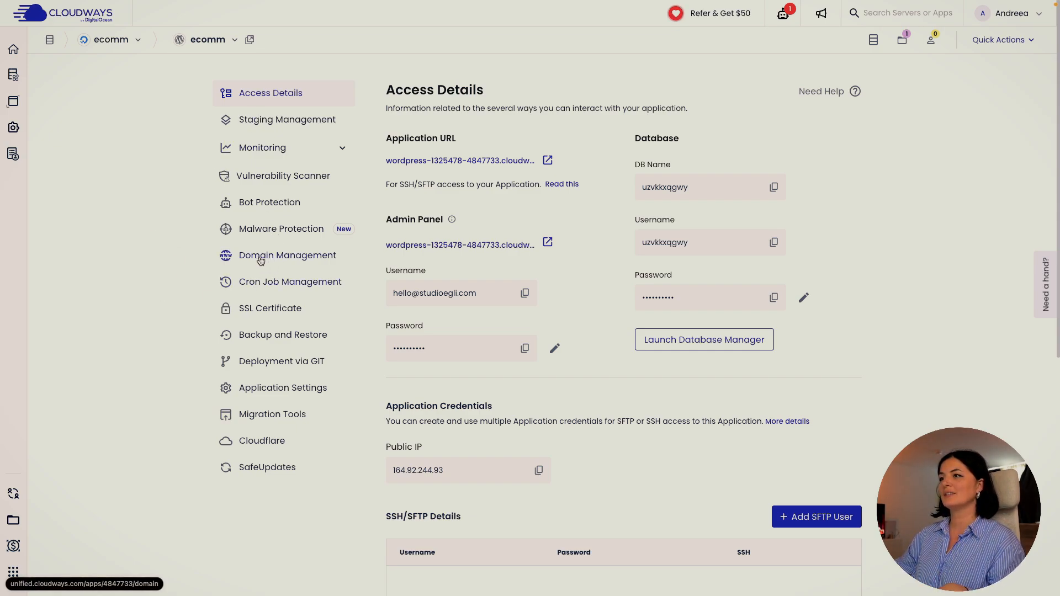
click(286, 256)
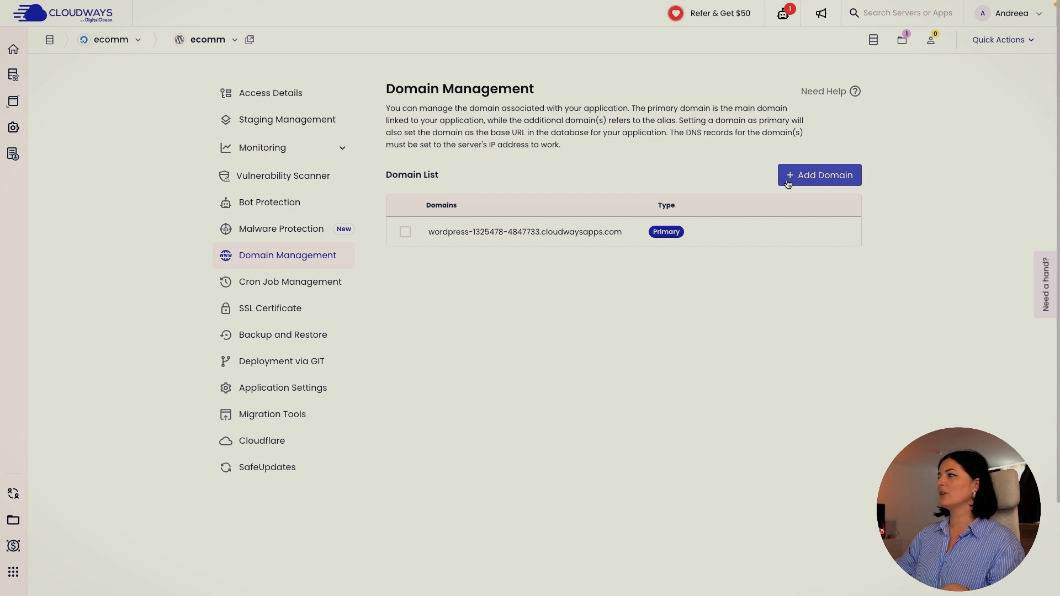
click(818, 175)
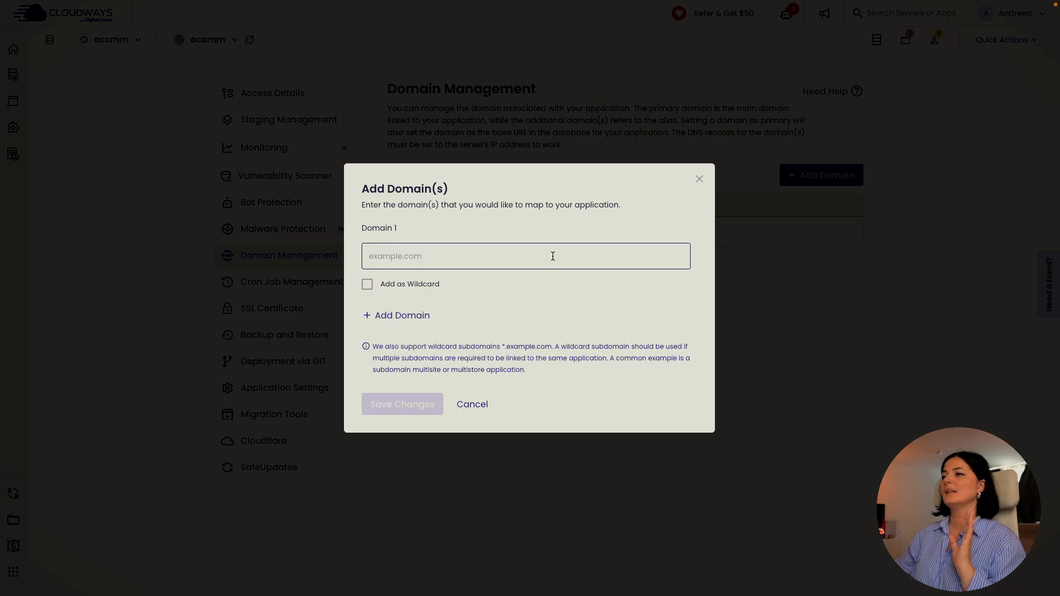
mouse_move(672, 189)
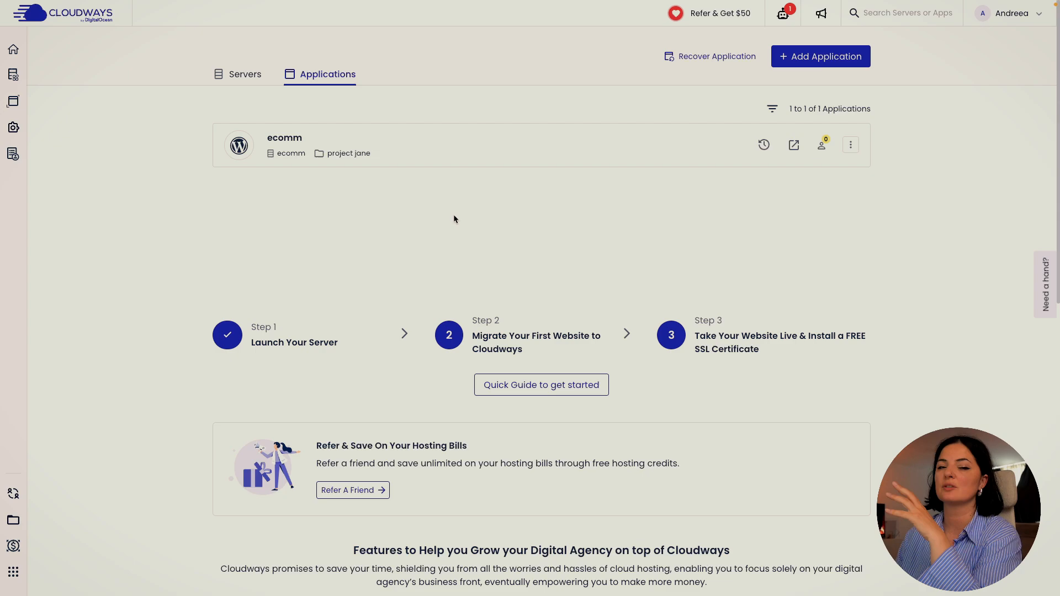
- Open the ecomm application's Access Details page in Cloudways
click(284, 144)
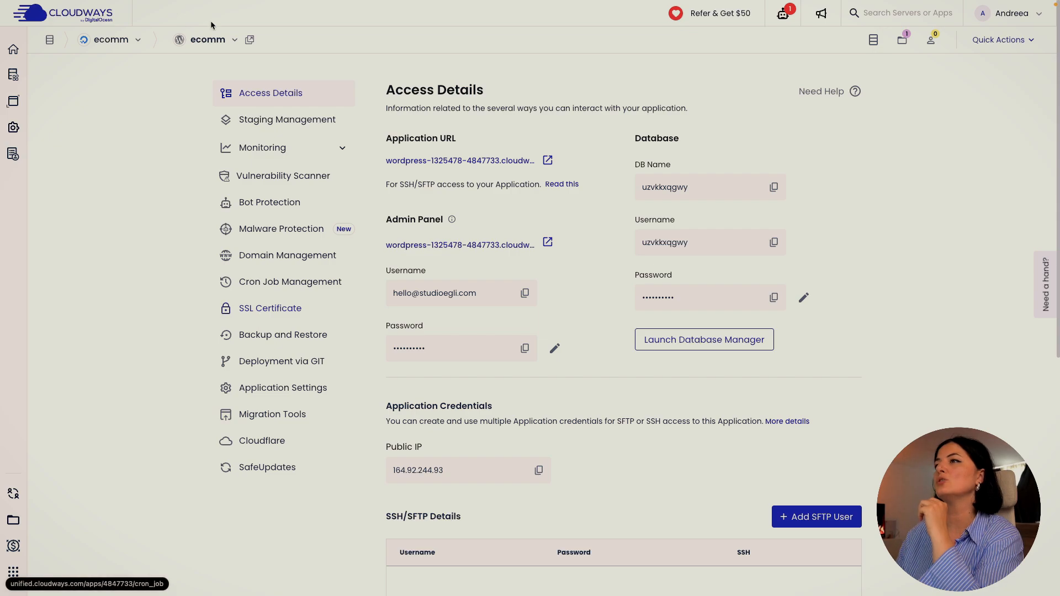
click(270, 308)
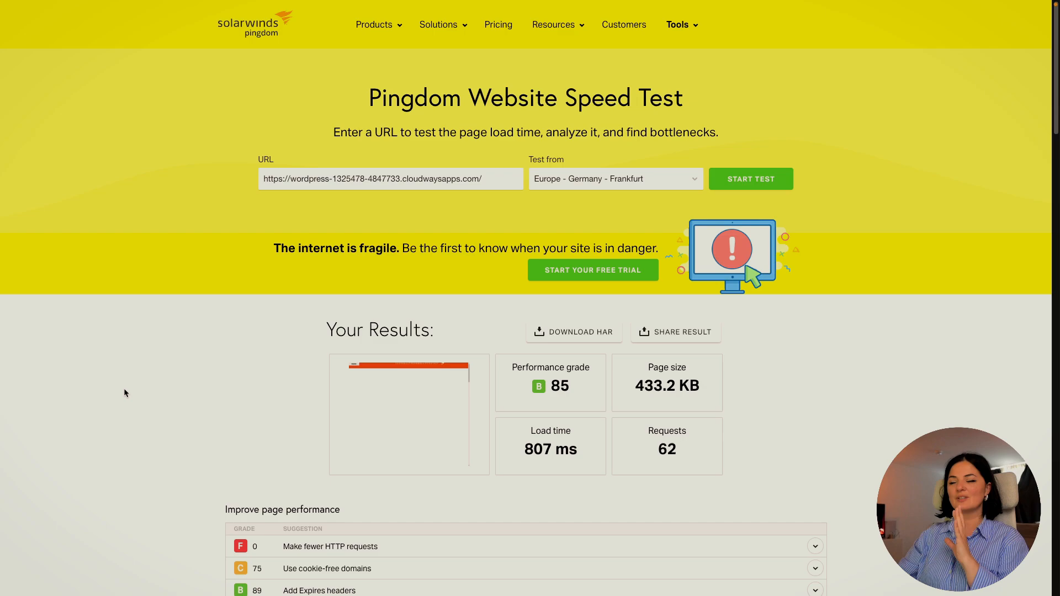
mouse_move(862, 396)
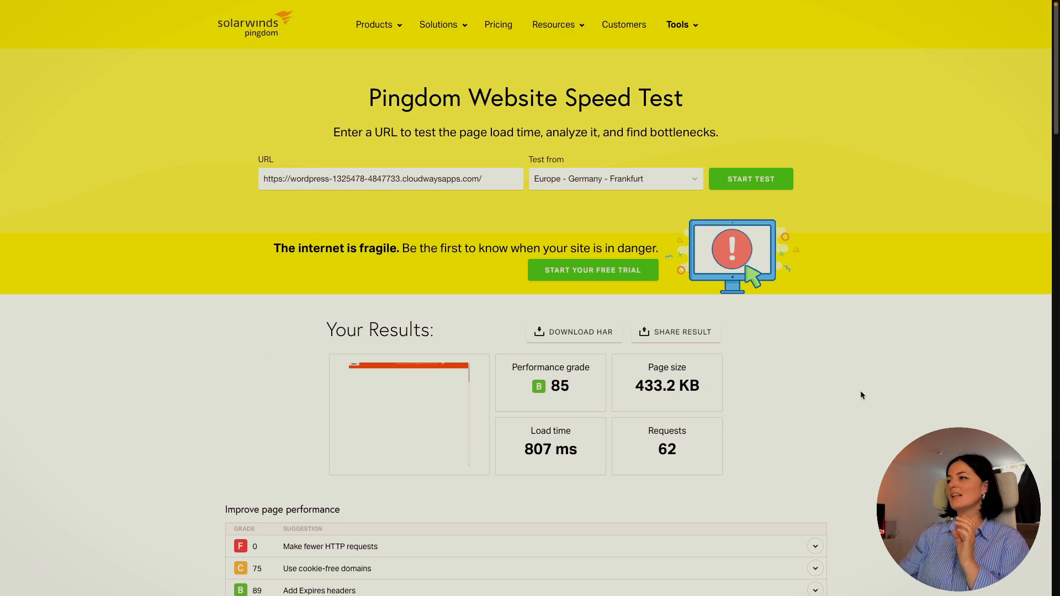
- Scroll the Pingdom results down to the suggestions list and response codes
scroll(down, 3)
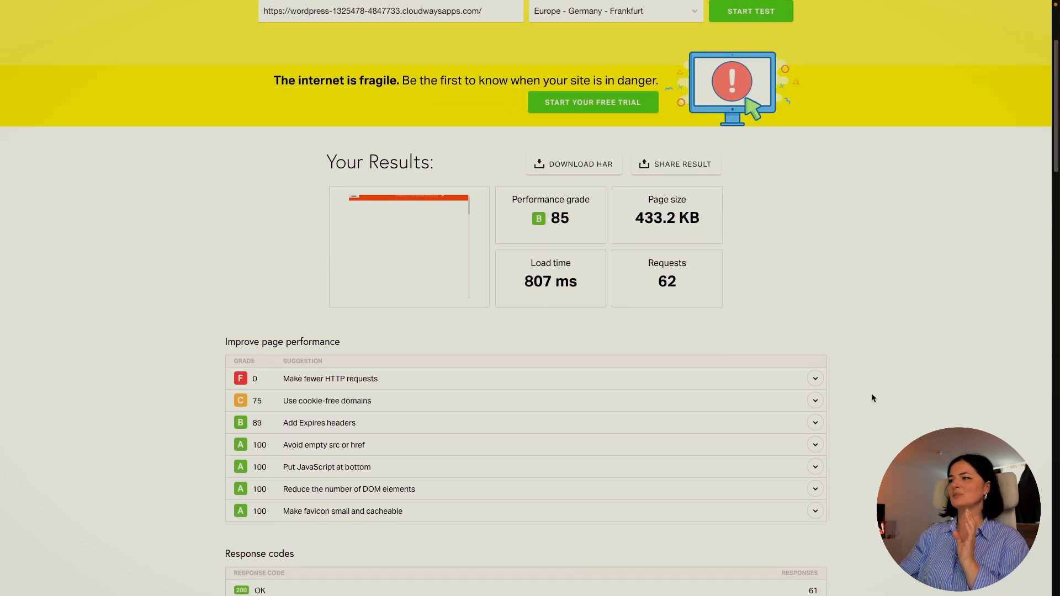
scroll(down, 3)
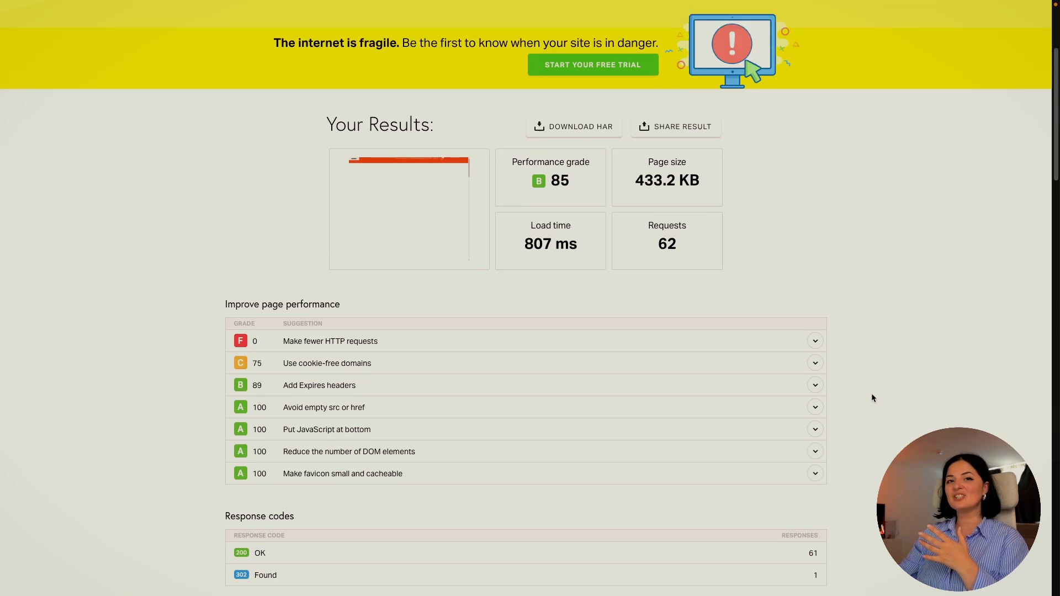